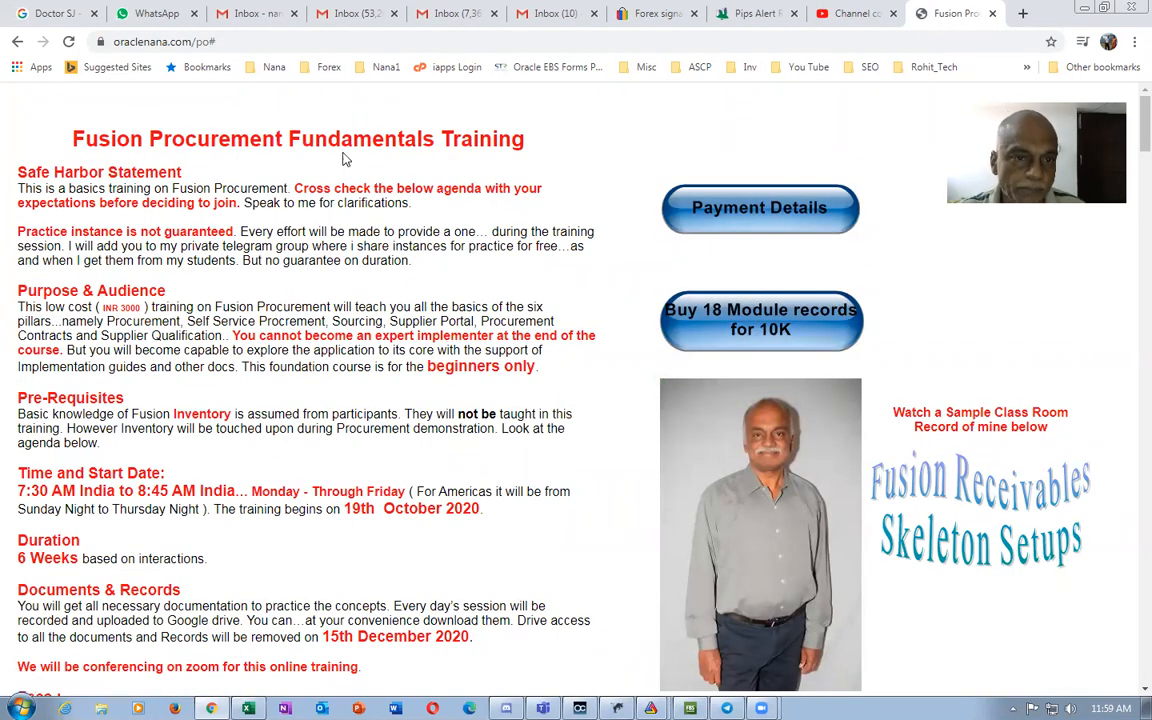
Highlight the course title and the Safe Harbor Statement paragraph on the training page
drag(112, 140, 408, 140)
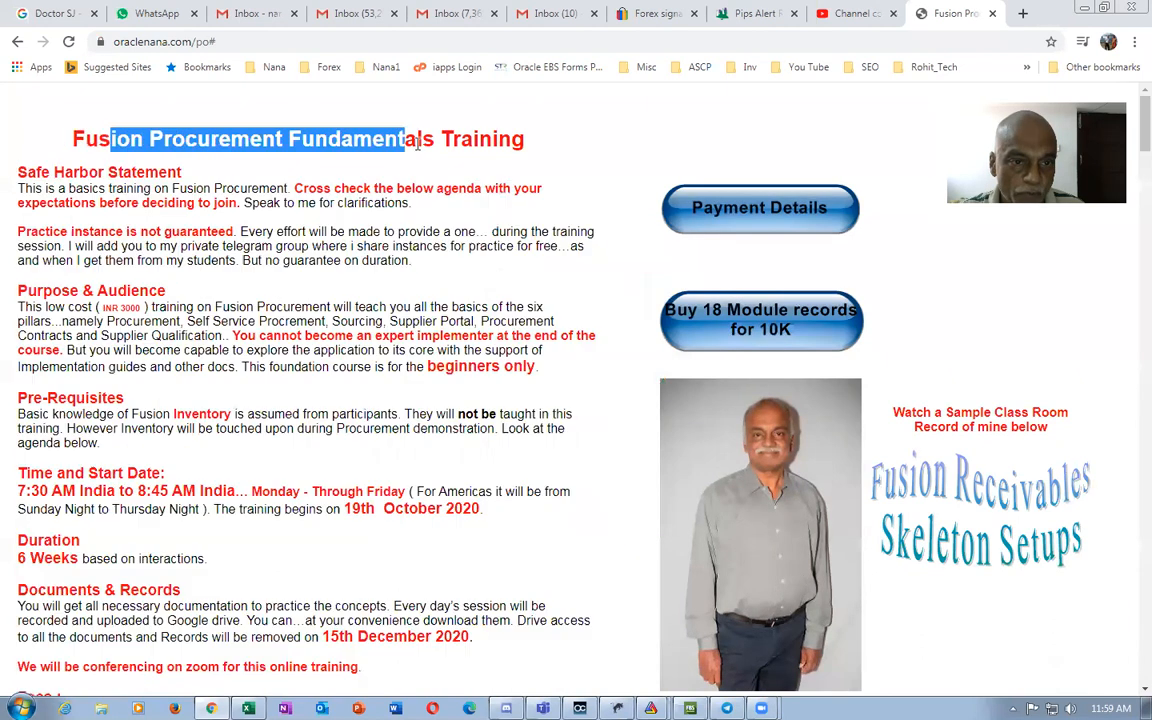
drag(404, 140, 496, 140)
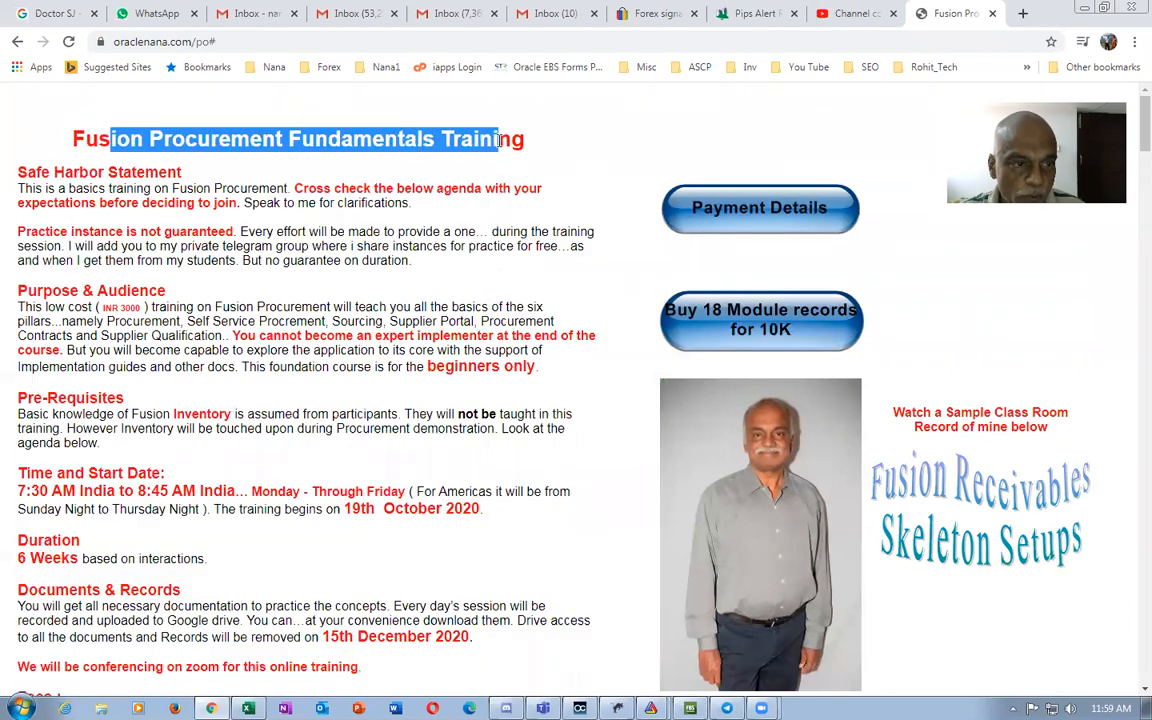
drag(496, 138, 100, 204)
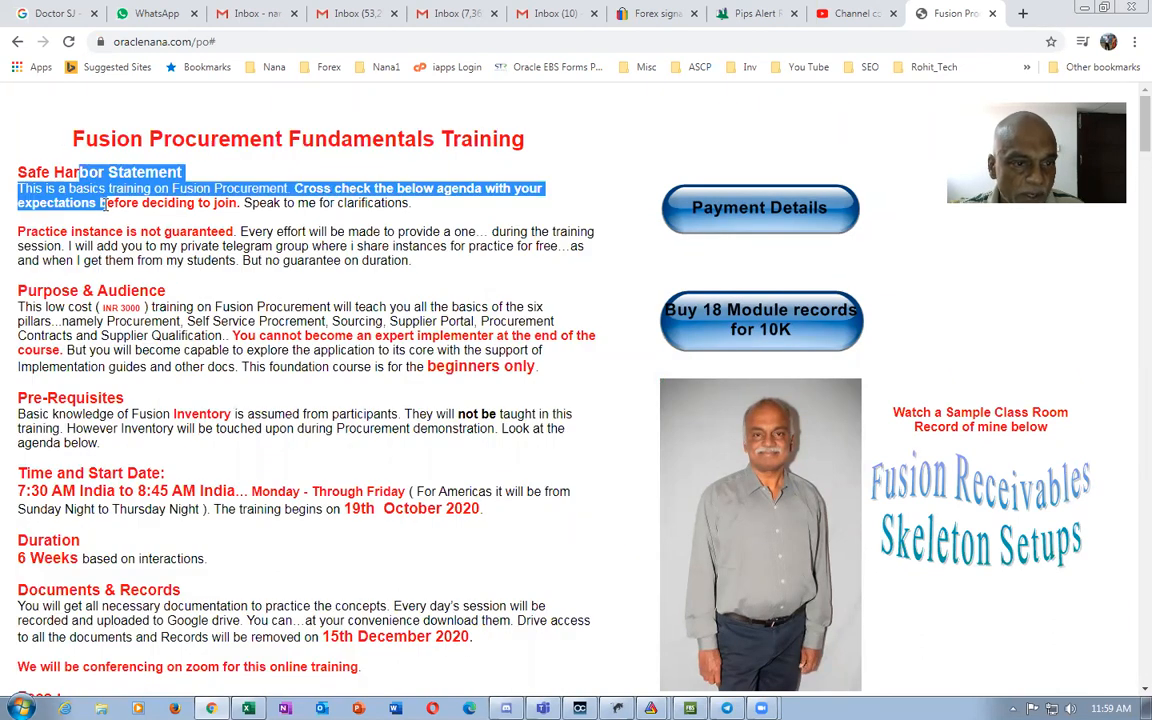
click(224, 232)
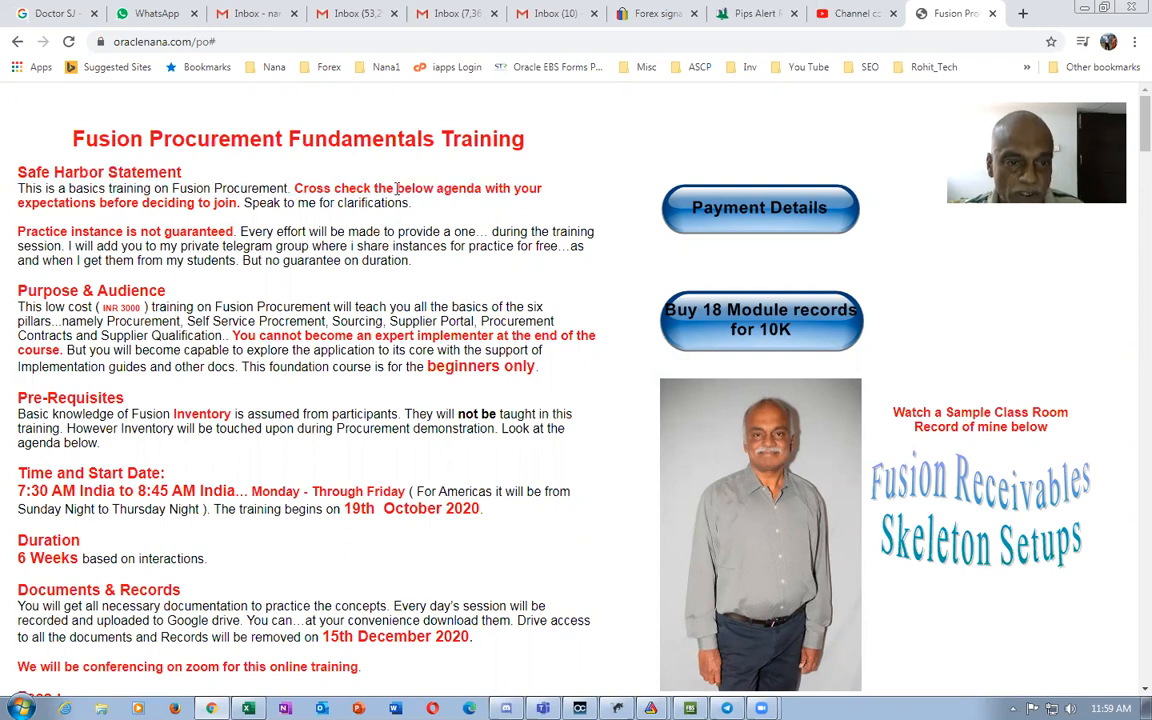
Highlight the practice-instance-not-guaranteed note and the low cost course description
drag(388, 188, 508, 188)
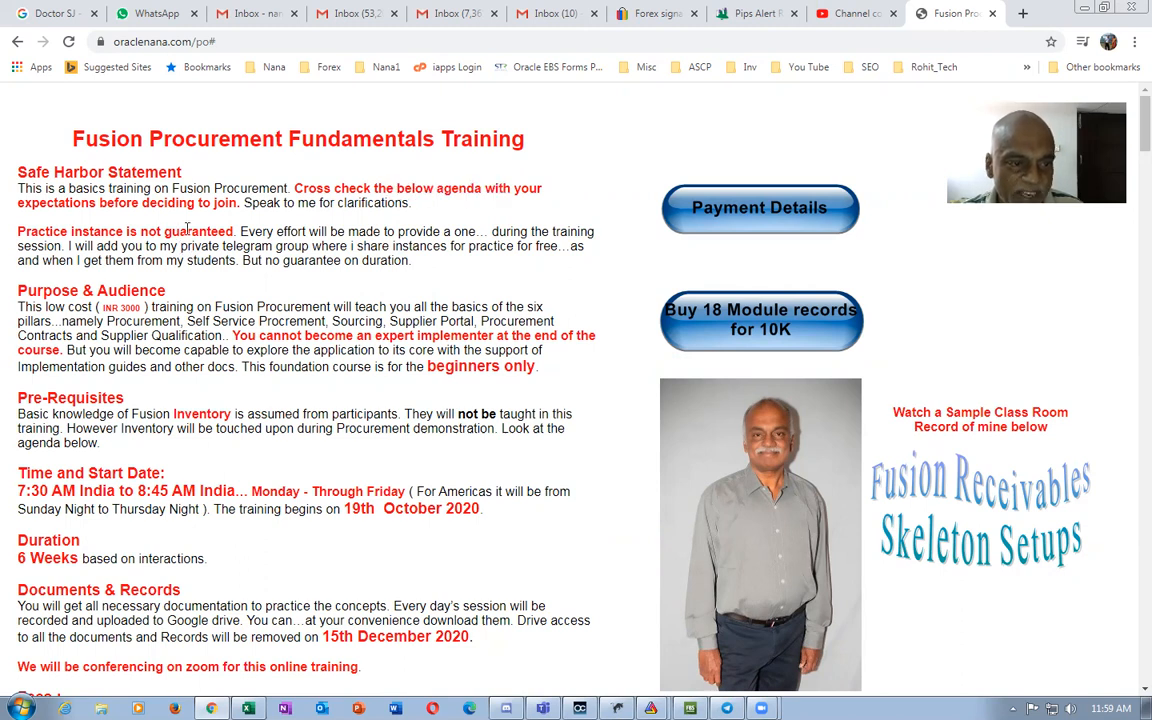
drag(186, 232, 224, 260)
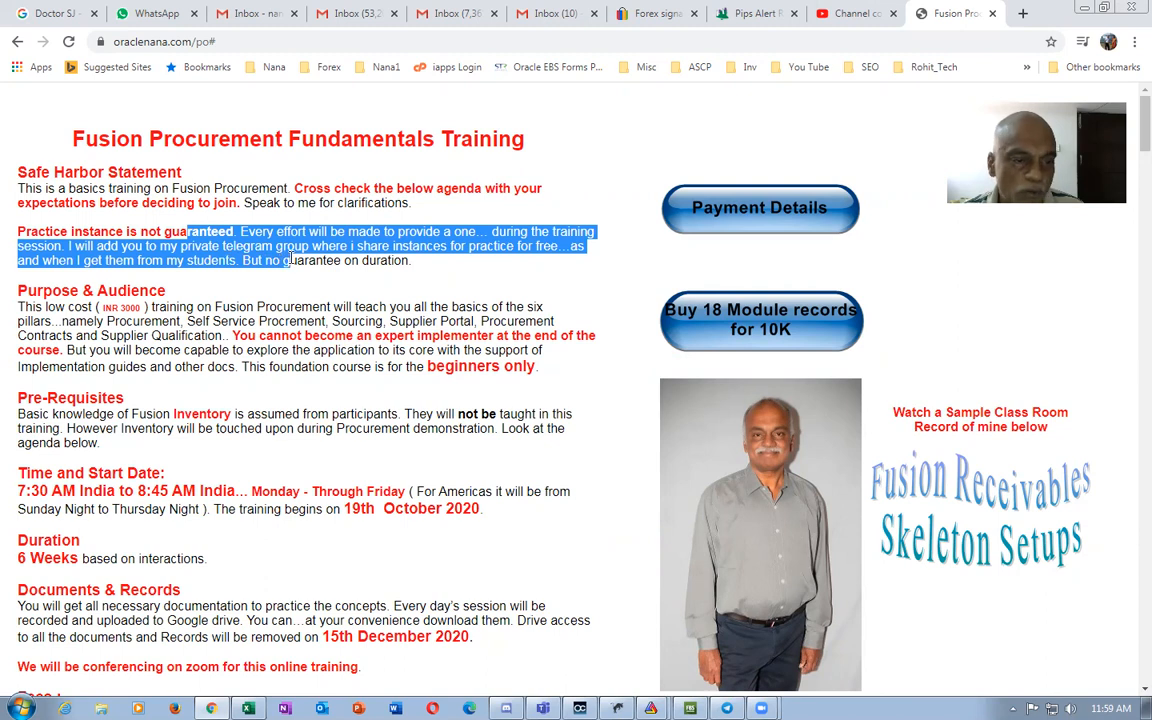
click(300, 292)
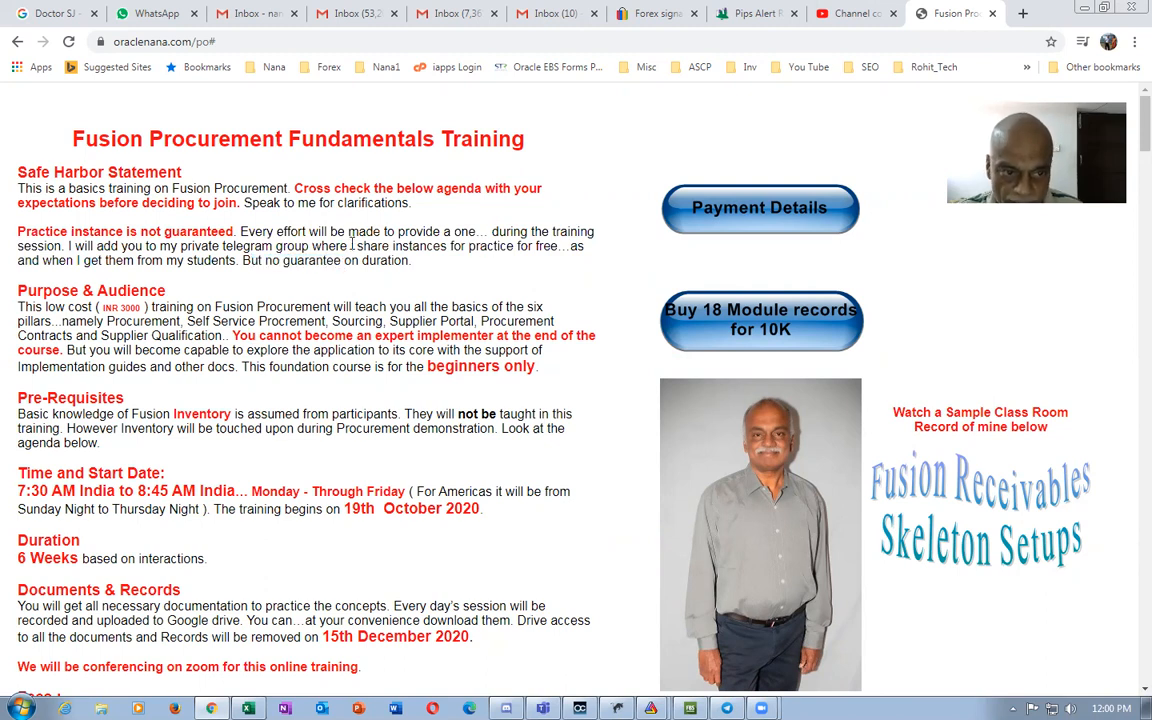
double_click(264, 246)
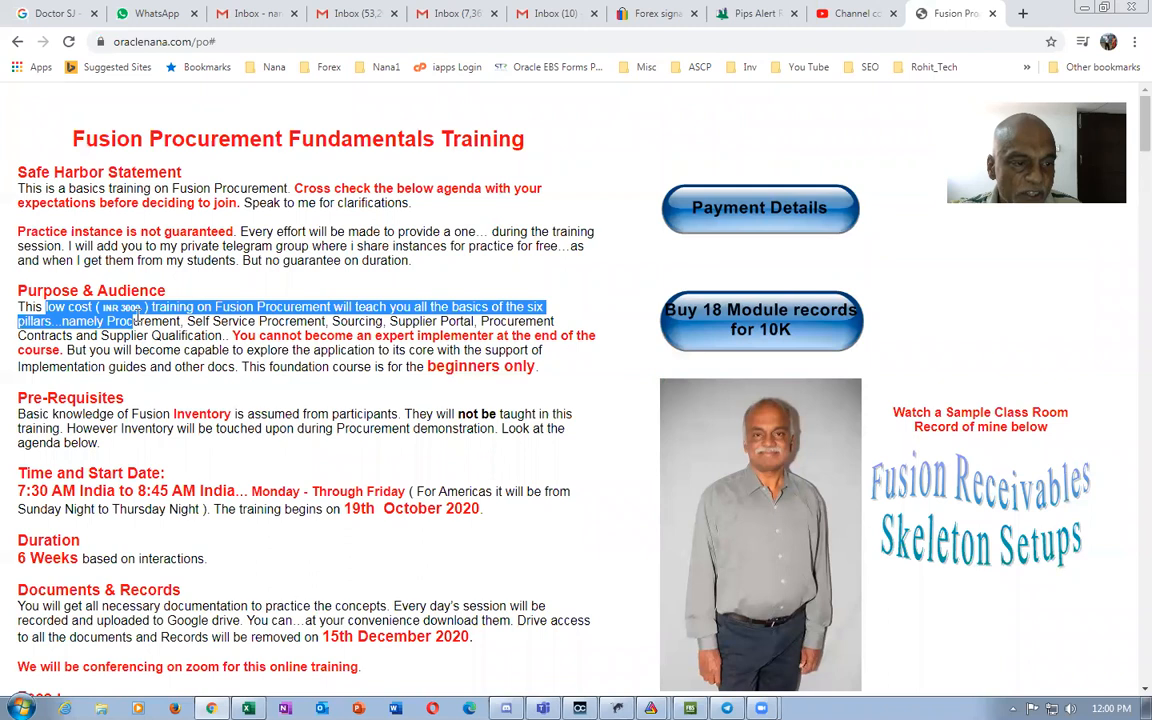
click(236, 320)
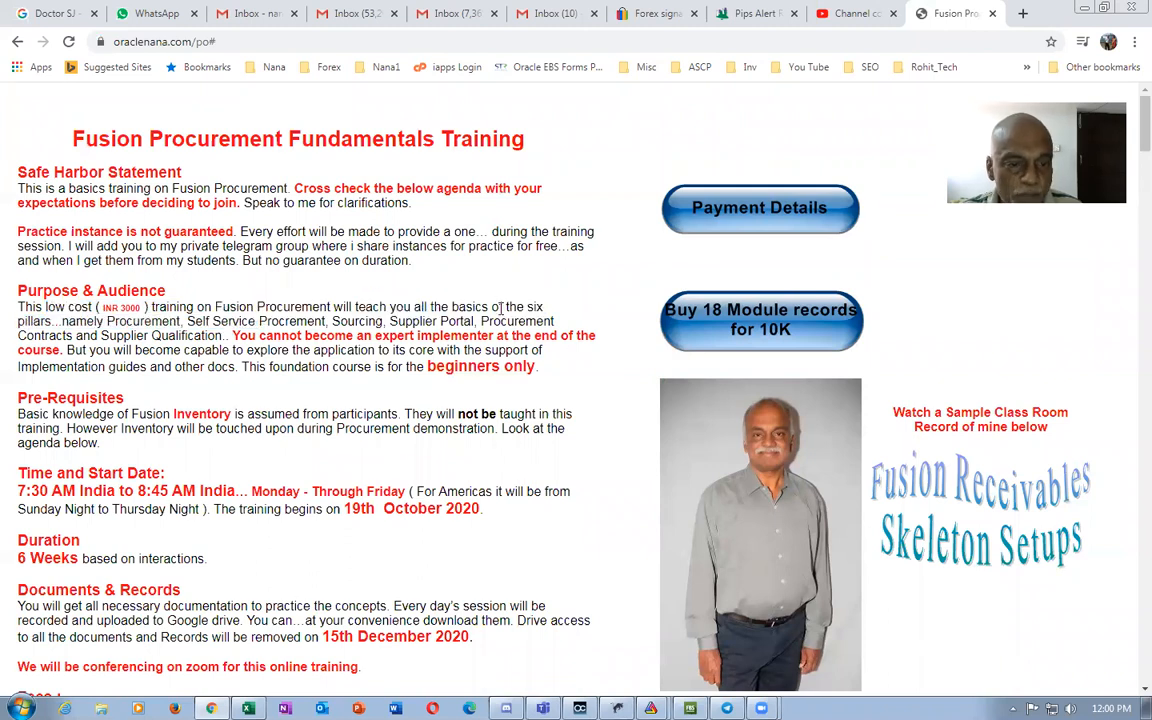
Highlight the six pillars phrase, the word Supplier and the cannot-become-an-expert warning
drag(524, 306, 64, 320)
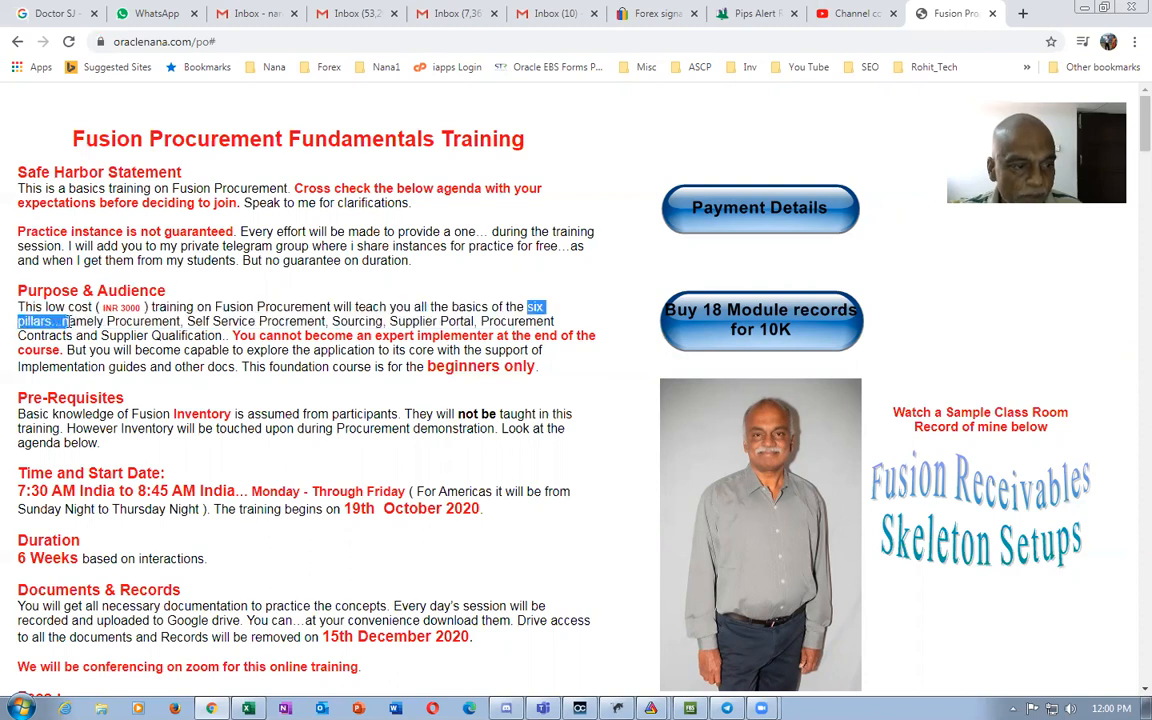
double_click(144, 320)
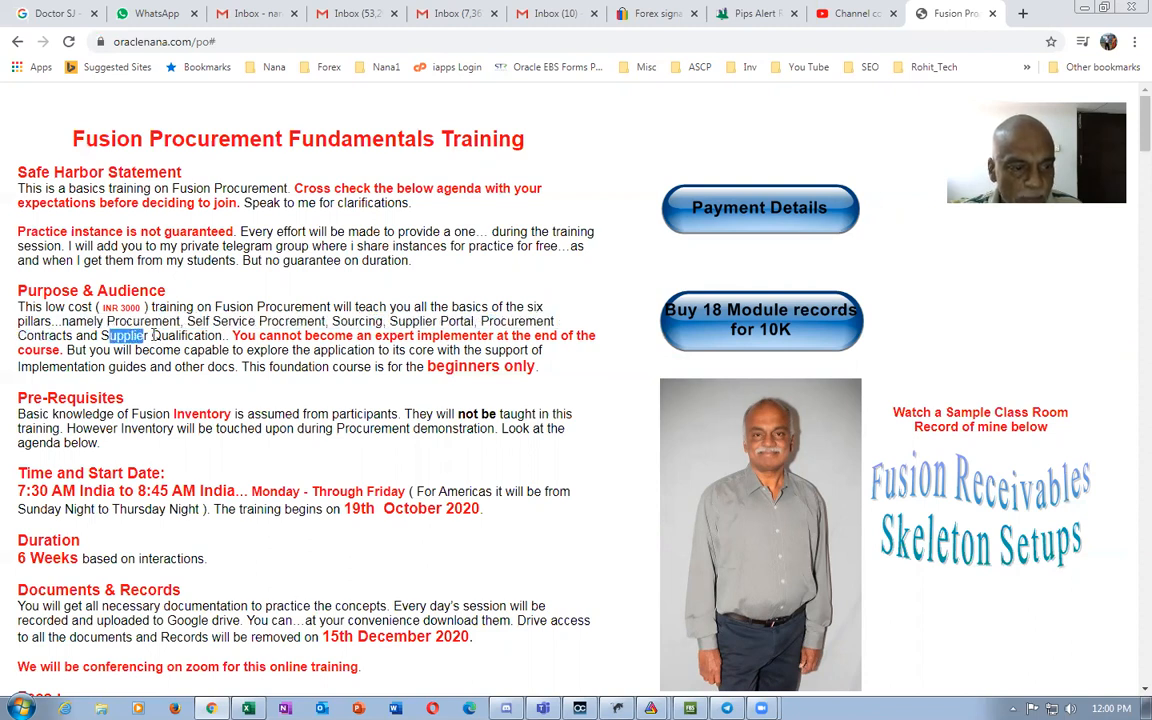
drag(110, 336, 196, 336)
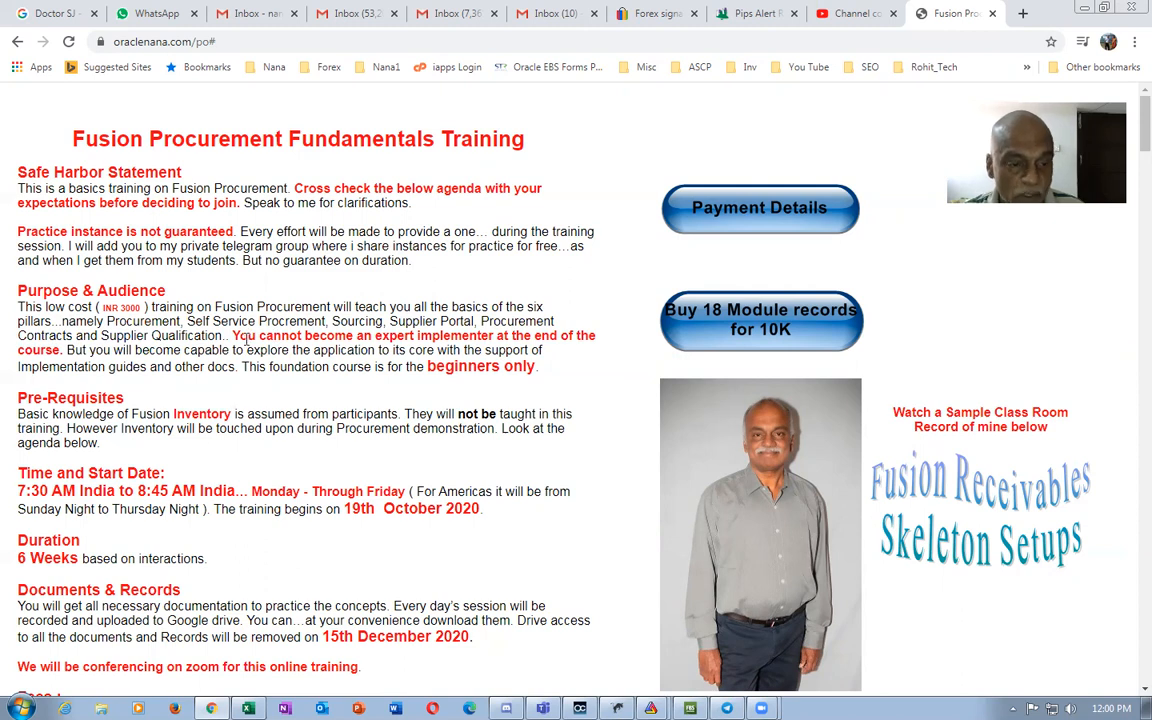
drag(244, 336, 540, 350)
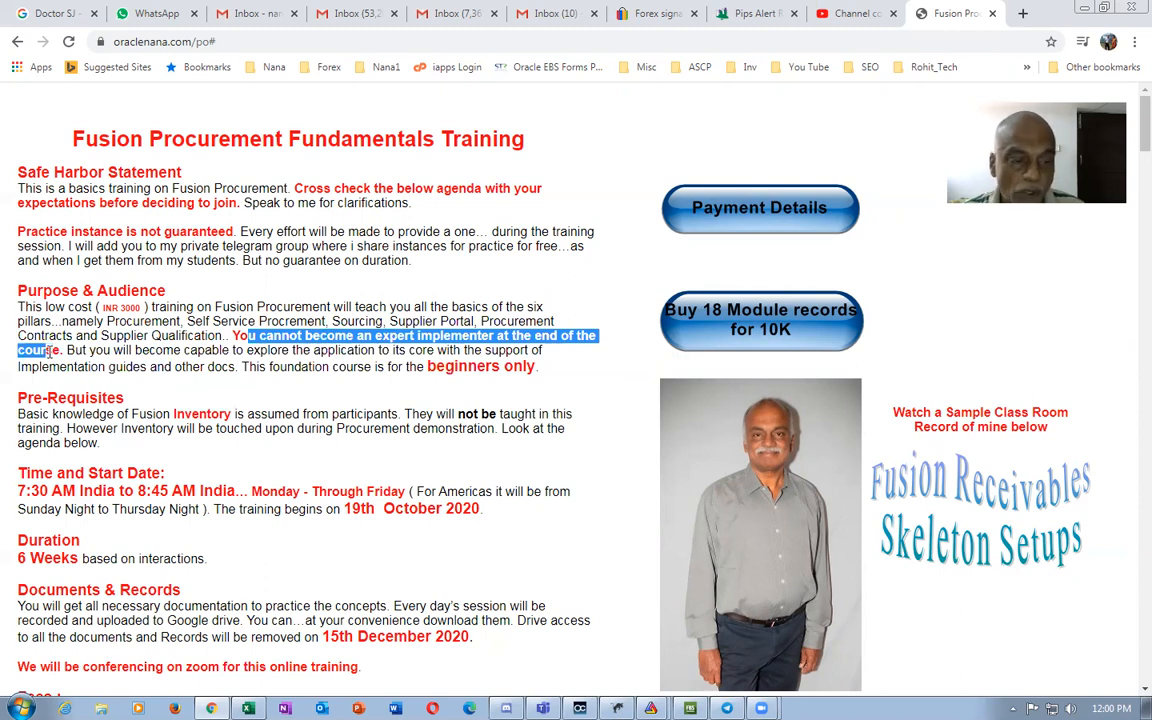
click(240, 390)
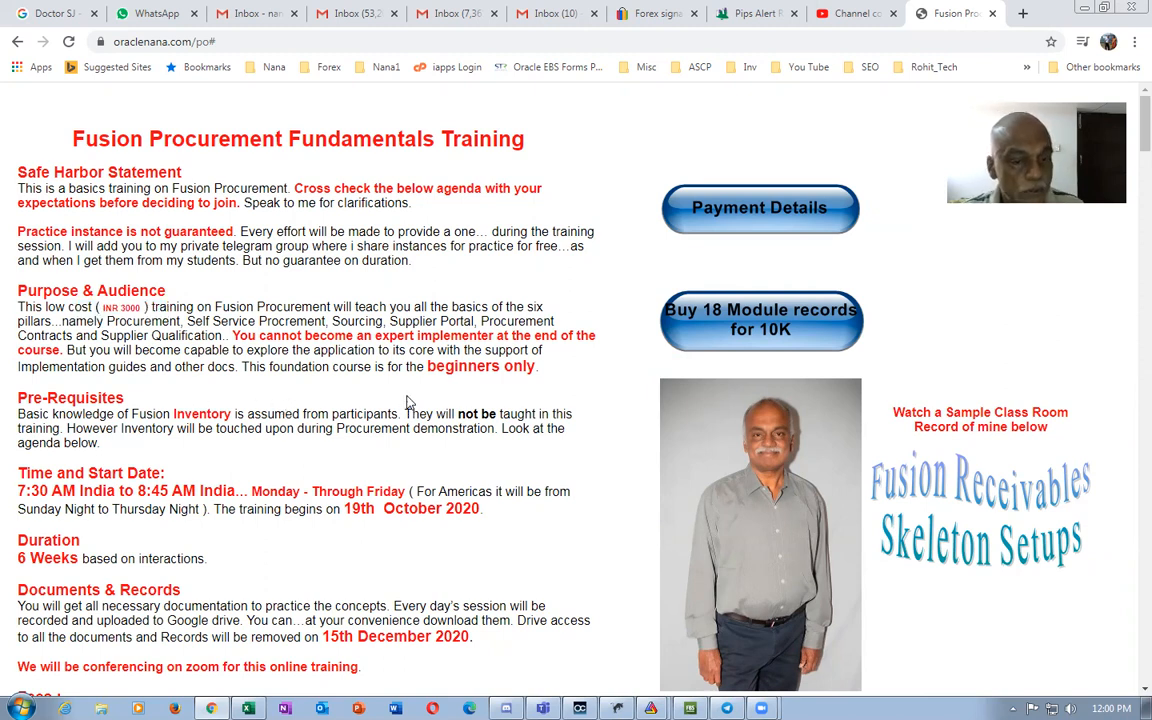
Highlight that the course is a foundation for beginners only and move further down
double_click(294, 366)
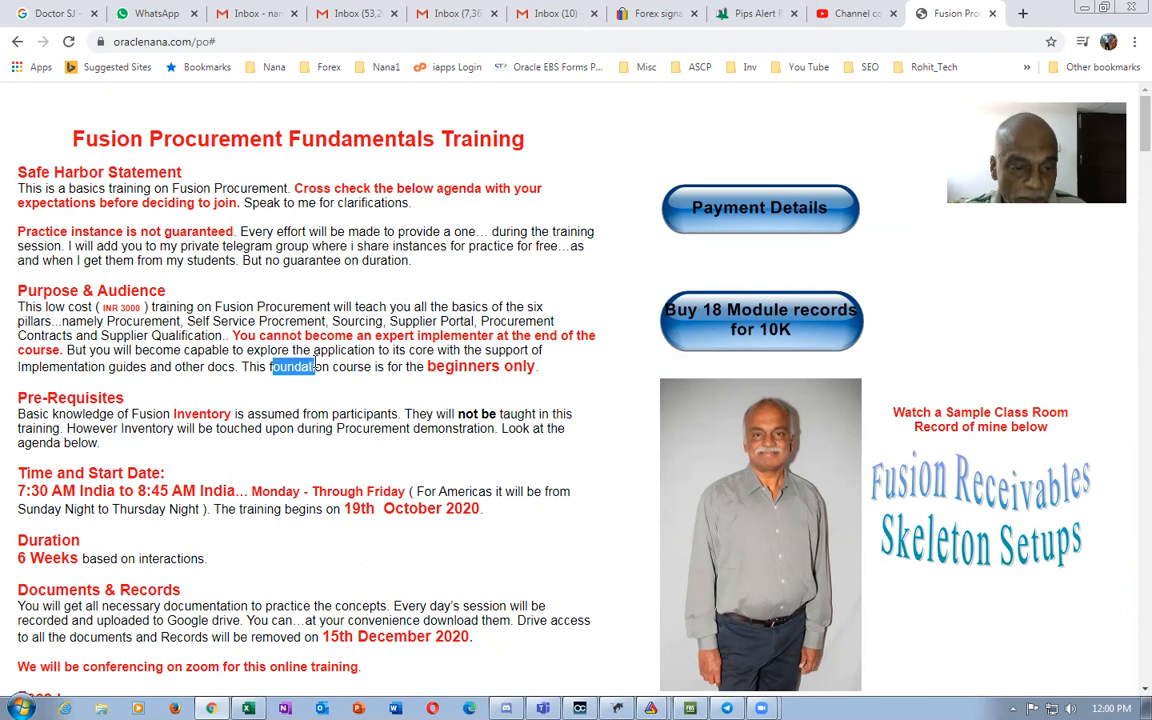
drag(318, 366, 540, 366)
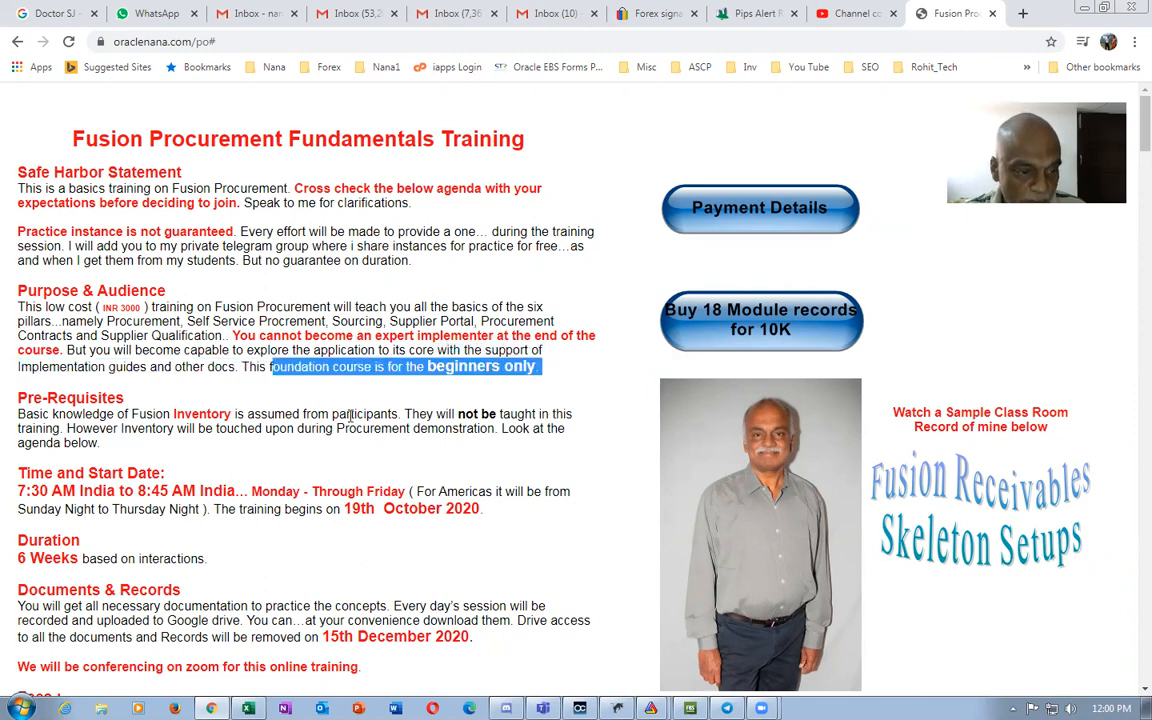
scroll(down, 3)
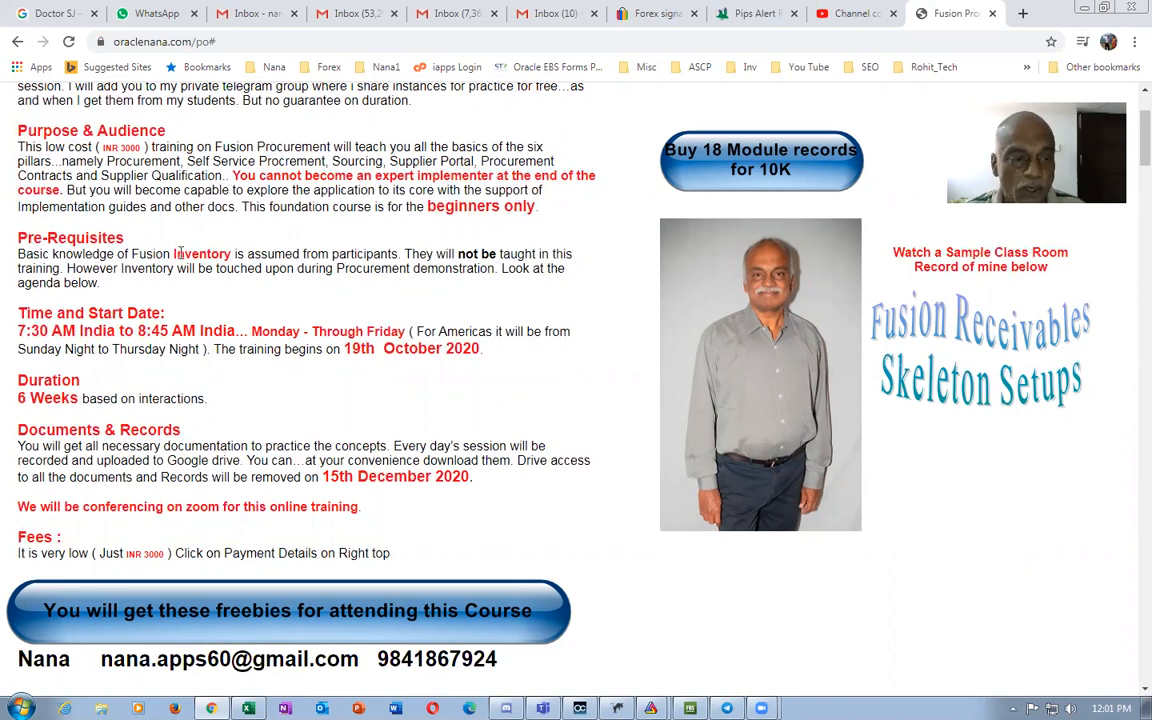
double_click(200, 252)
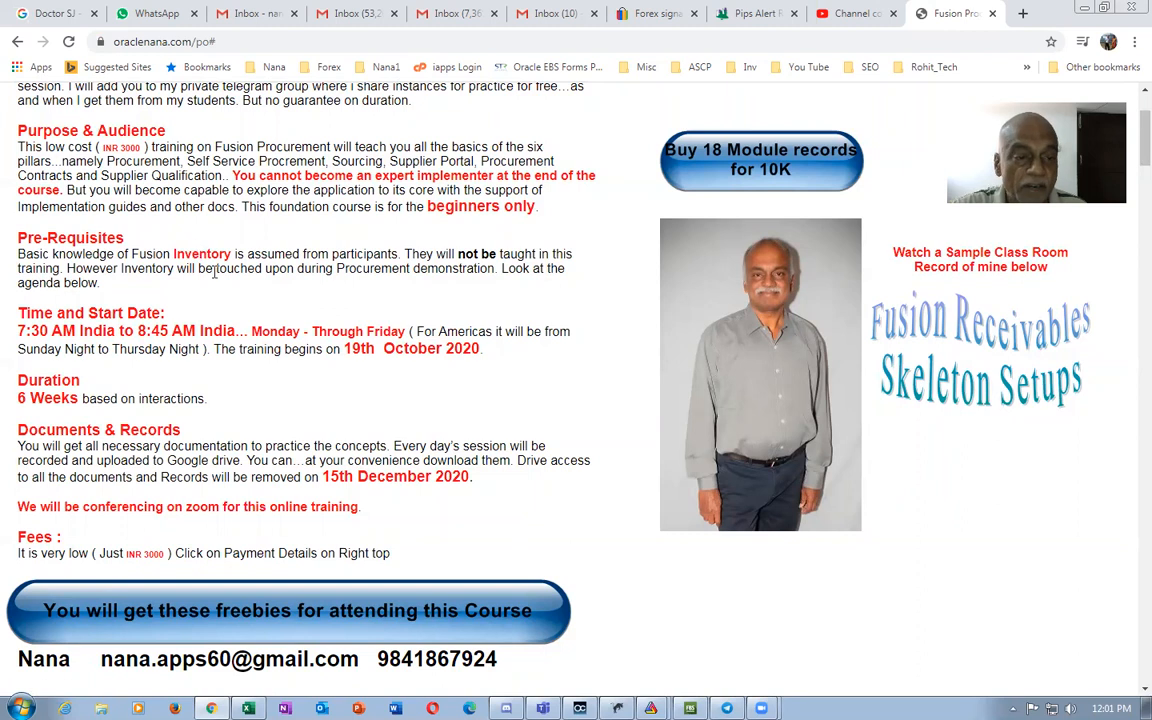
mouse_move(230, 288)
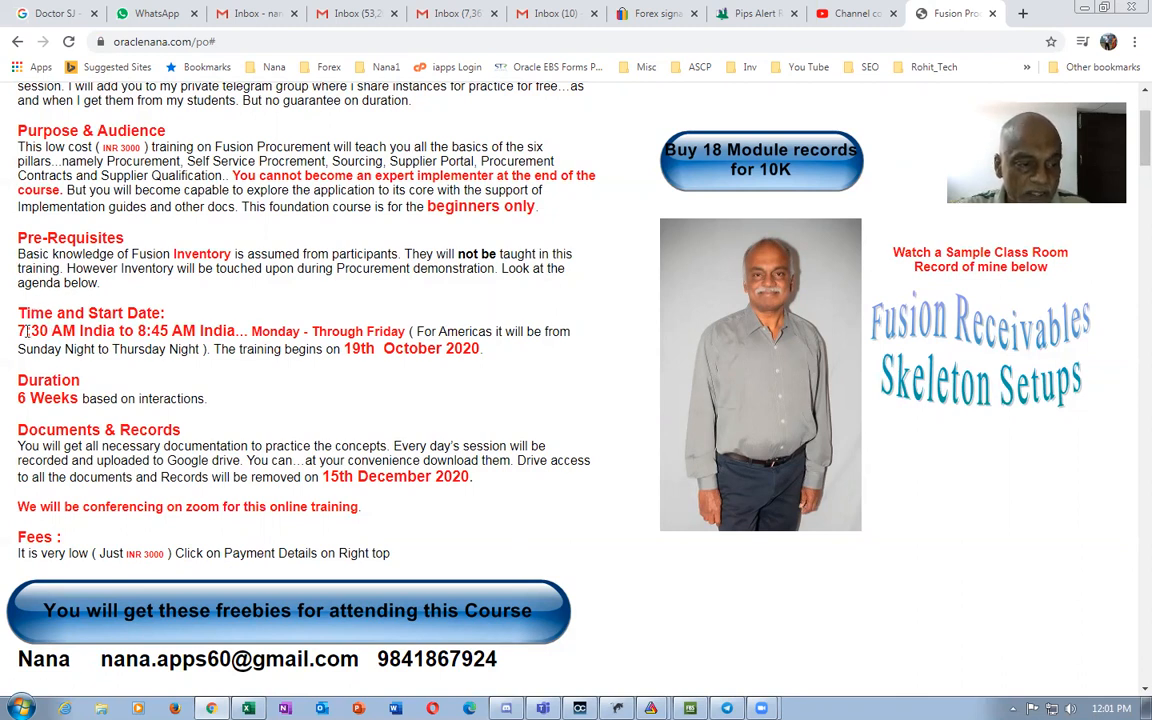
Highlight the 7:30 AM to 8:45 AM India session timing and the 6 Weeks duration line
drag(20, 332, 176, 332)
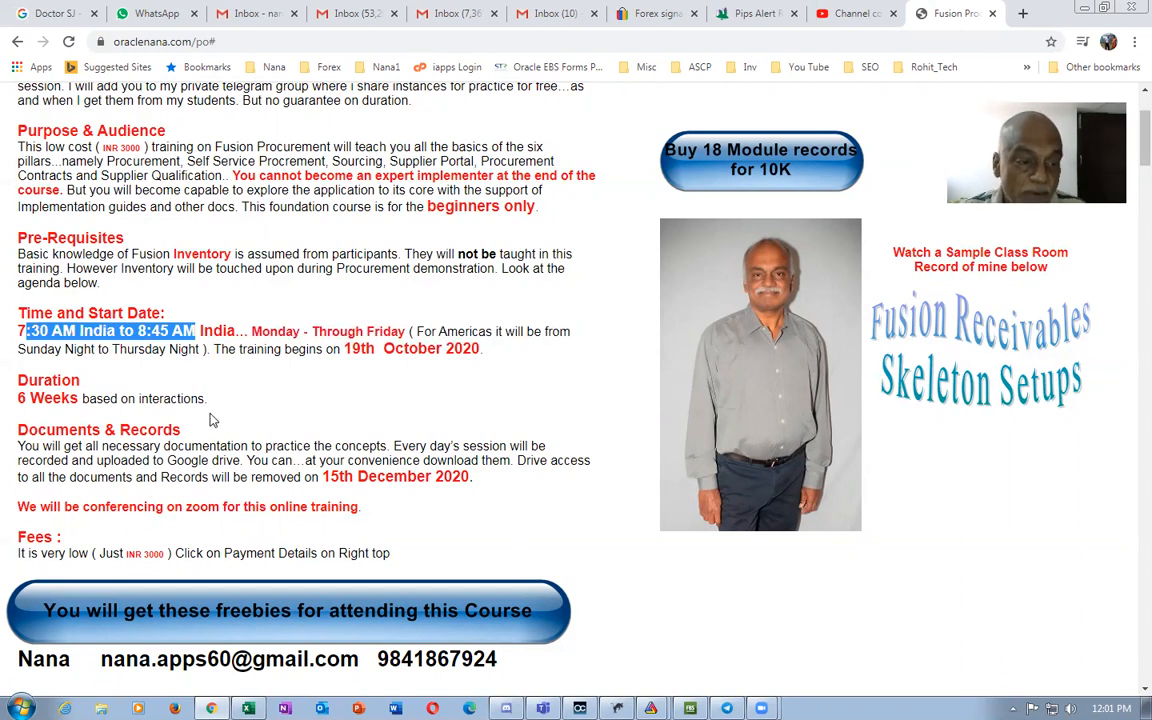
drag(16, 332, 78, 348)
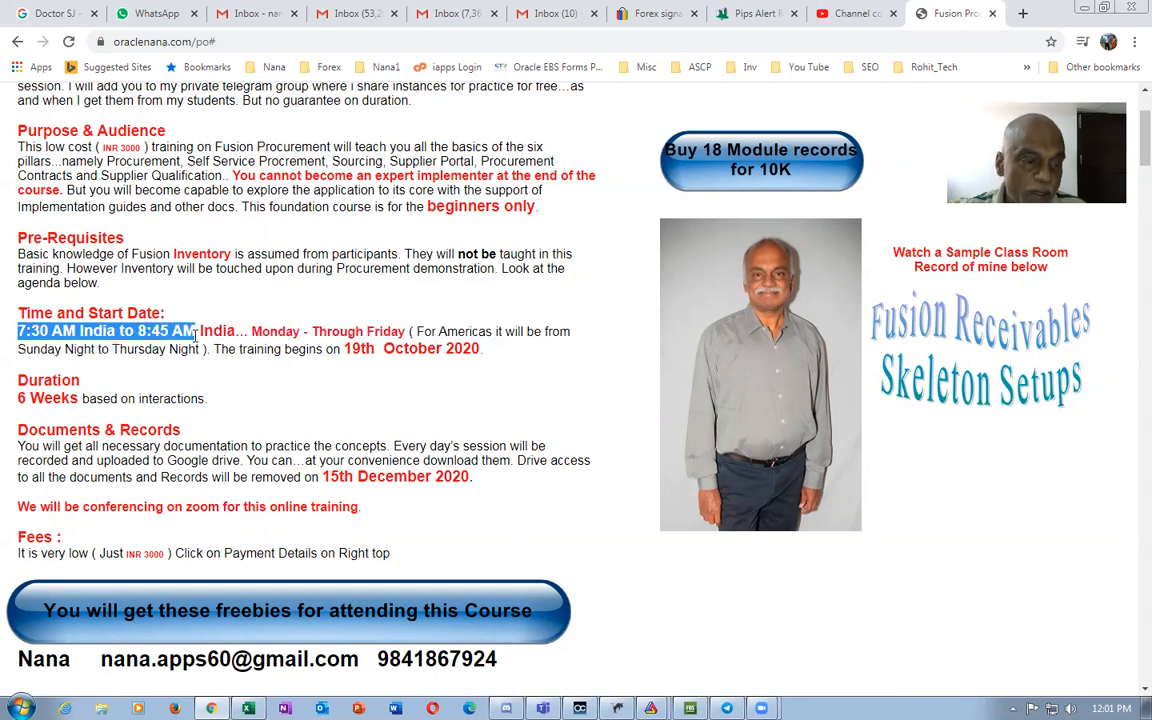
mouse_move(296, 418)
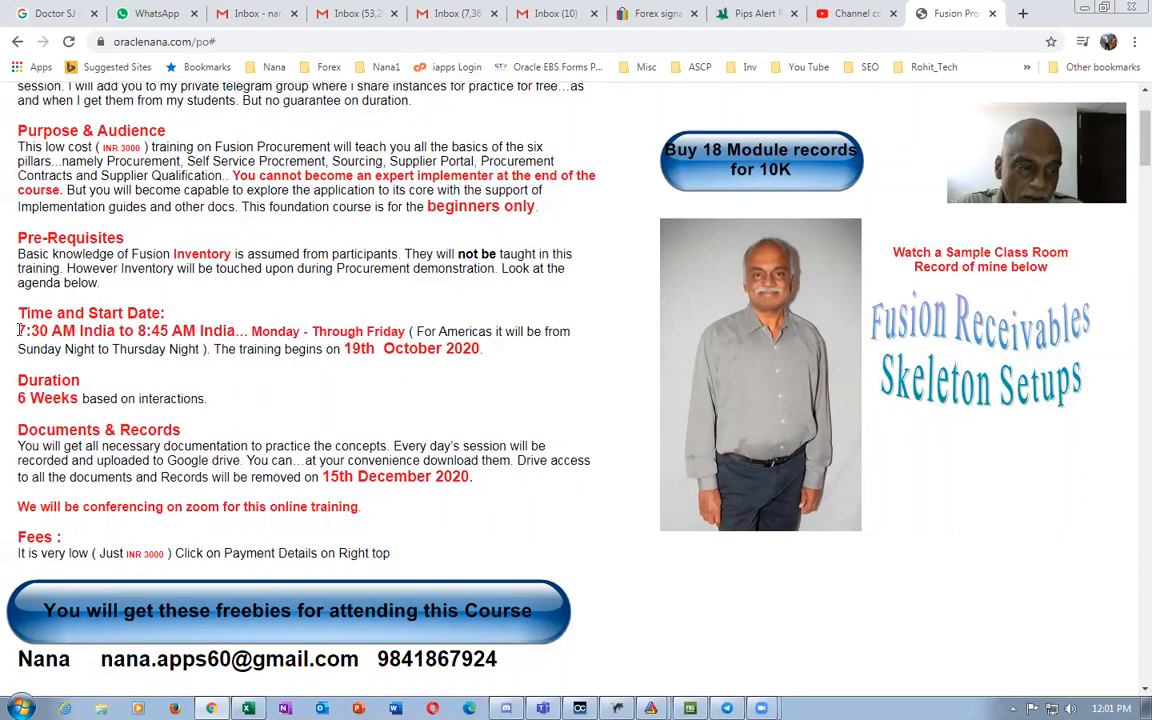
drag(16, 332, 164, 332)
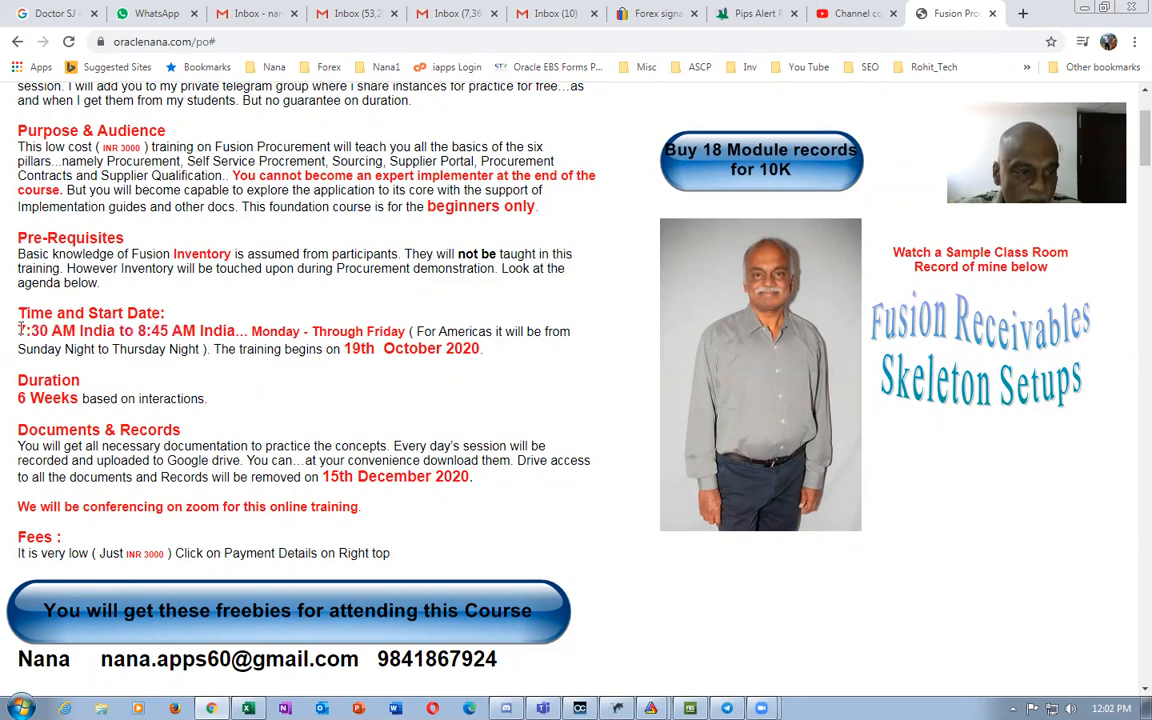
drag(16, 332, 240, 332)
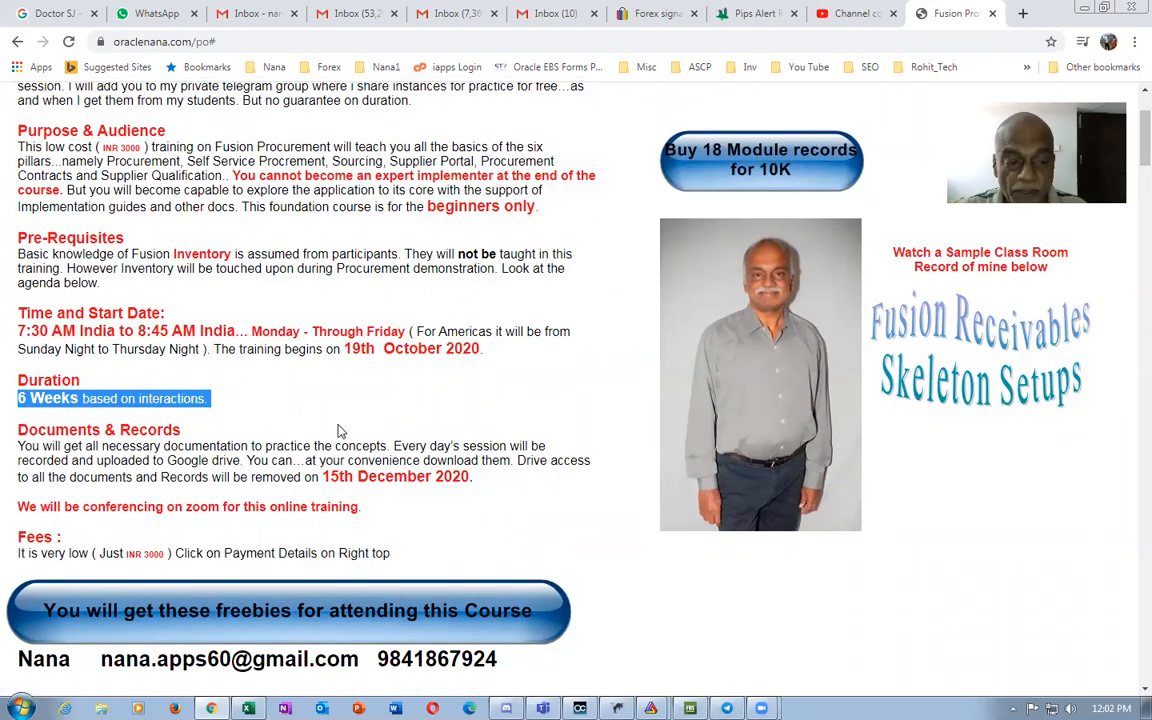
scroll(down, 3)
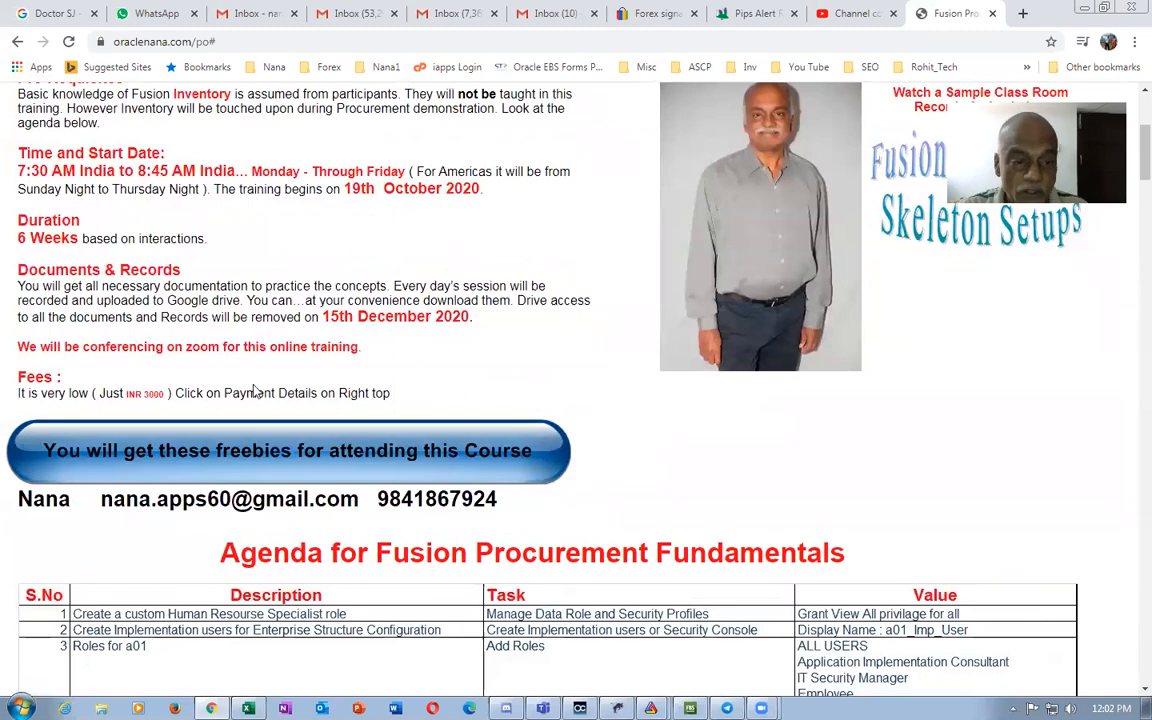
mouse_move(240, 308)
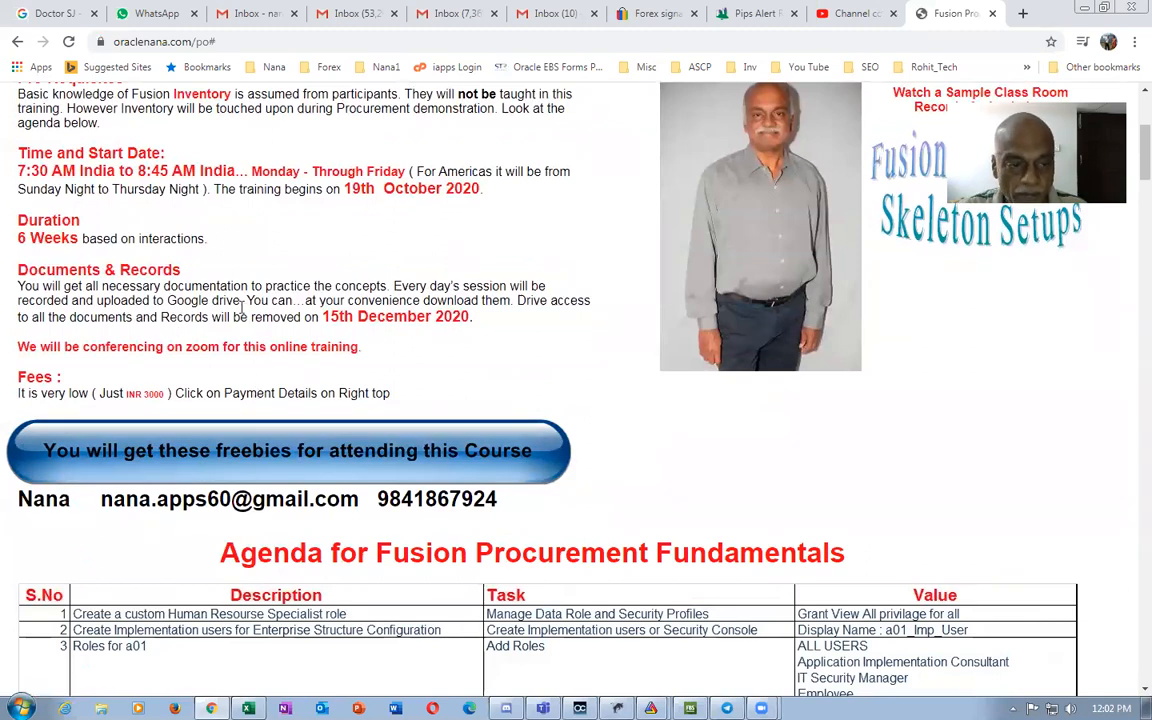
Highlight the Google drive download note and bring up the Payment_Details2 PDF
double_click(190, 300)
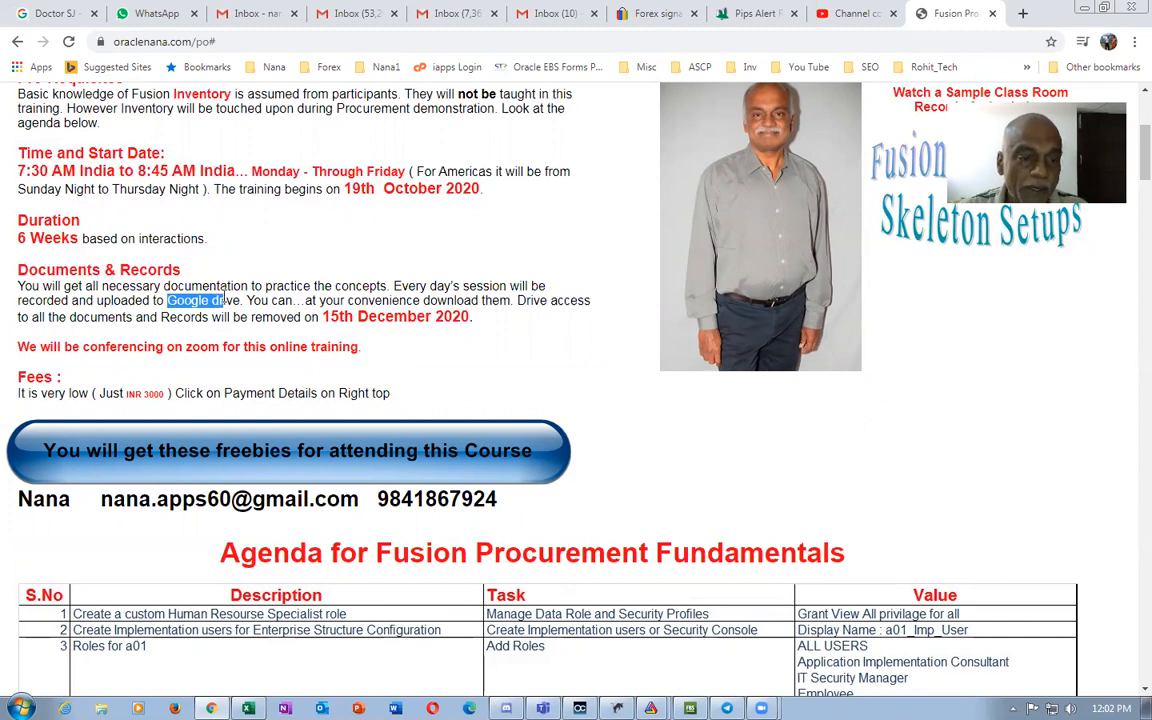
drag(168, 300, 420, 300)
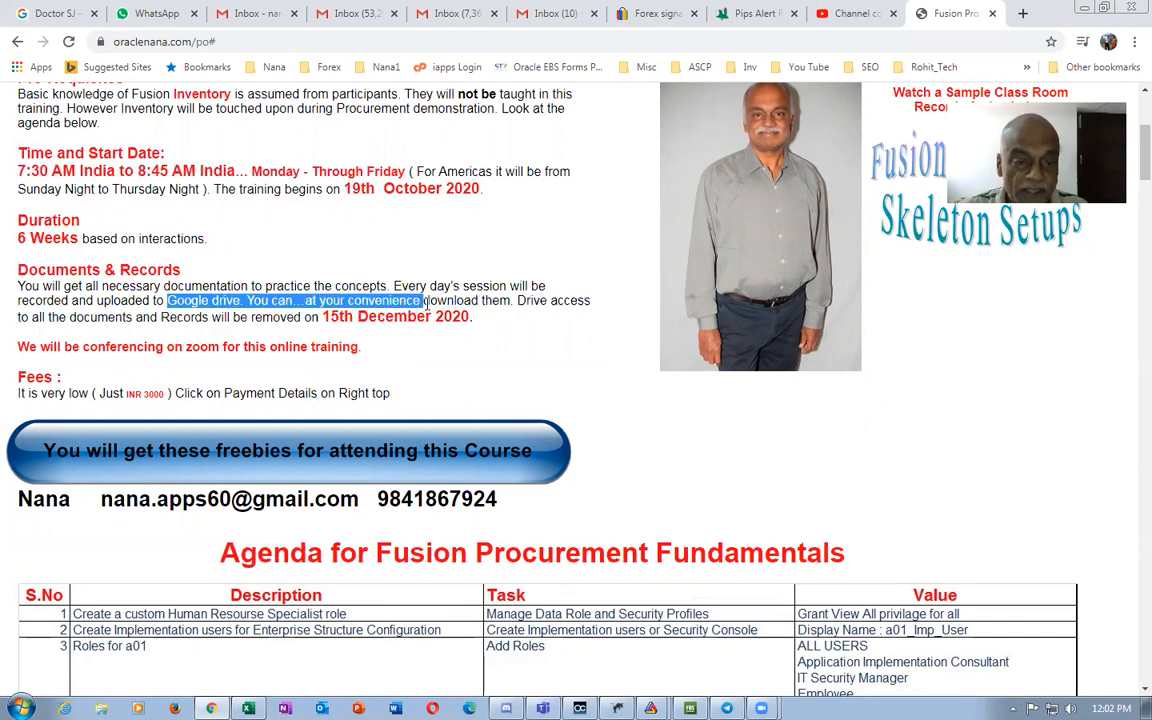
click(344, 322)
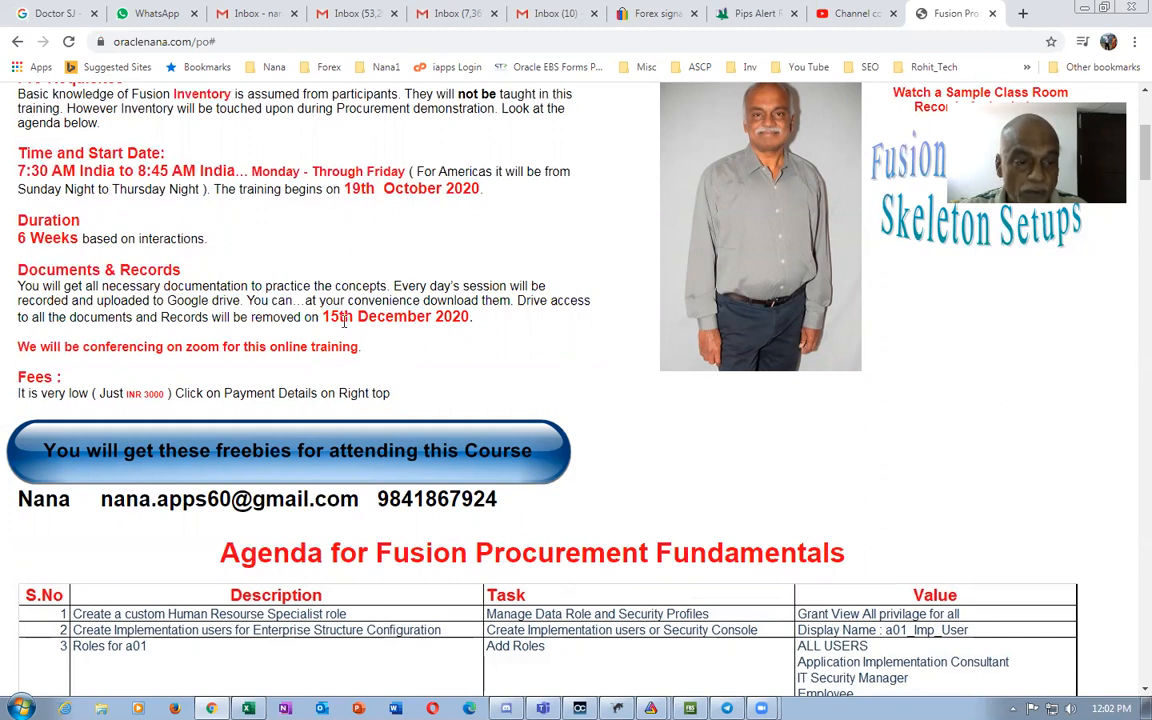
double_click(332, 316)
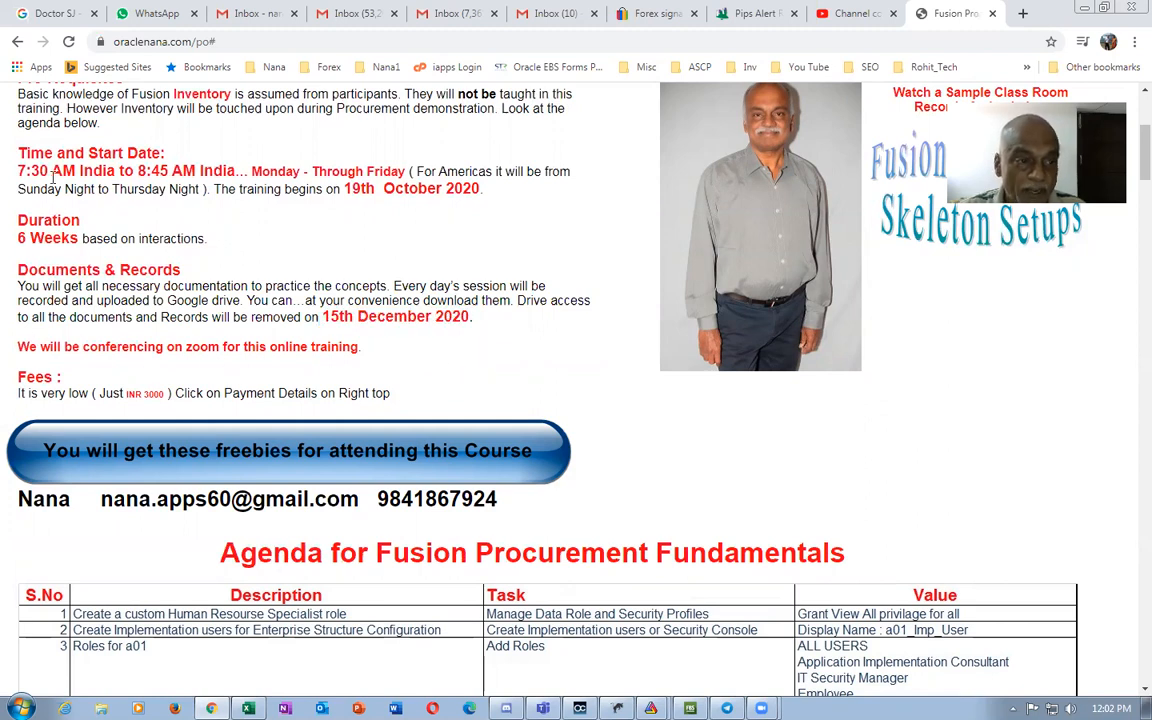
drag(18, 170, 200, 170)
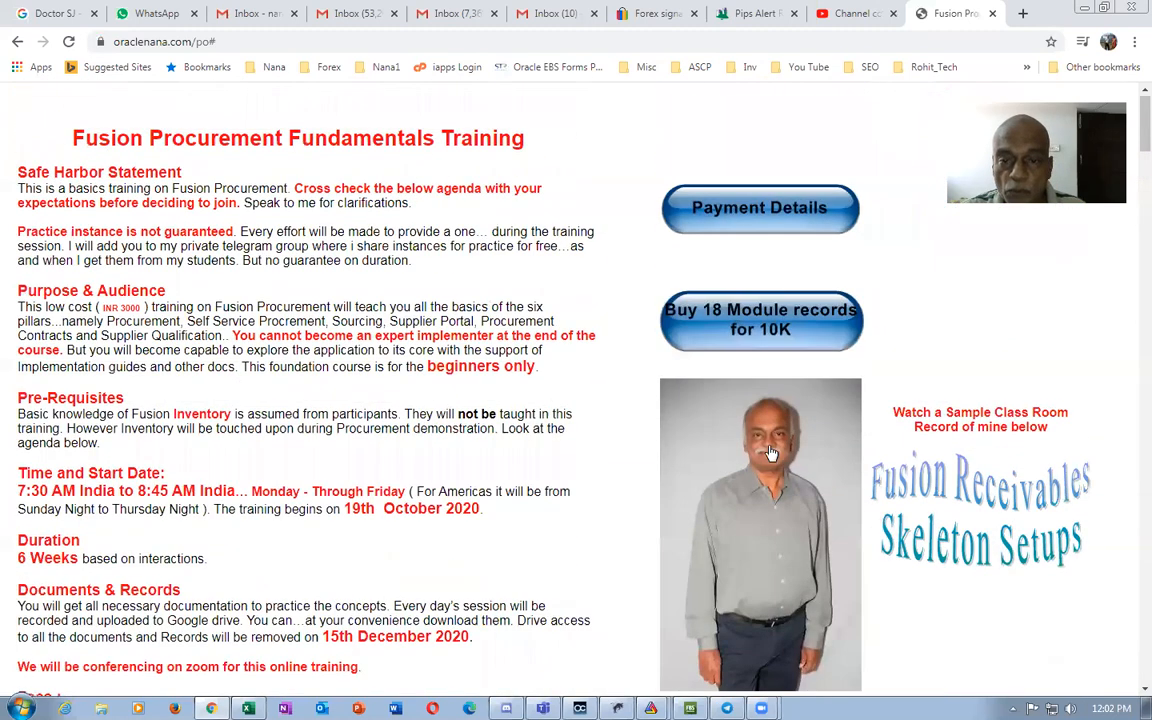
click(760, 208)
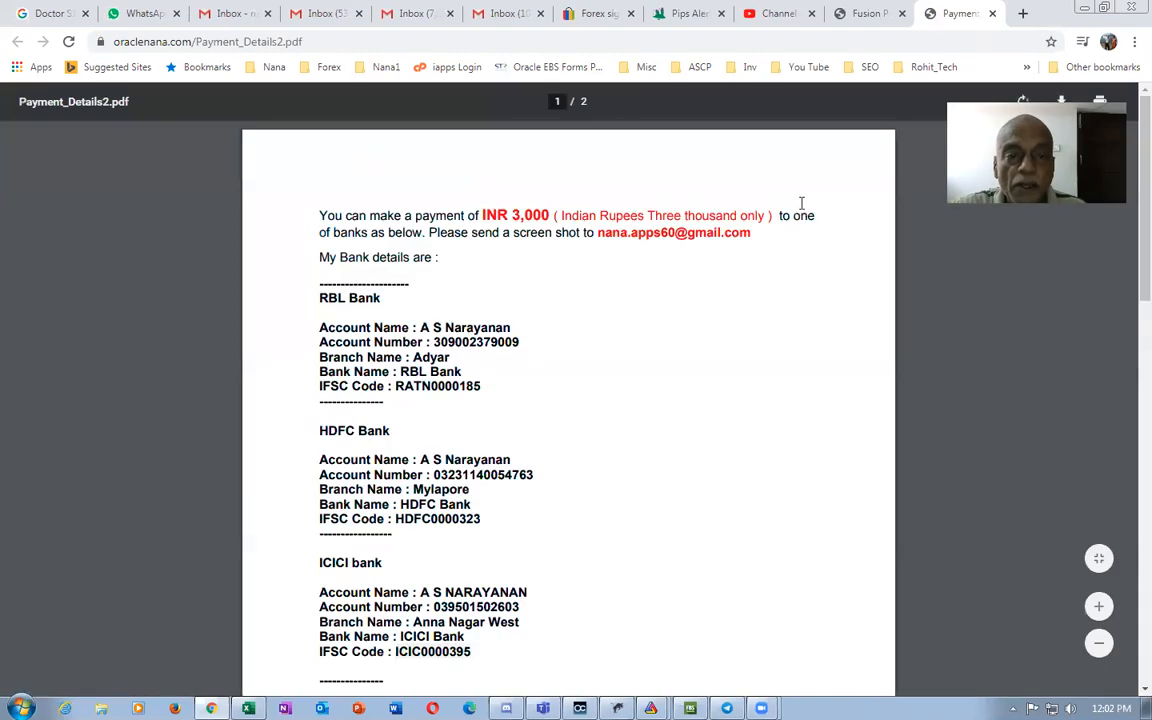
Read the payment PDF, highlighting the send-a-screenshot instruction and the overseas payment details
scroll(down, 3)
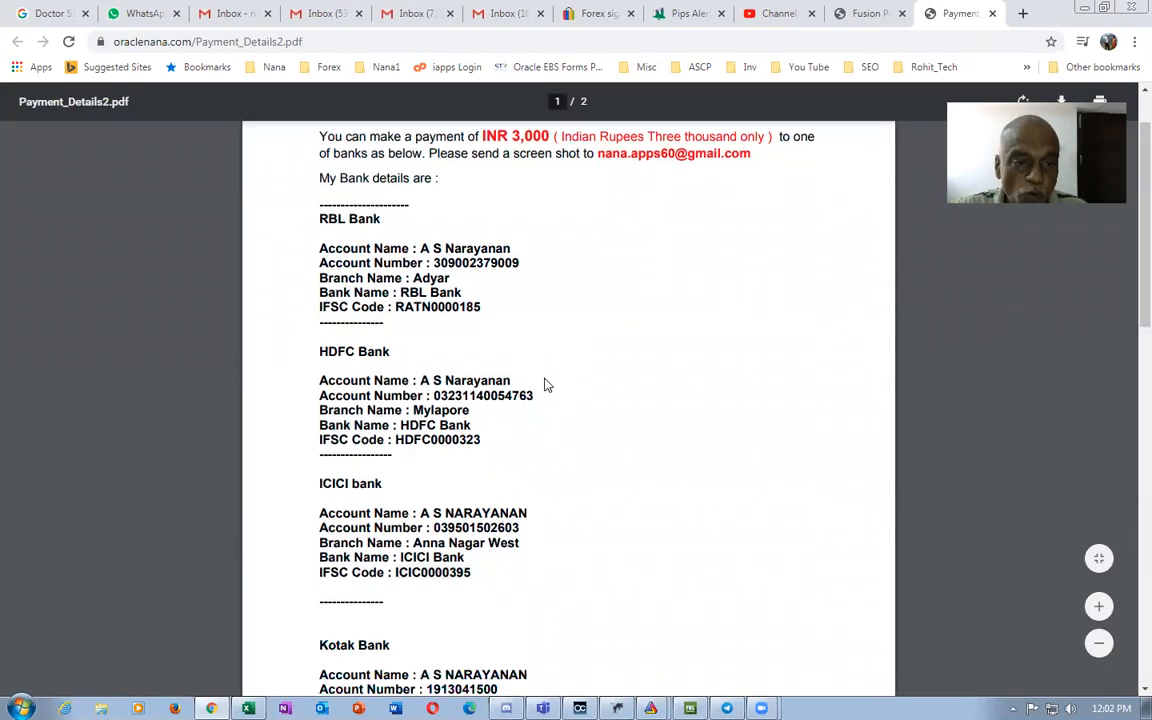
scroll(down, 3)
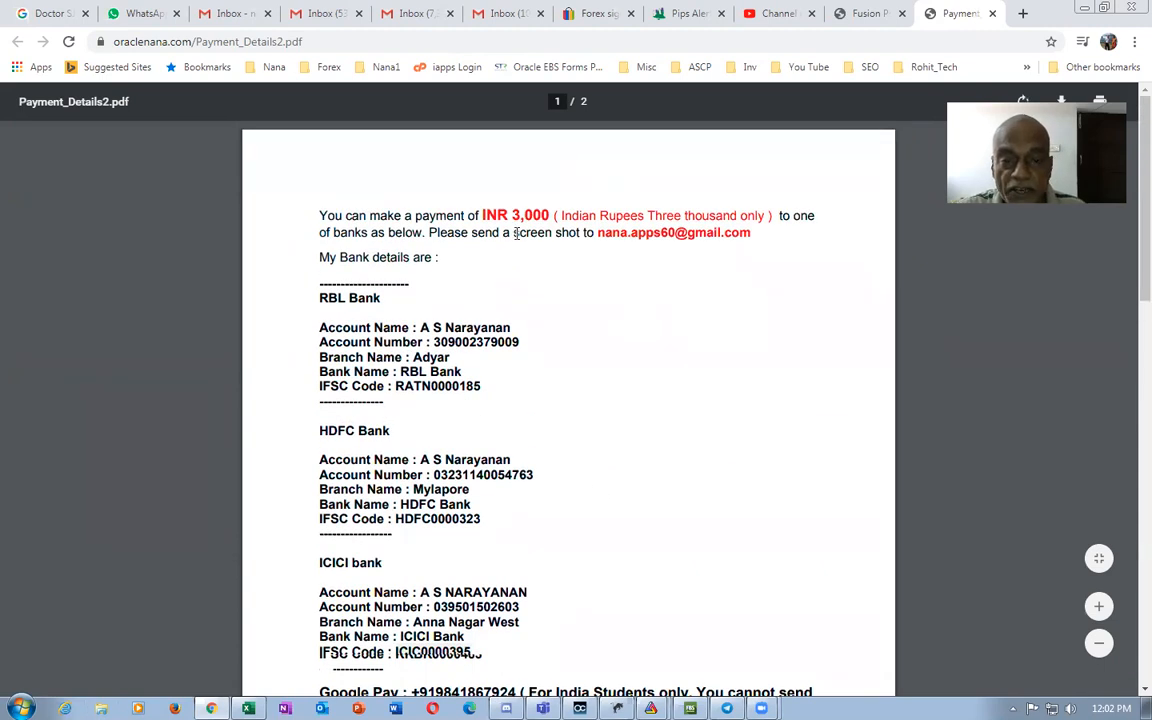
drag(512, 232, 752, 232)
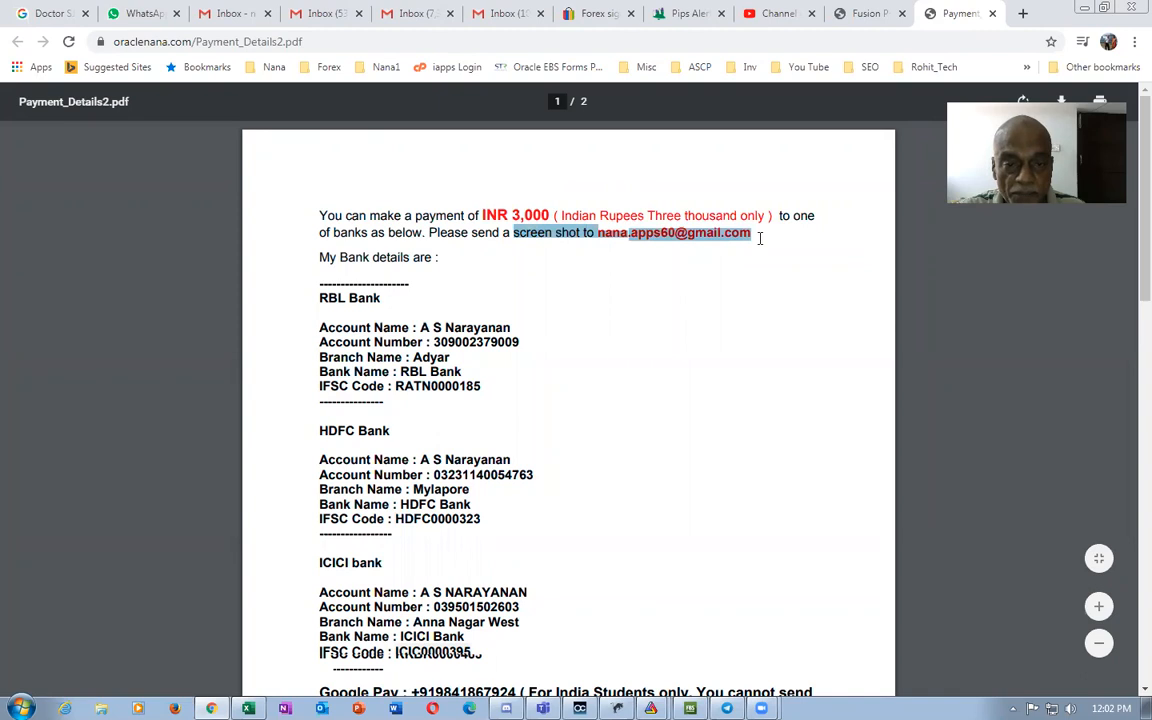
mouse_move(424, 272)
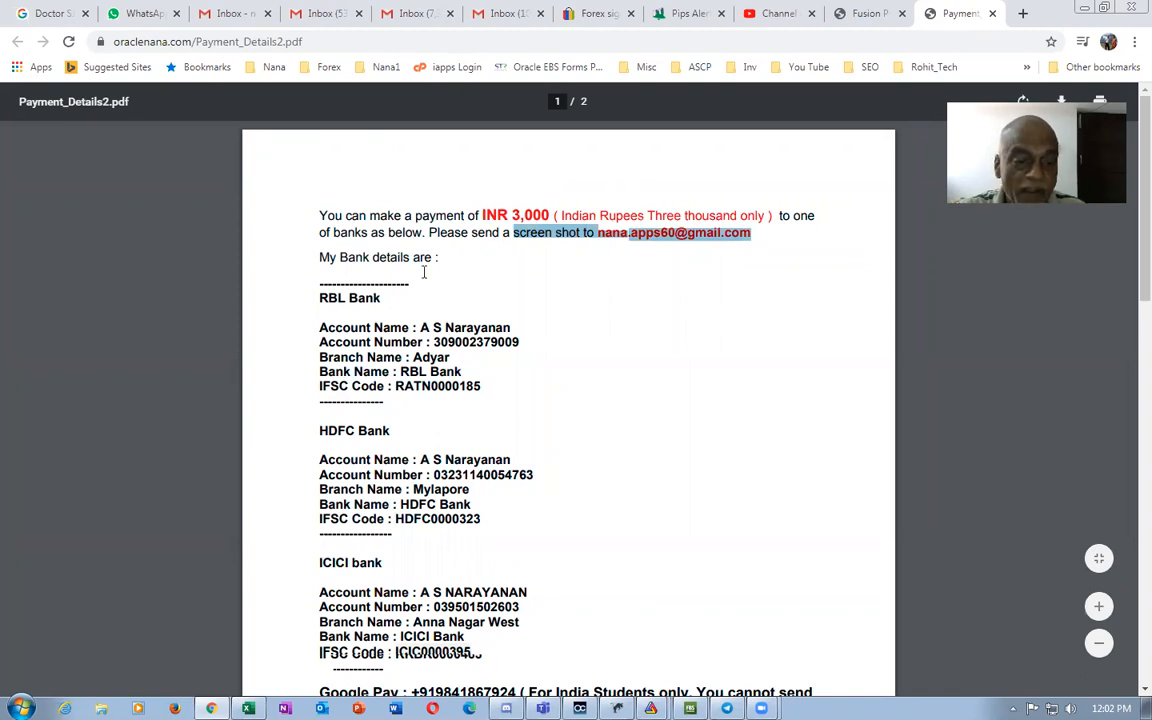
scroll(down, 3)
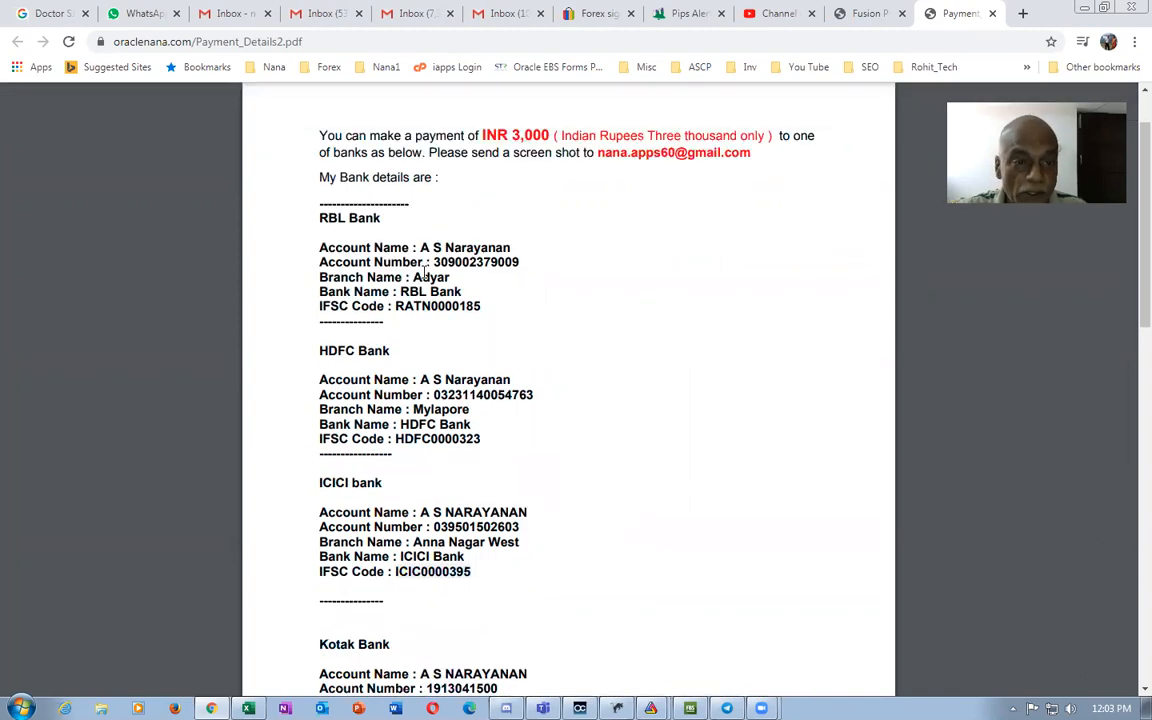
scroll(down, 3)
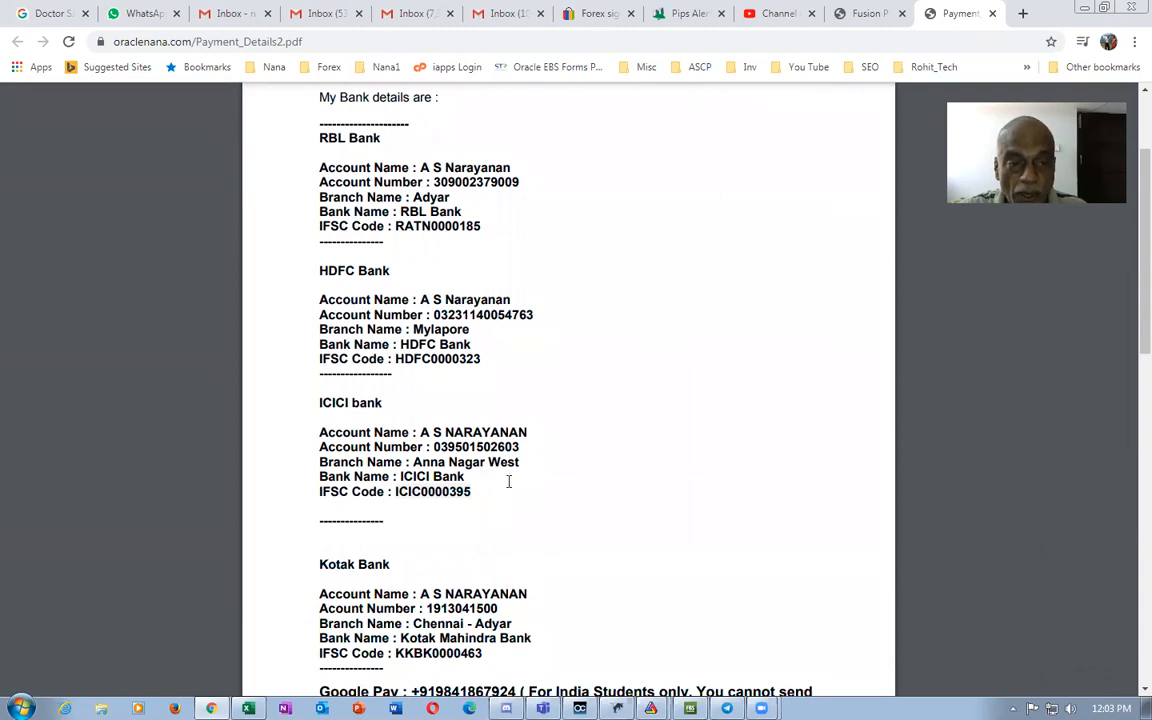
mouse_move(536, 480)
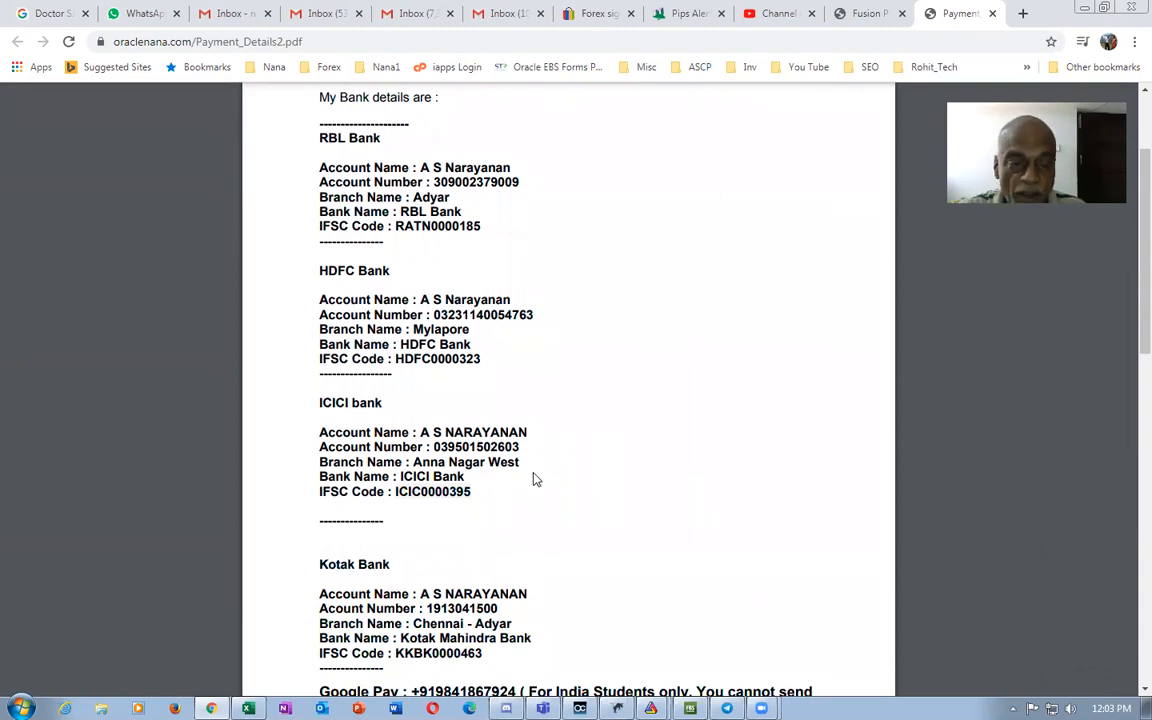
scroll(down, 3)
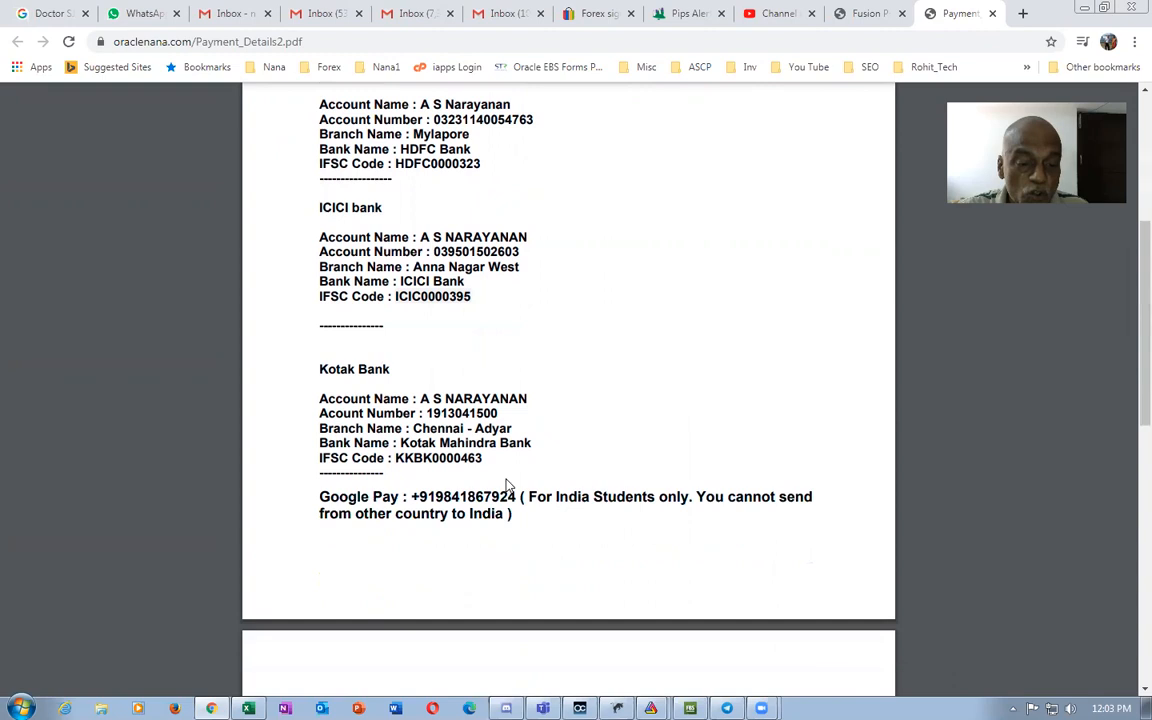
scroll(down, 3)
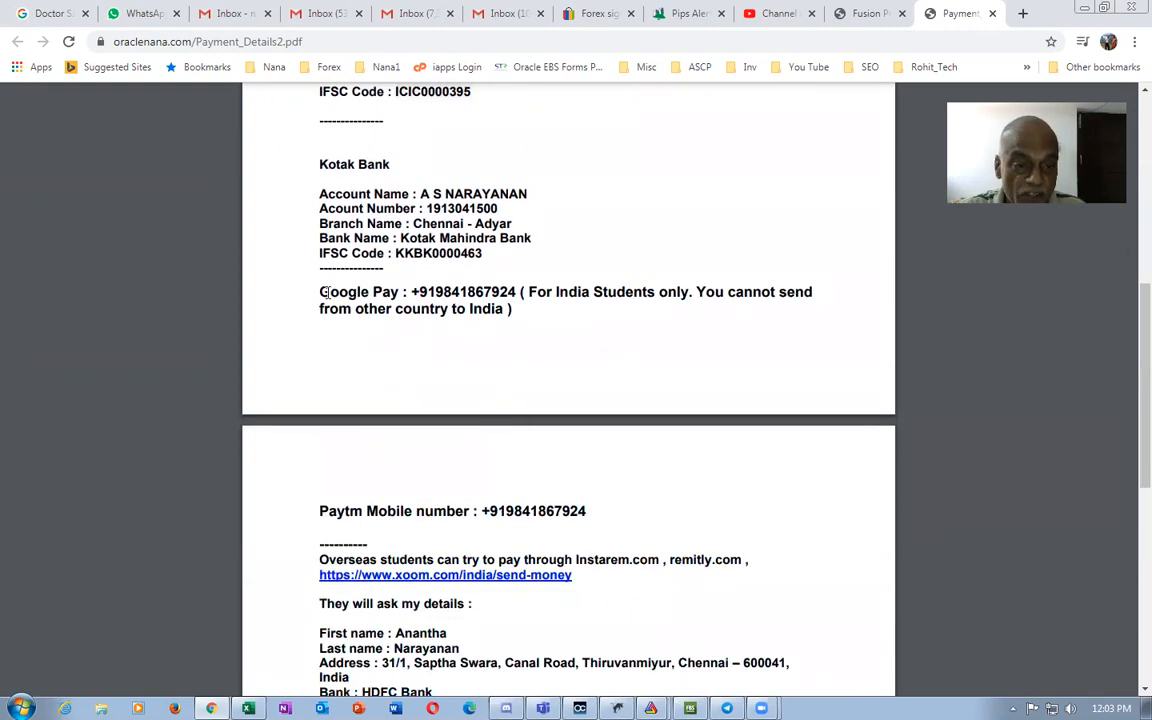
double_click(348, 512)
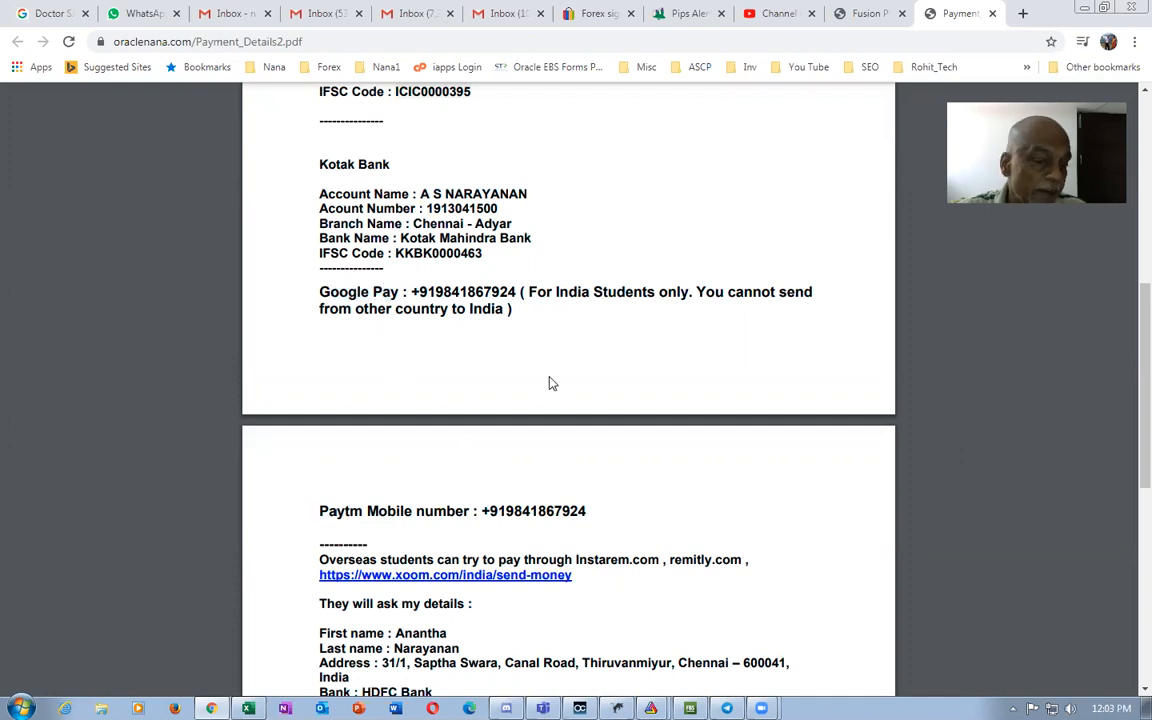
mouse_move(616, 380)
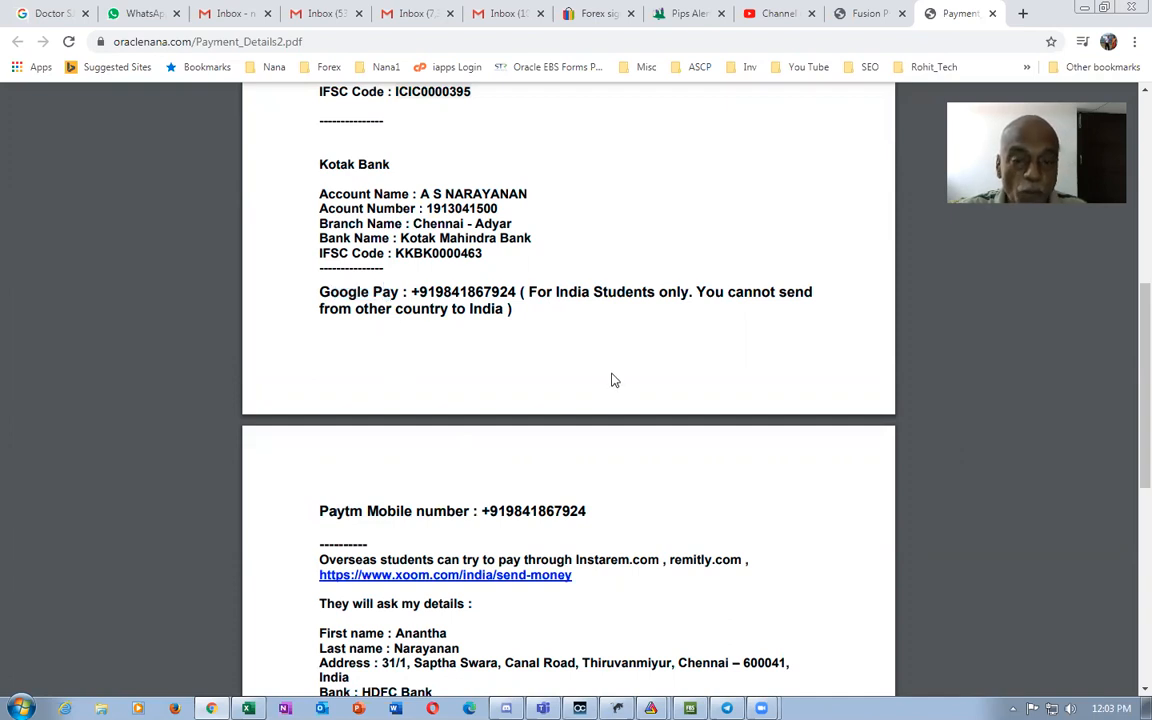
mouse_move(338, 292)
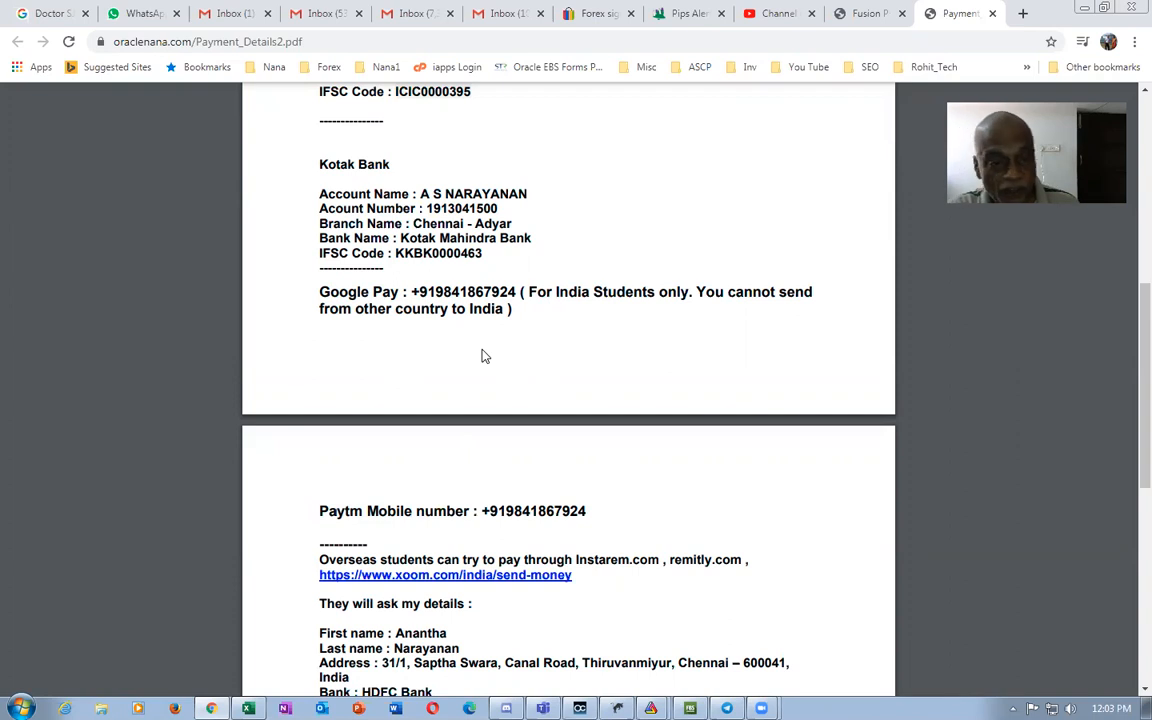
mouse_move(336, 380)
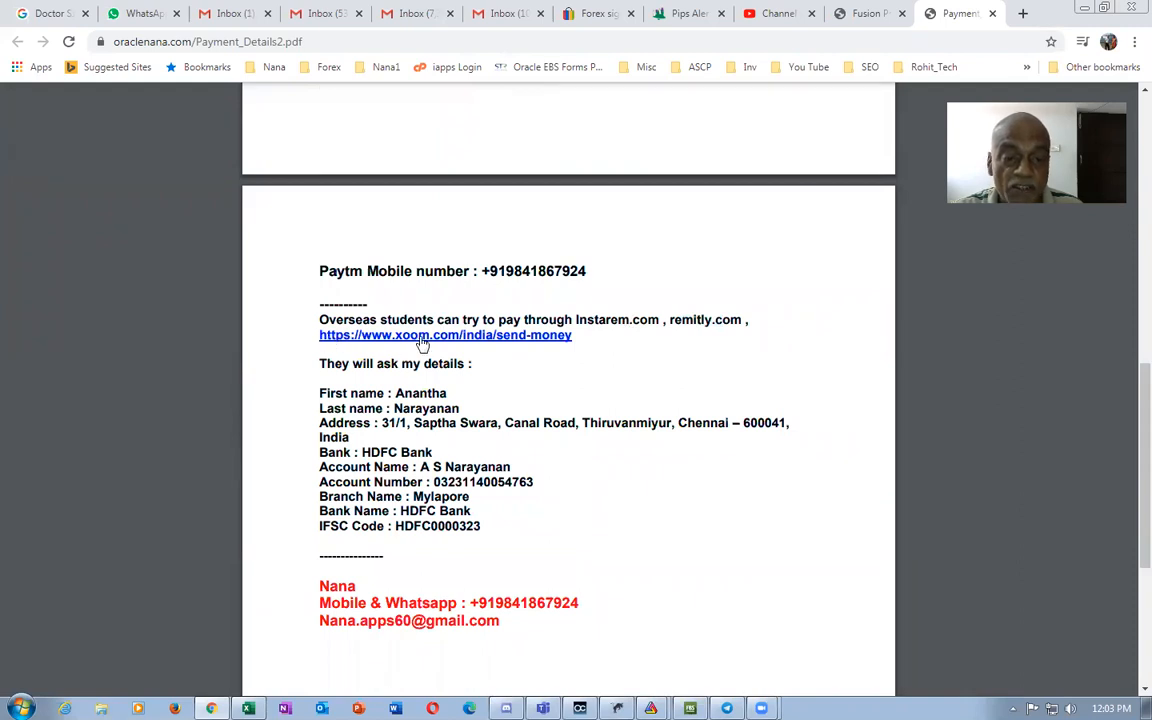
mouse_move(464, 344)
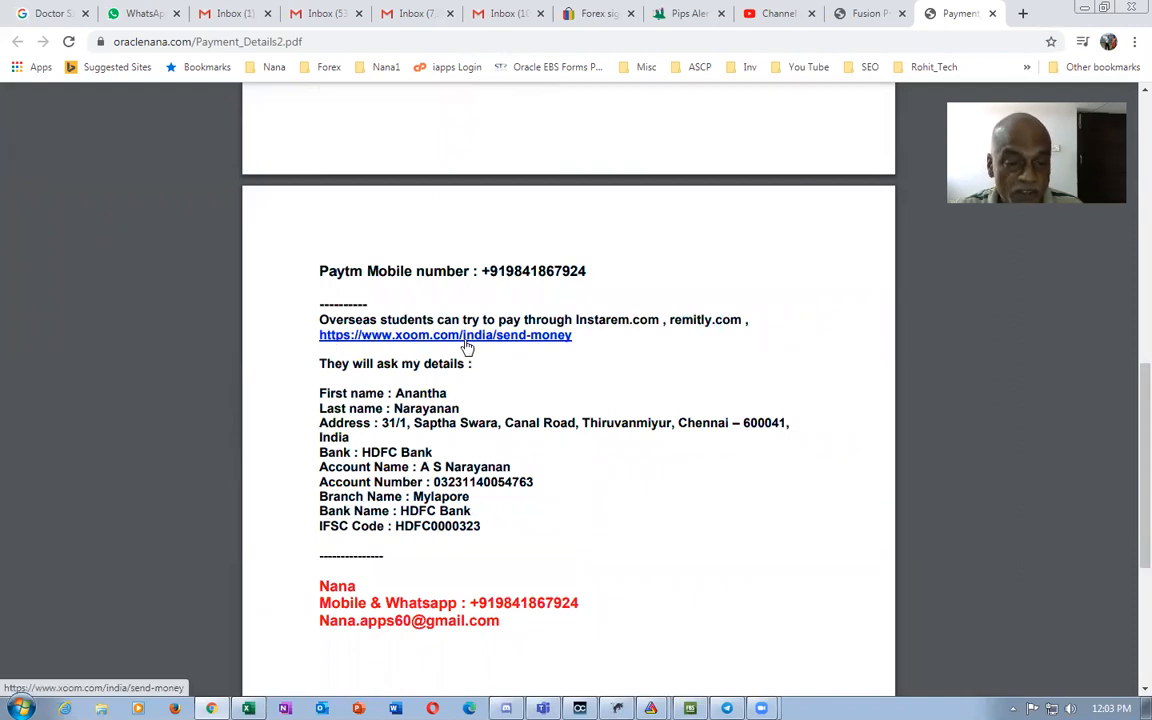
mouse_move(584, 390)
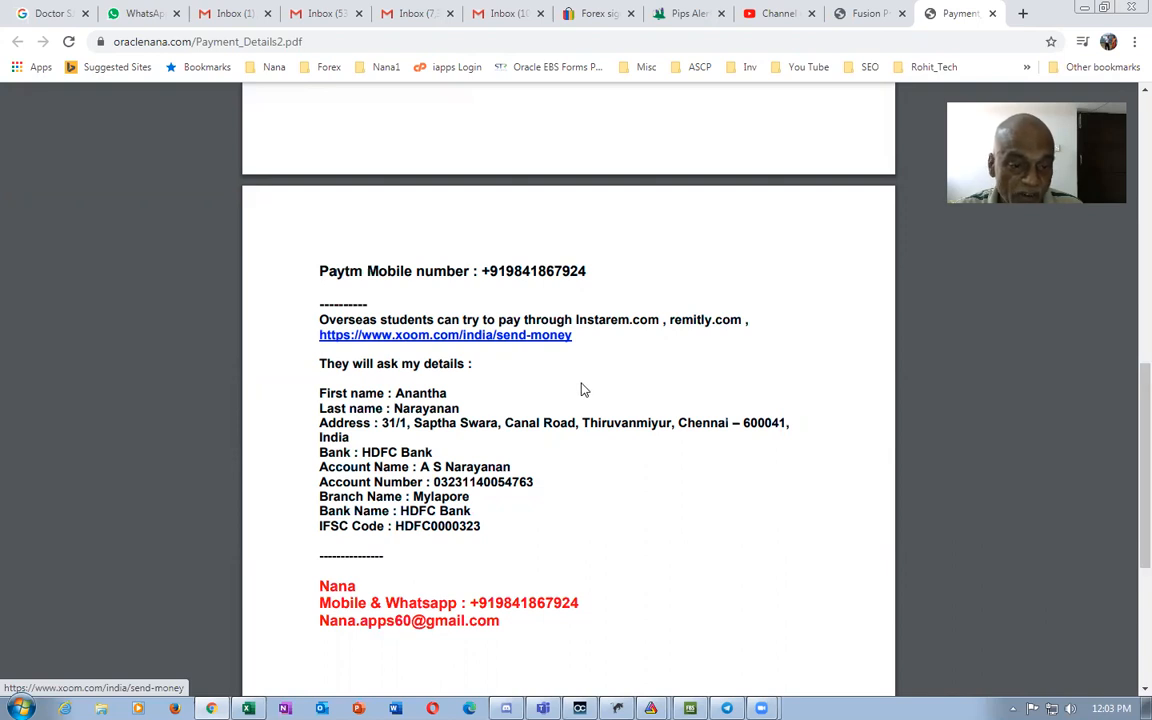
mouse_move(490, 372)
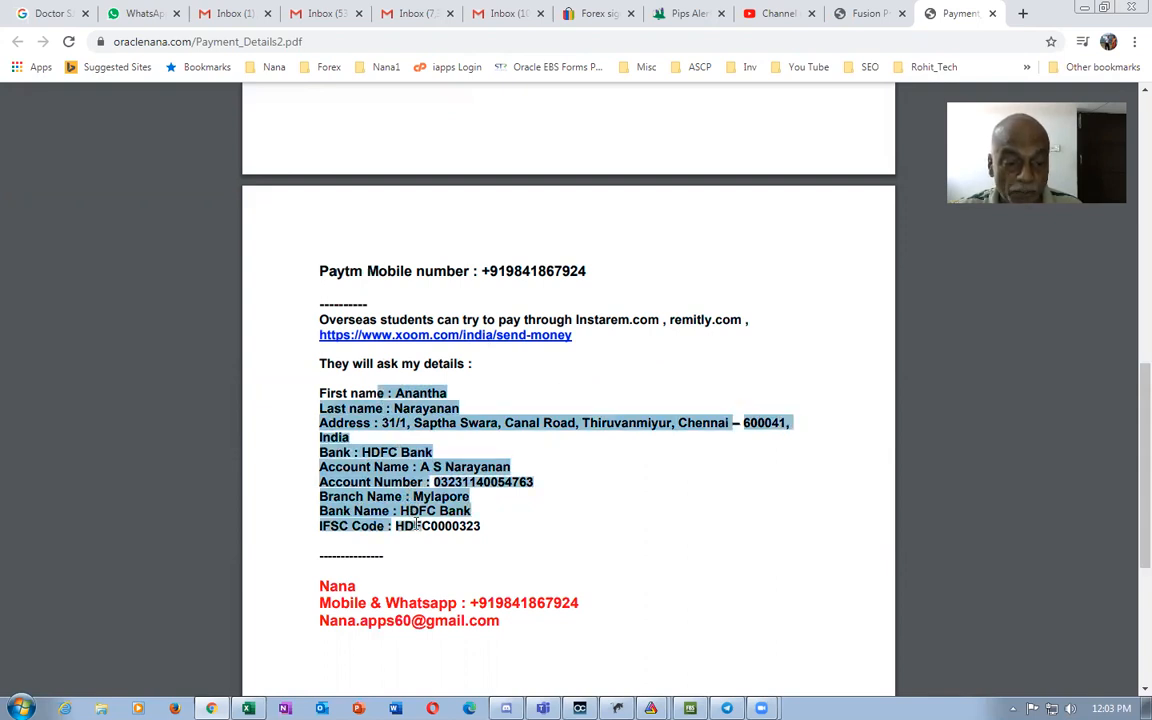
mouse_move(640, 344)
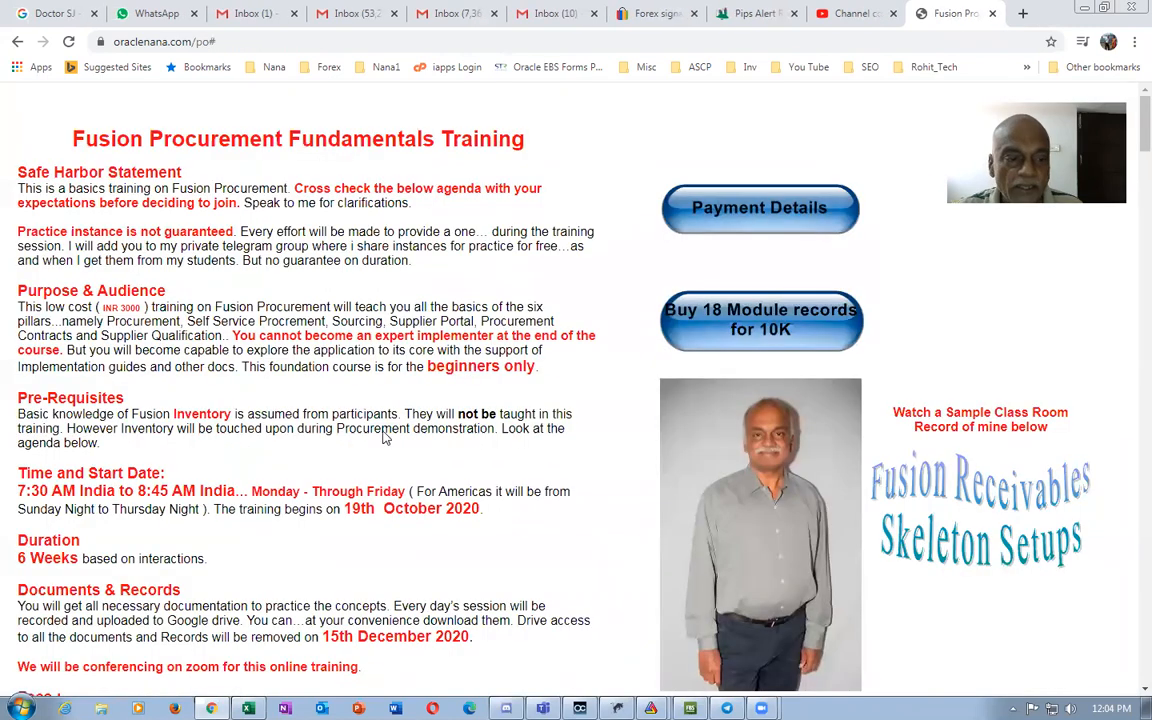
scroll(down, 3)
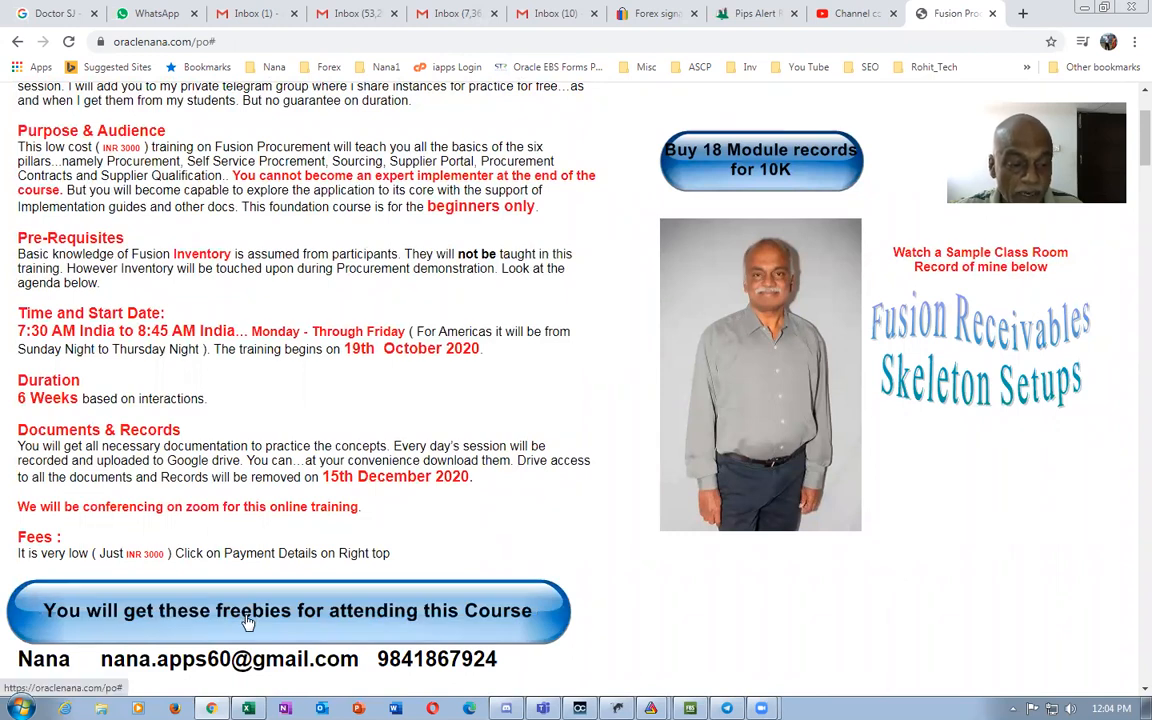
click(288, 610)
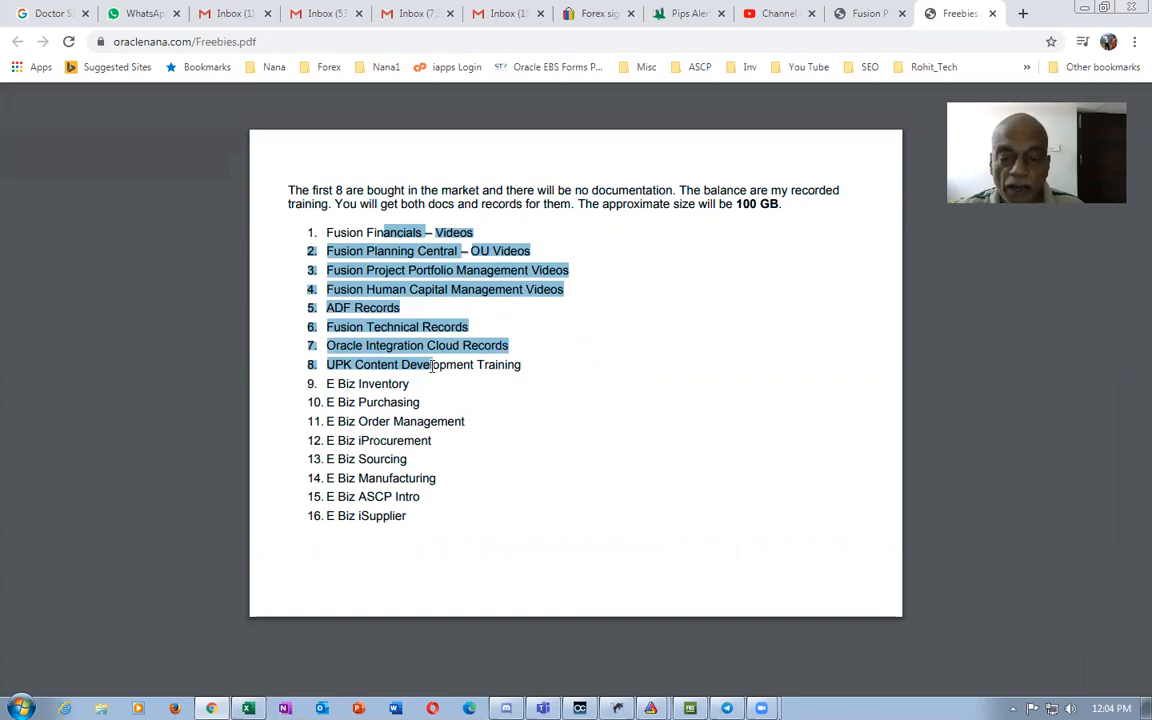
click(540, 410)
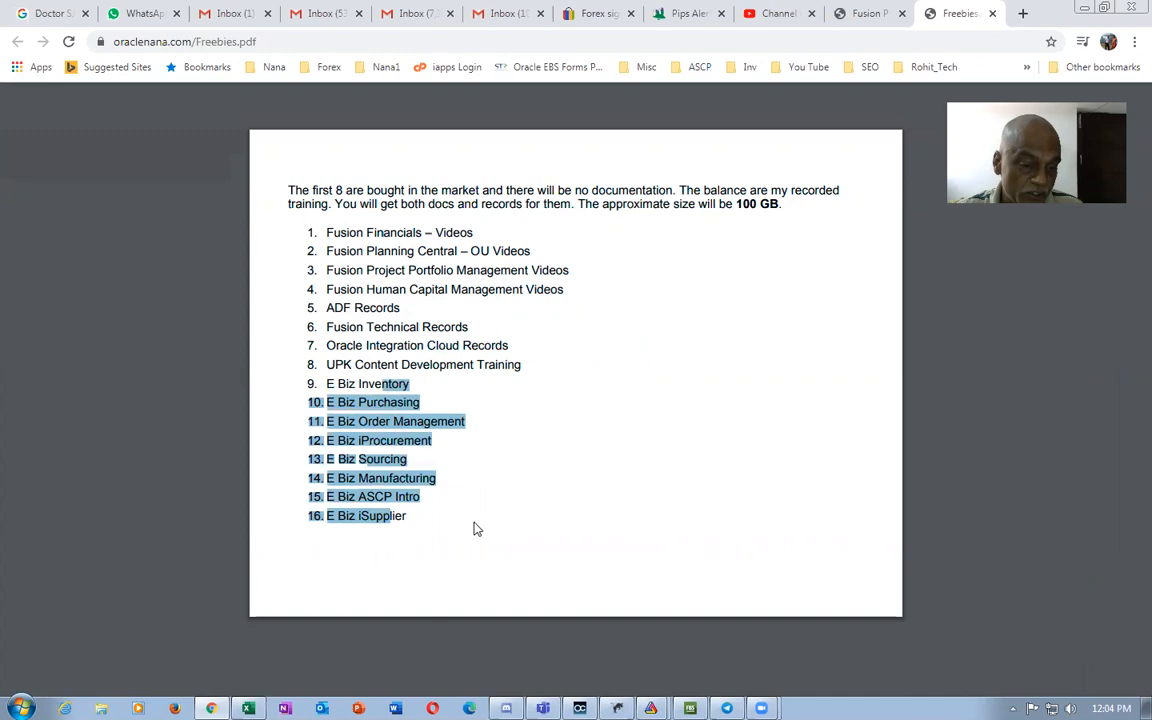
click(480, 528)
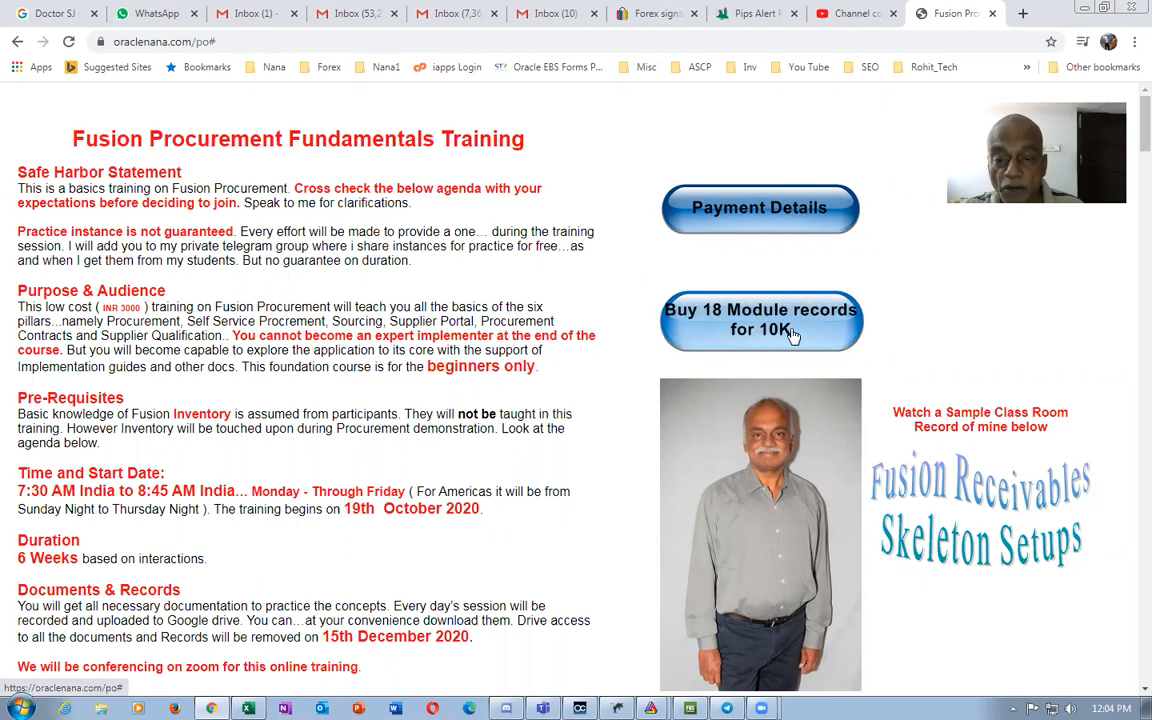
Open the 'Buy 18 Module records for 10K' SCM Agenda page and launch its Payment Details email to the trainer
click(760, 320)
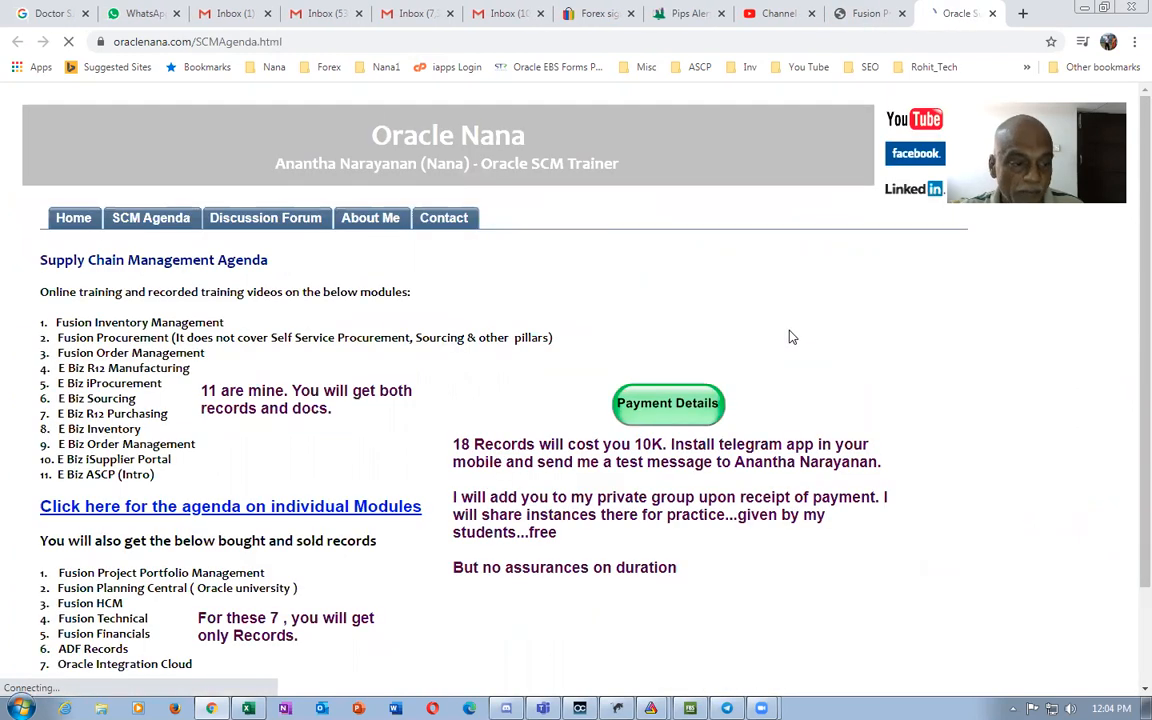
drag(96, 322, 78, 412)
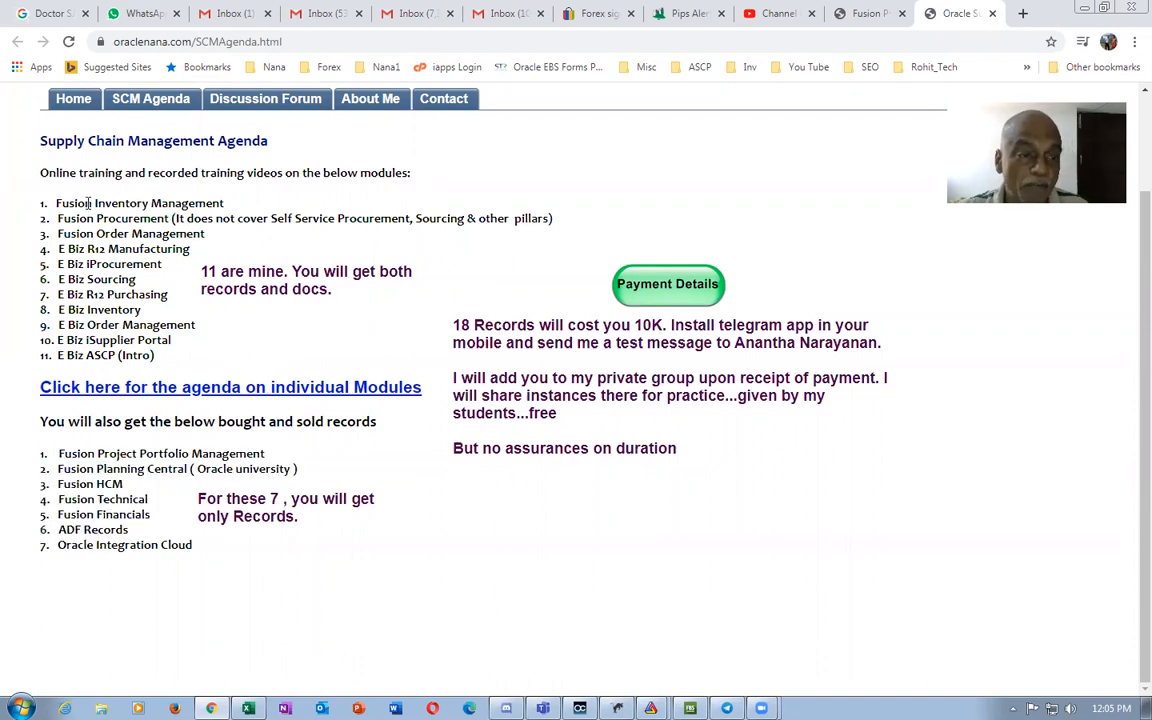
double_click(124, 218)
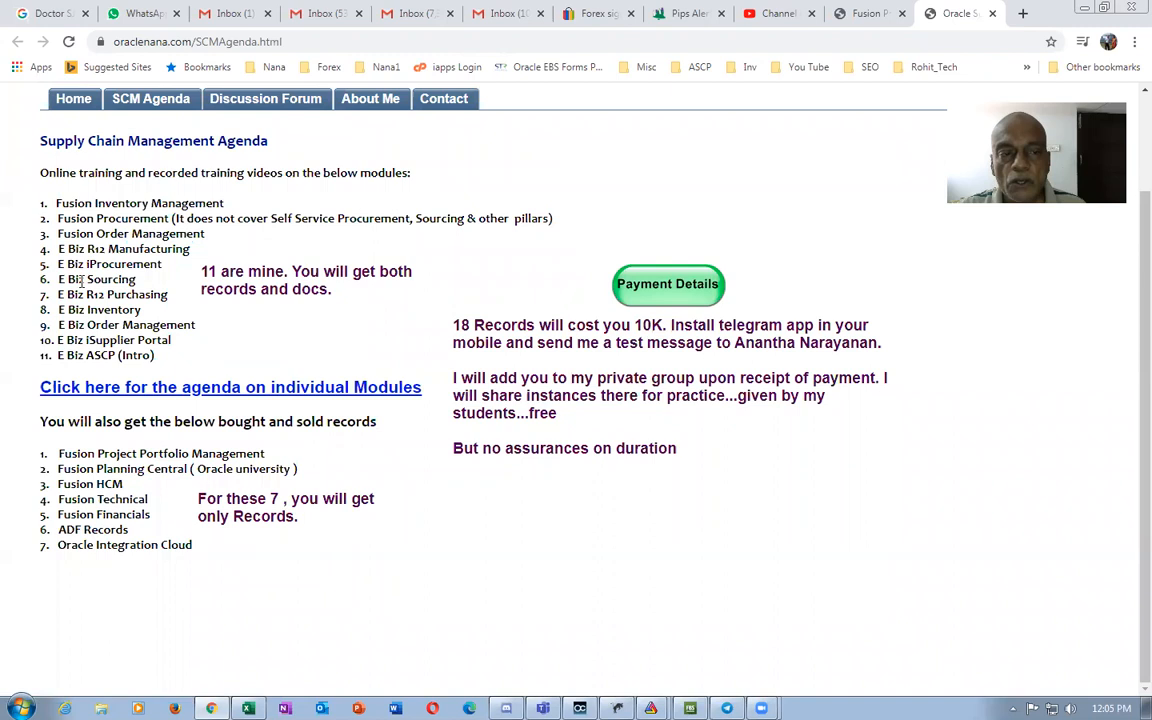
mouse_move(264, 328)
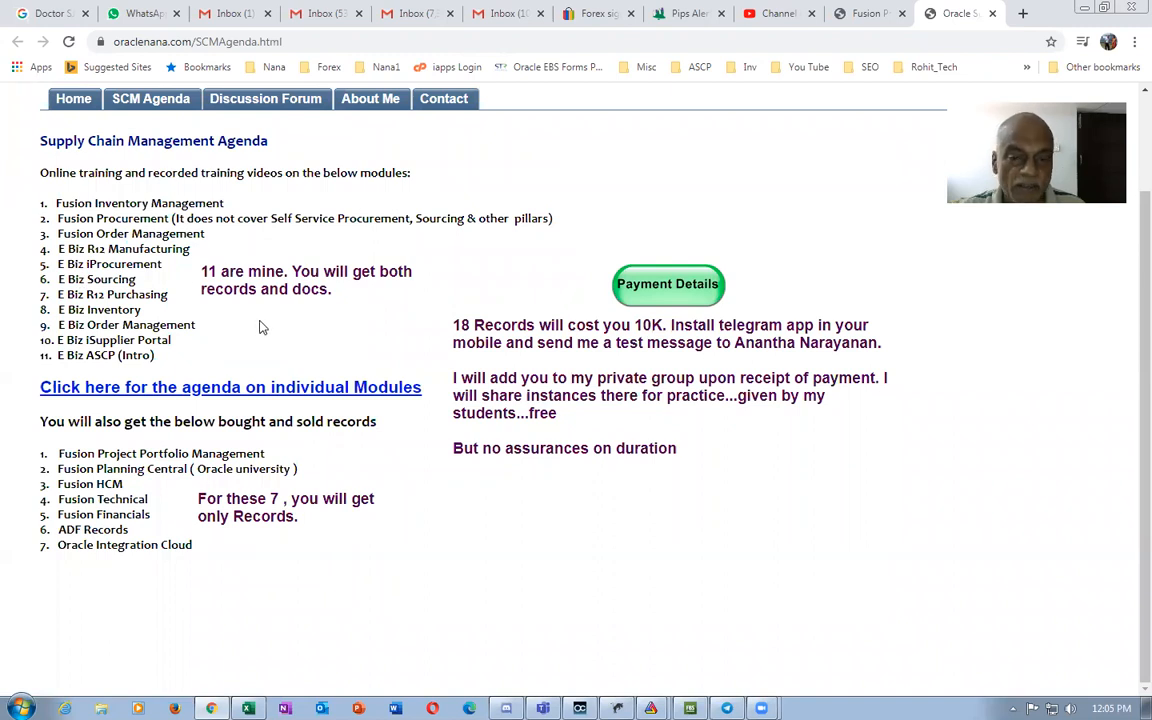
mouse_move(668, 284)
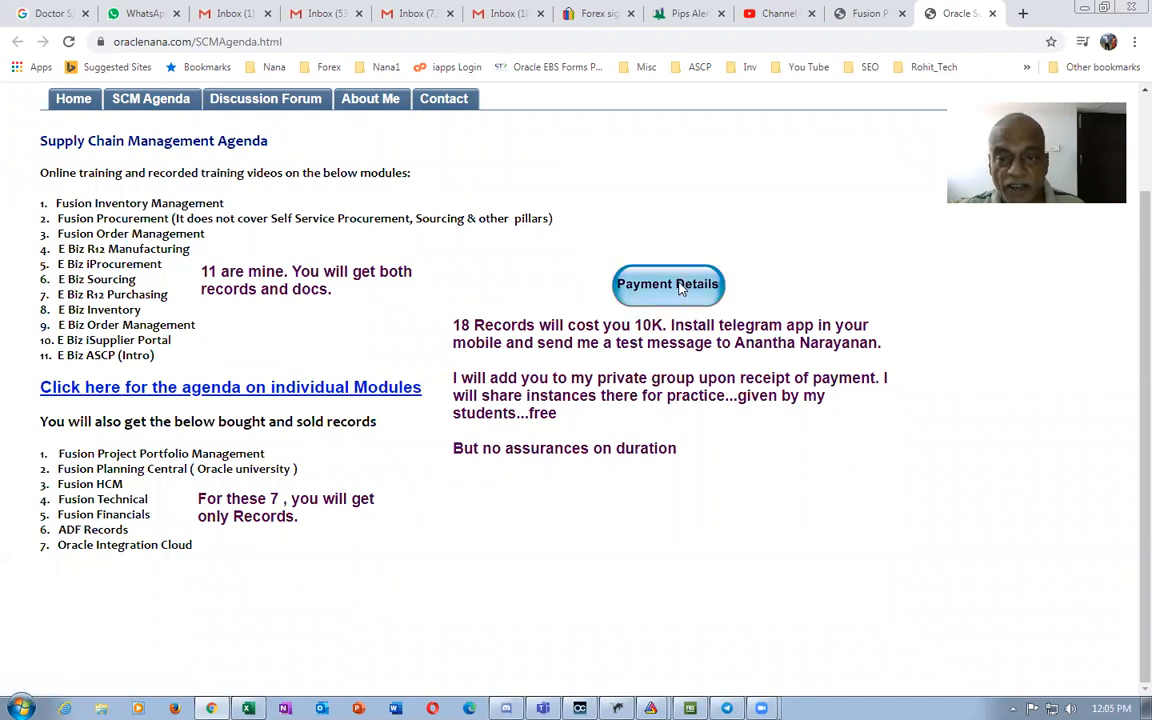
click(668, 284)
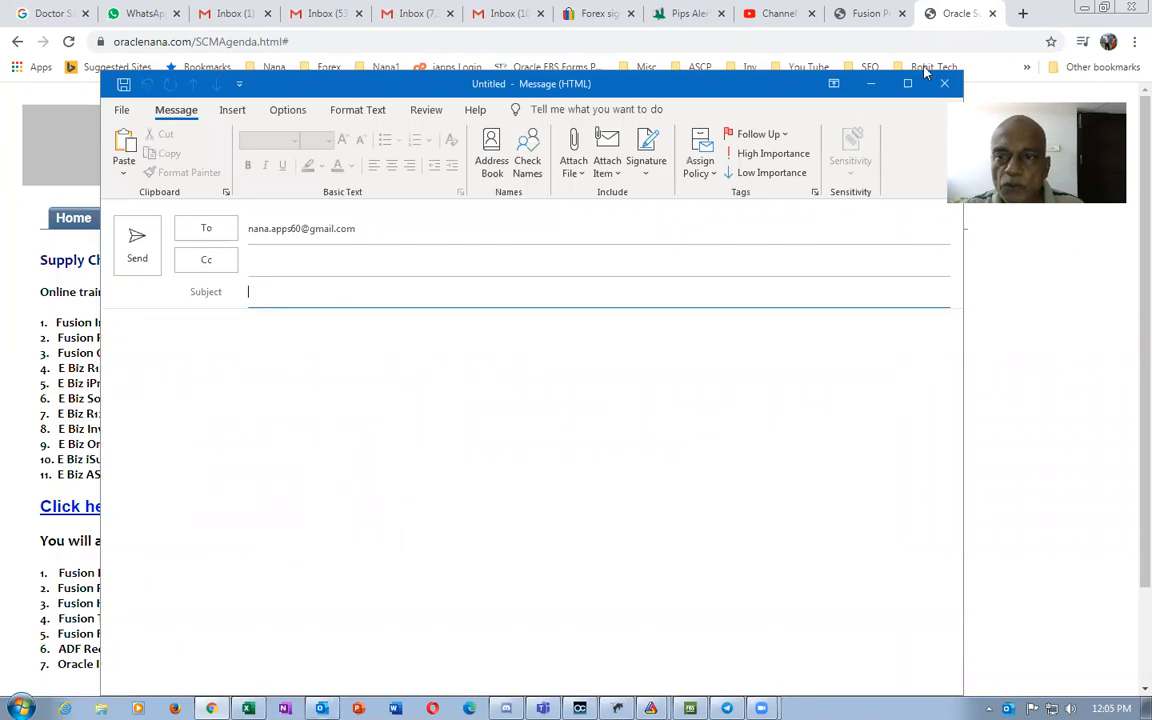
Close the blank Outlook email to the trainer and discard it without saving
click(944, 84)
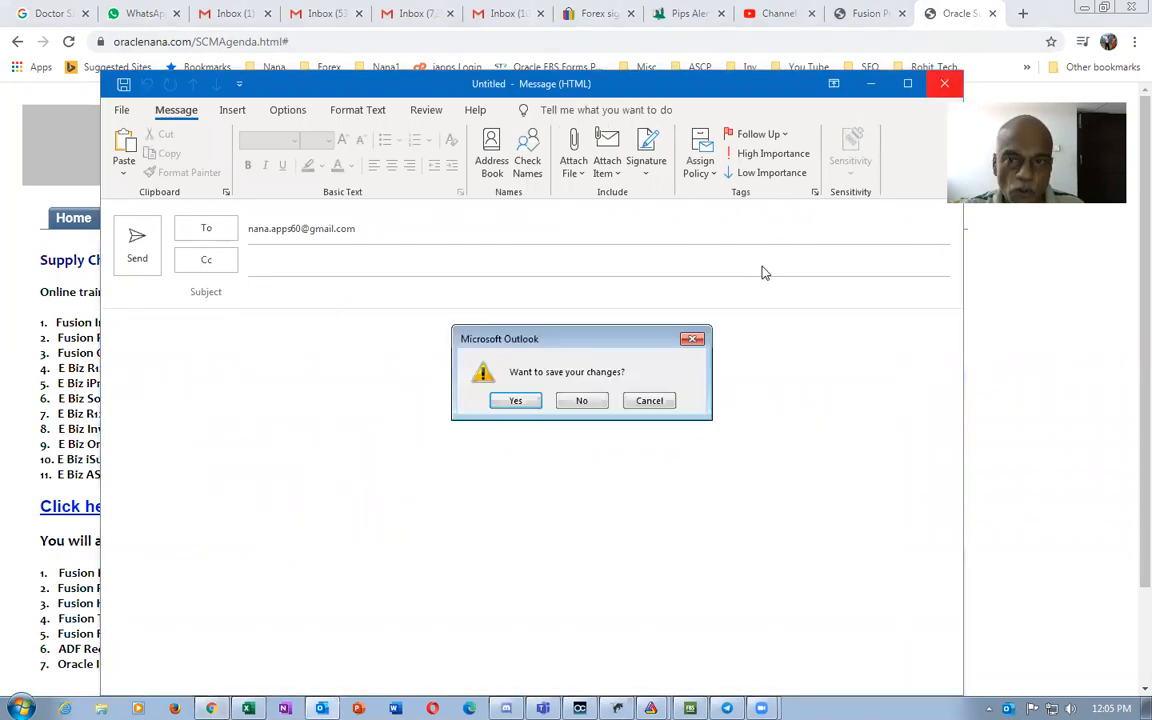
click(580, 400)
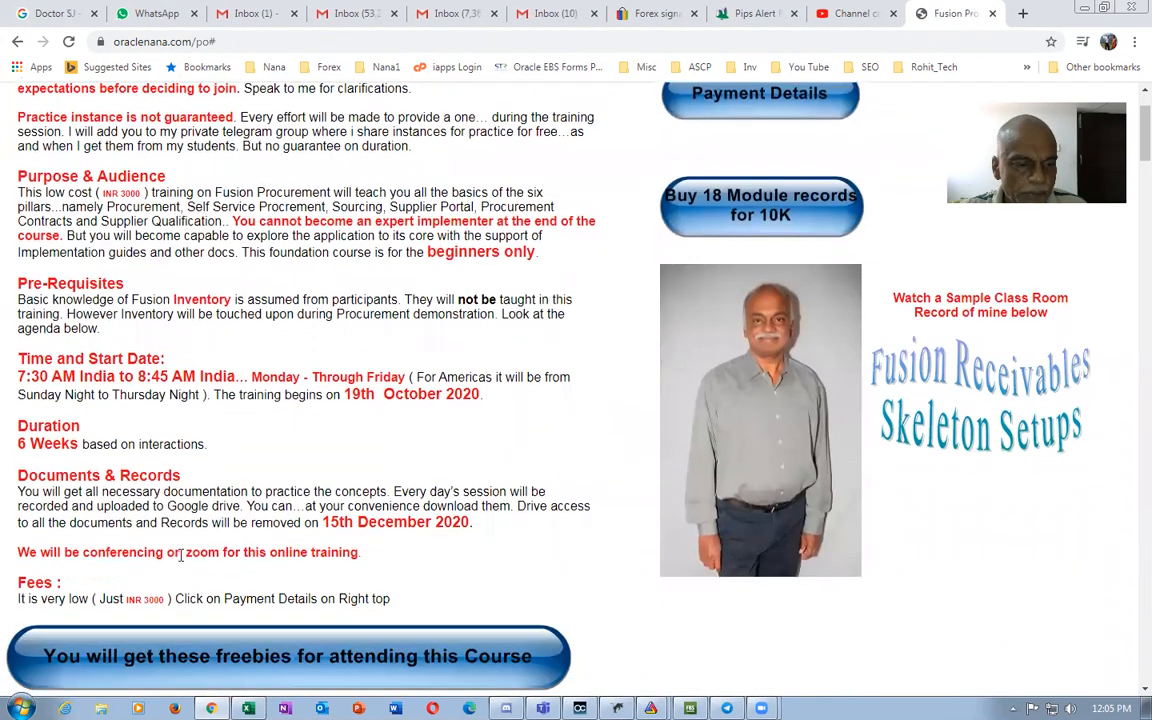
Scroll the Fusion Procurement Fundamentals agenda from row 1 through its early setup rows
scroll(down, 3)
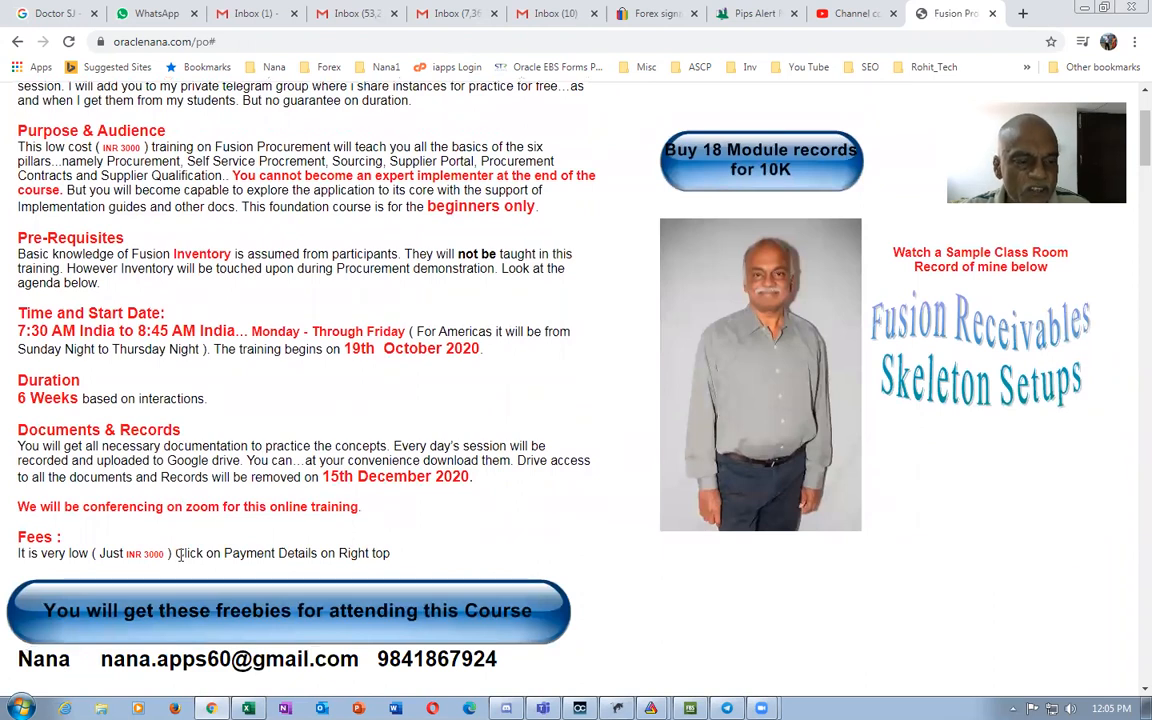
scroll(down, 3)
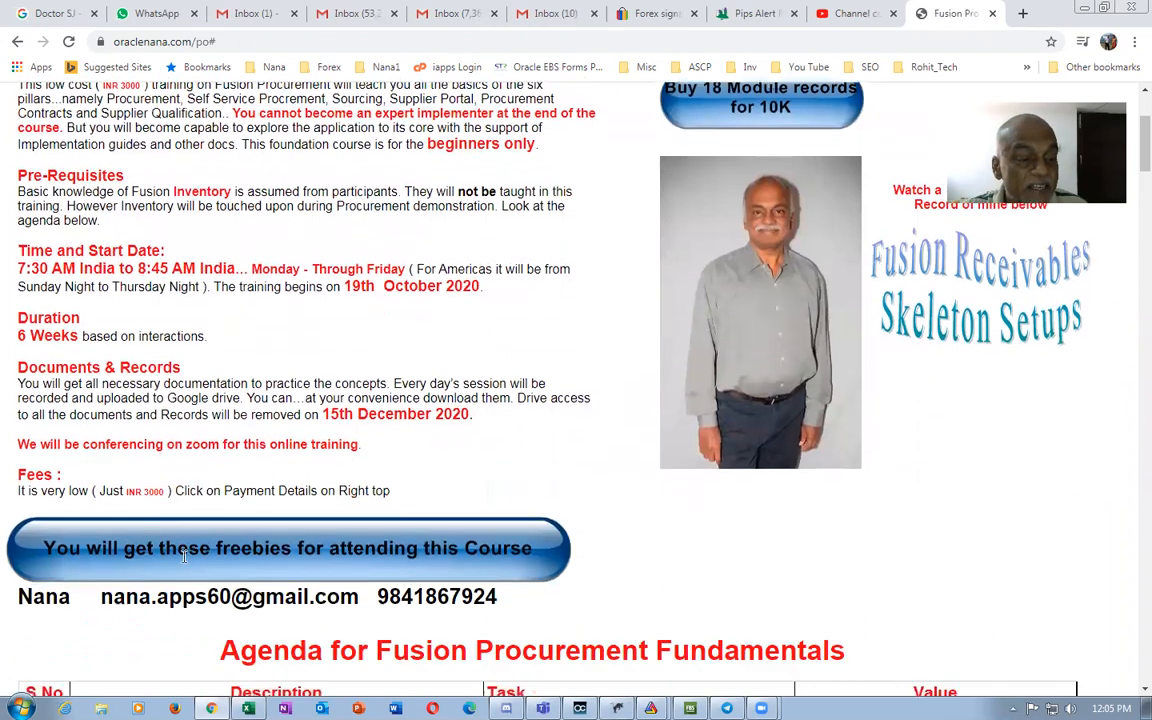
scroll(down, 3)
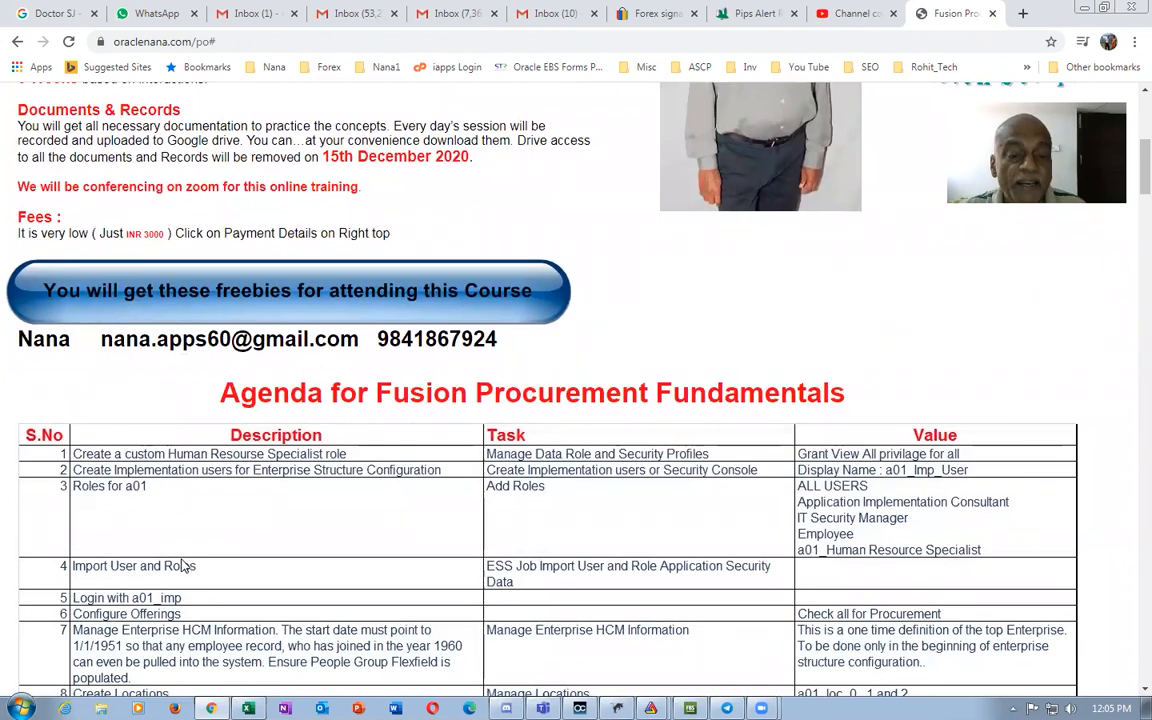
scroll(down, 3)
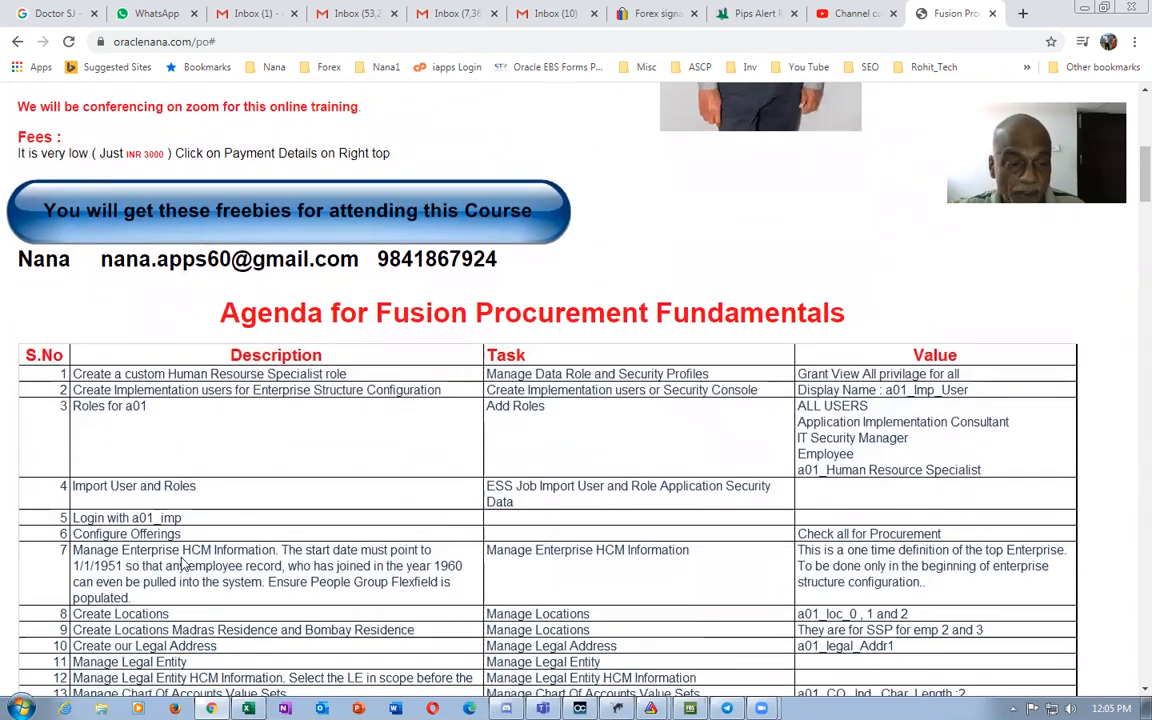
scroll(down, 3)
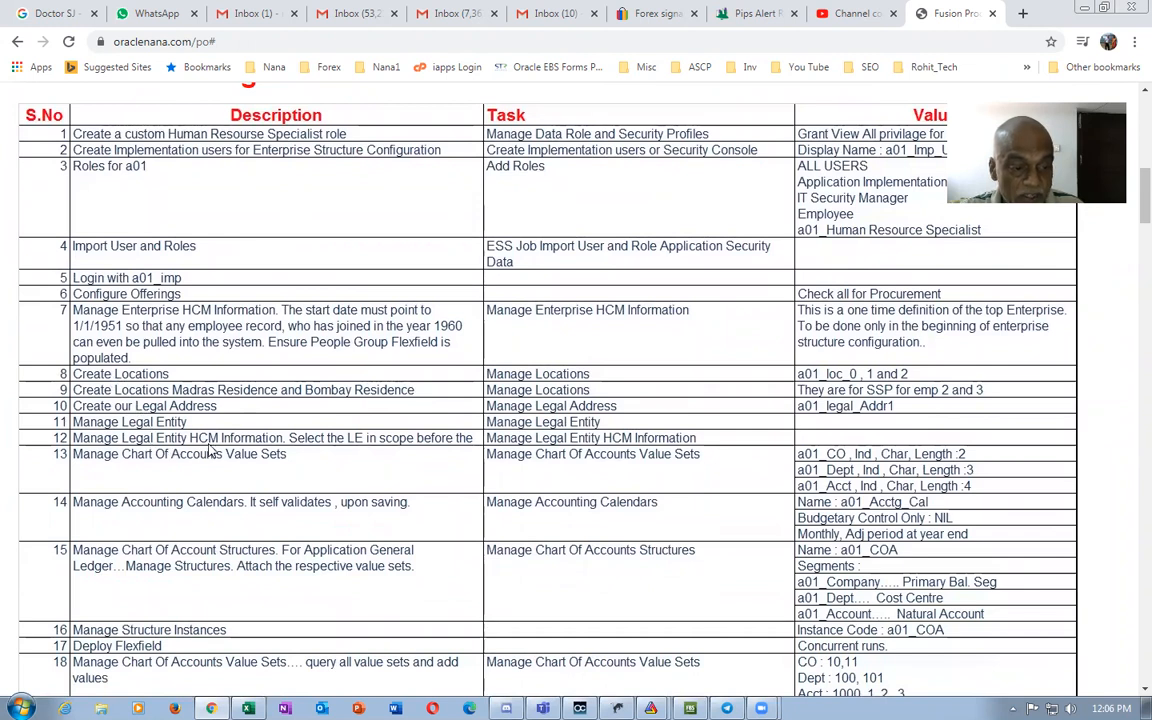
mouse_move(688, 604)
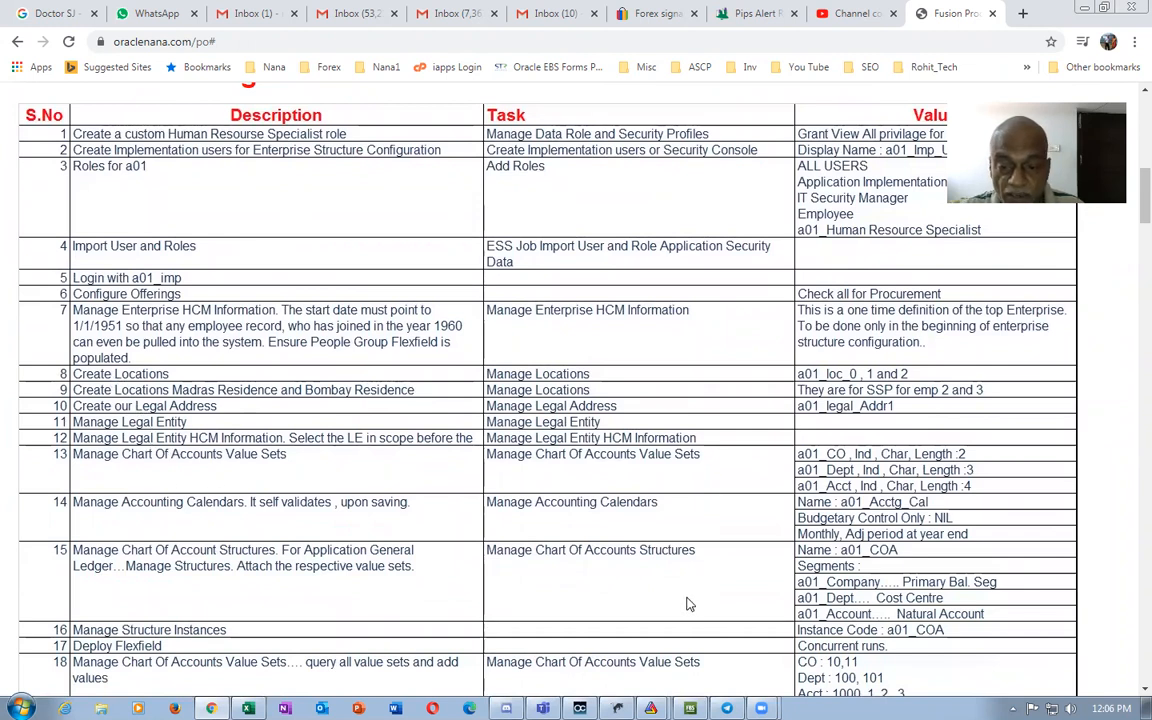
scroll(down, 3)
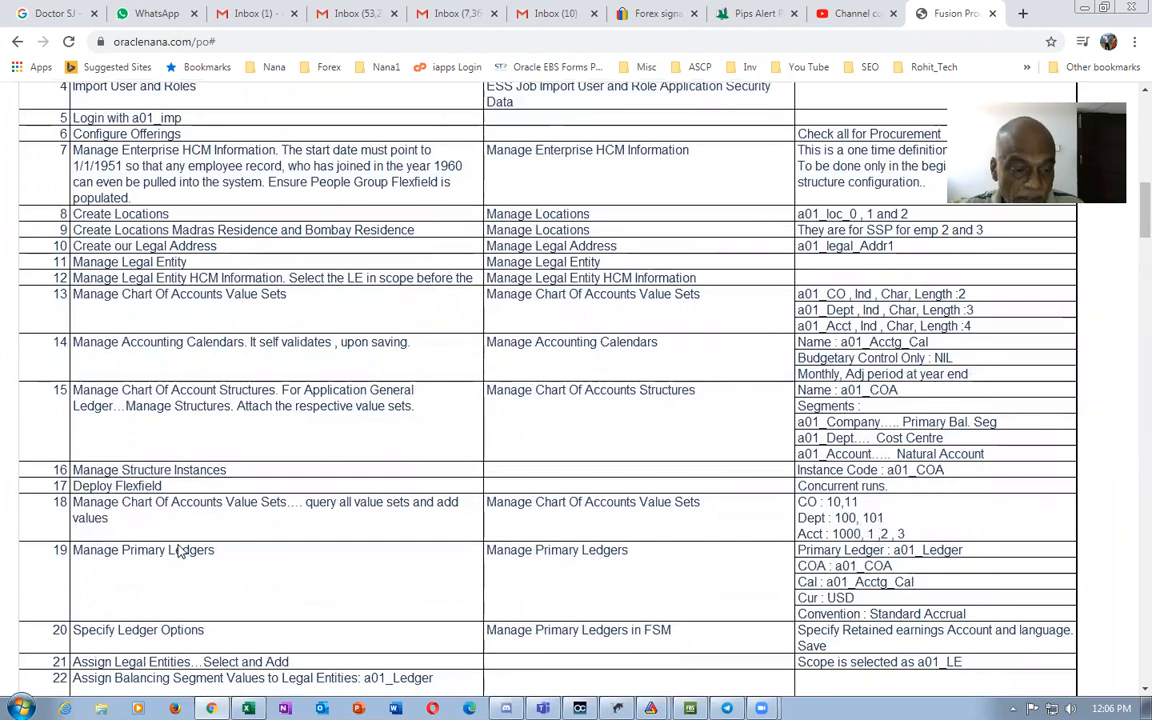
scroll(down, 3)
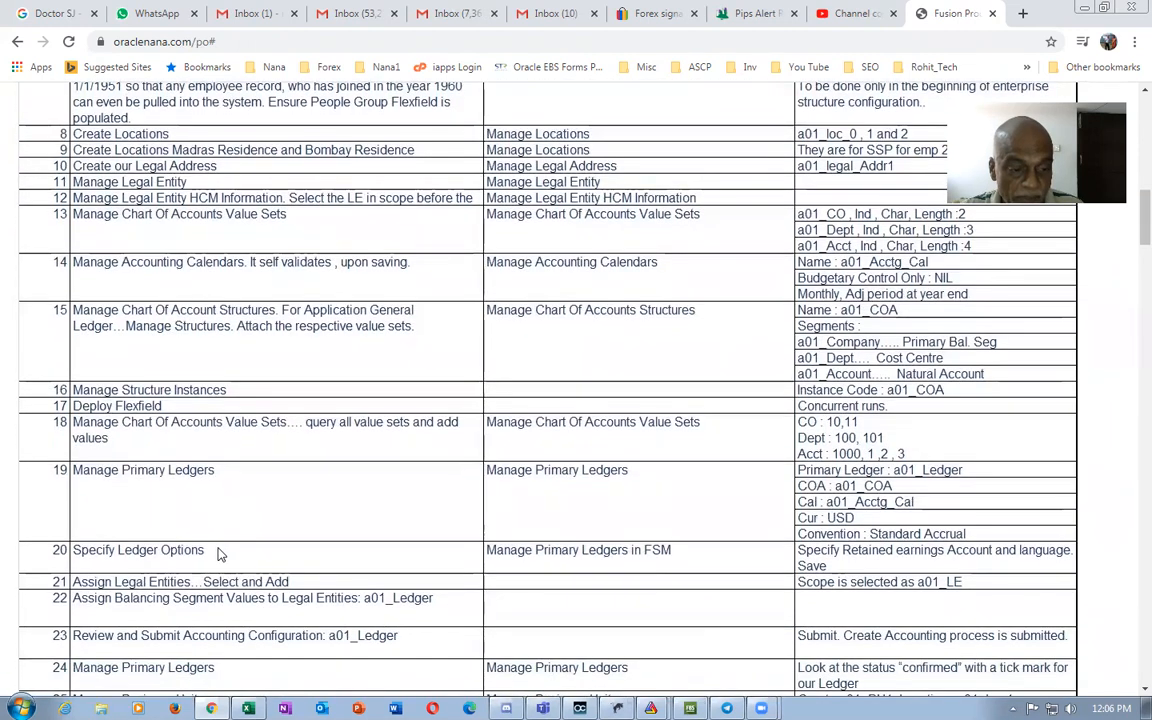
scroll(down, 3)
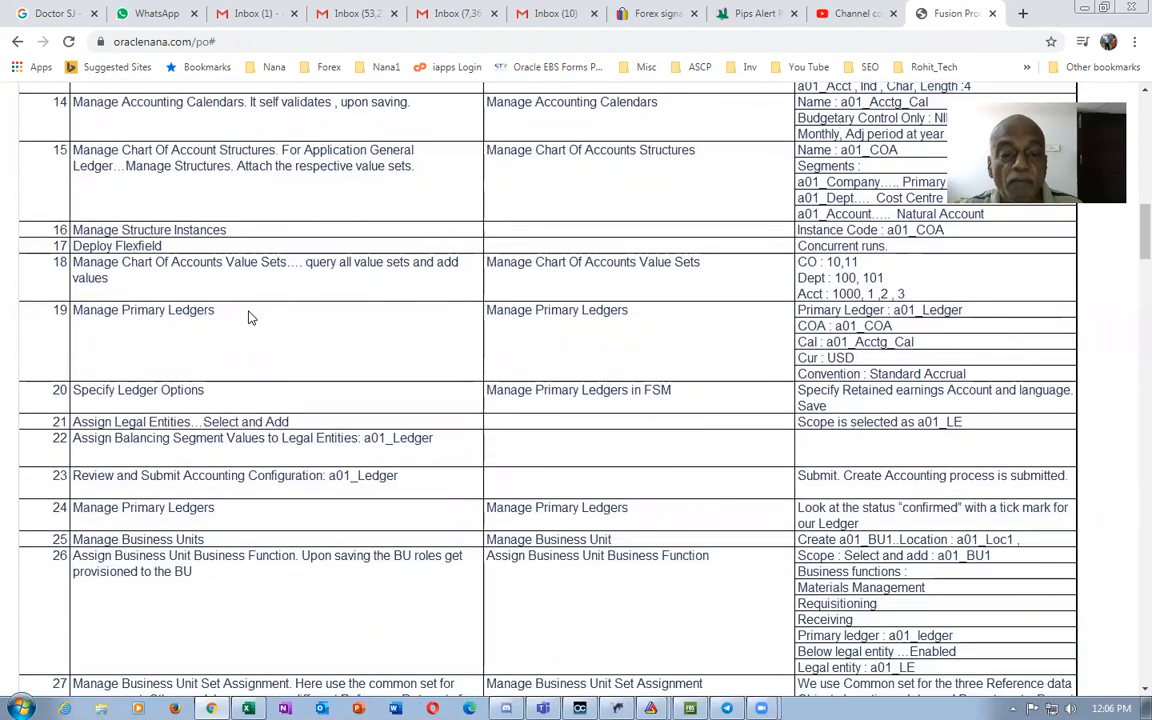
scroll(down, 3)
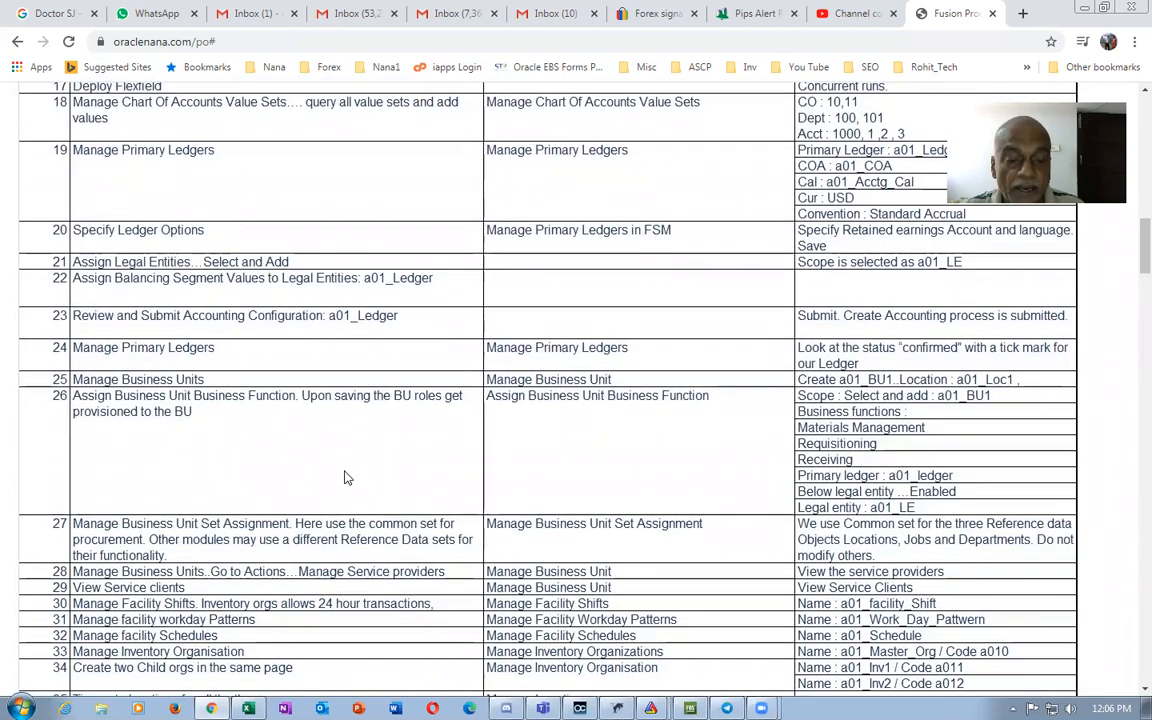
scroll(down, 3)
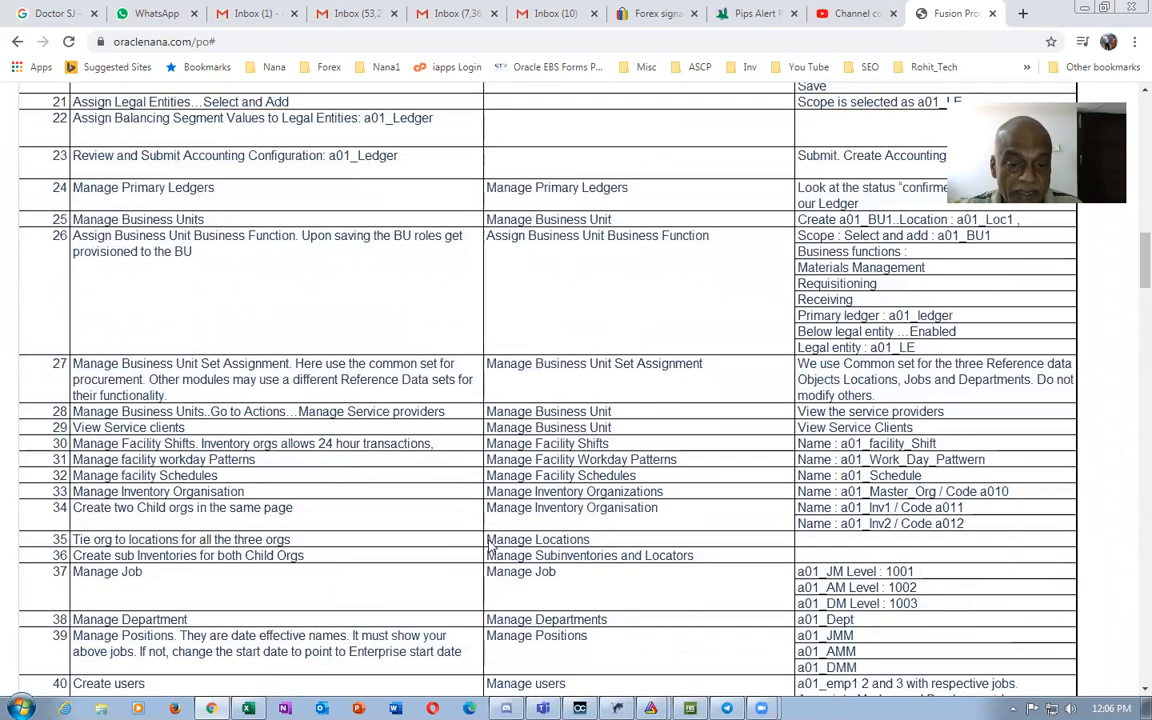
Continue down the agenda to rows 54–80 on approvals, suppliers and purchase orders
scroll(up, 3)
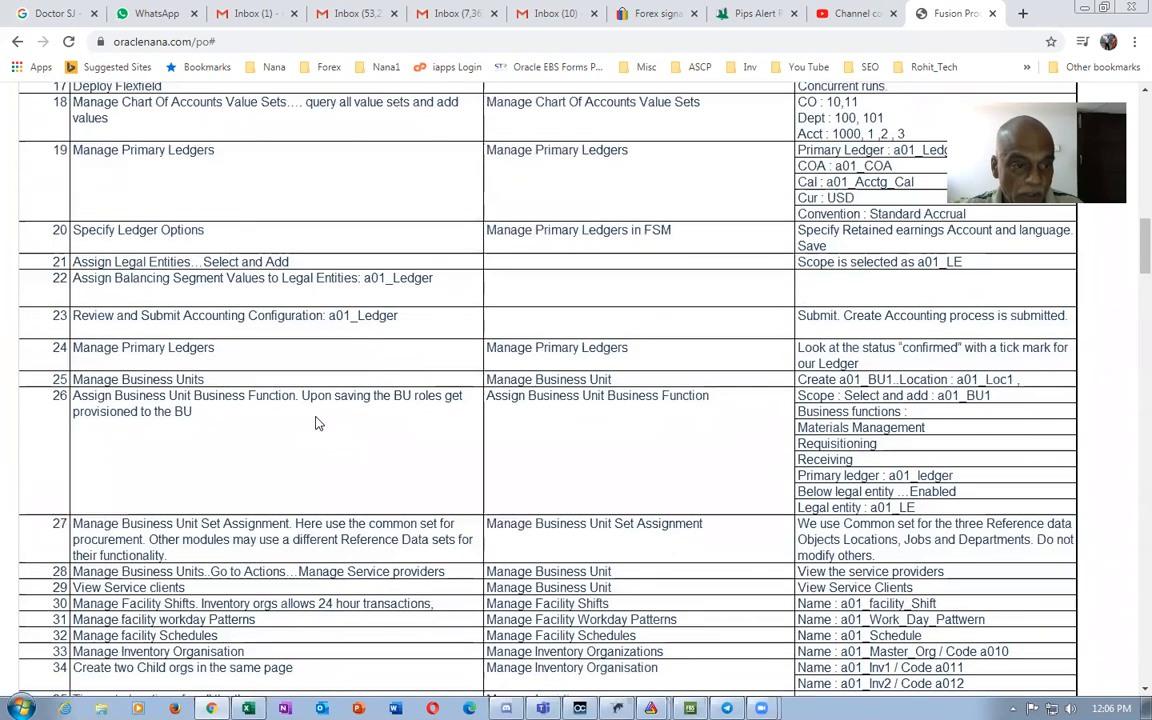
scroll(down, 3)
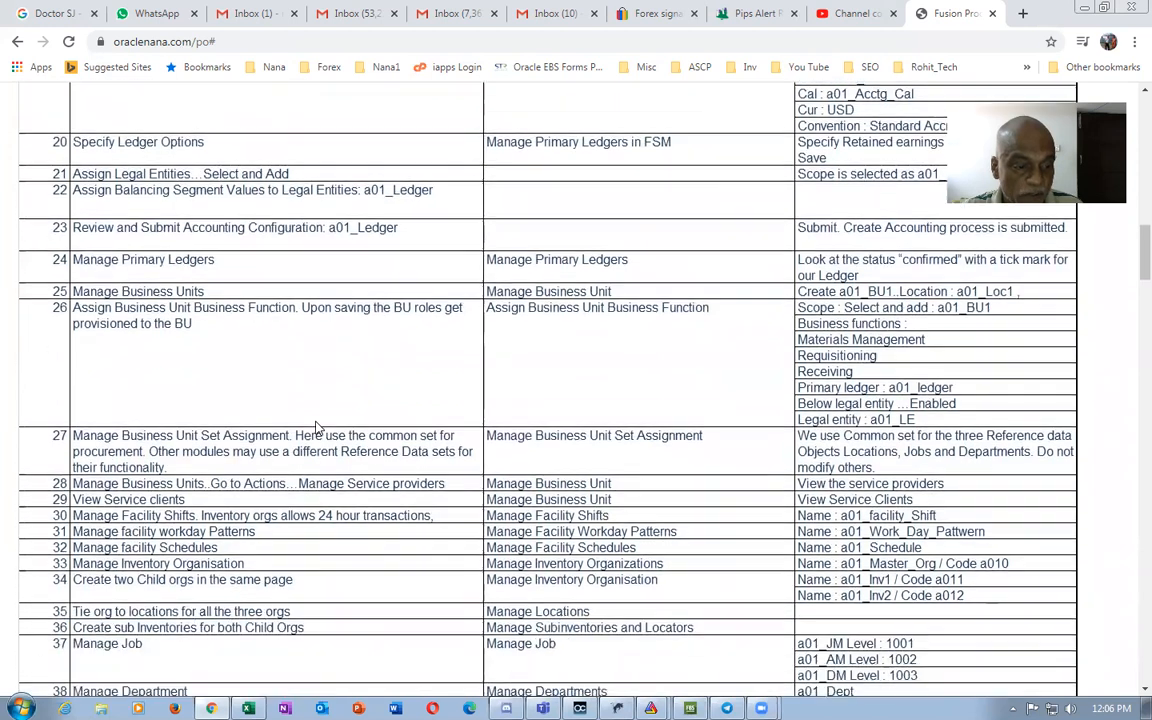
scroll(down, 3)
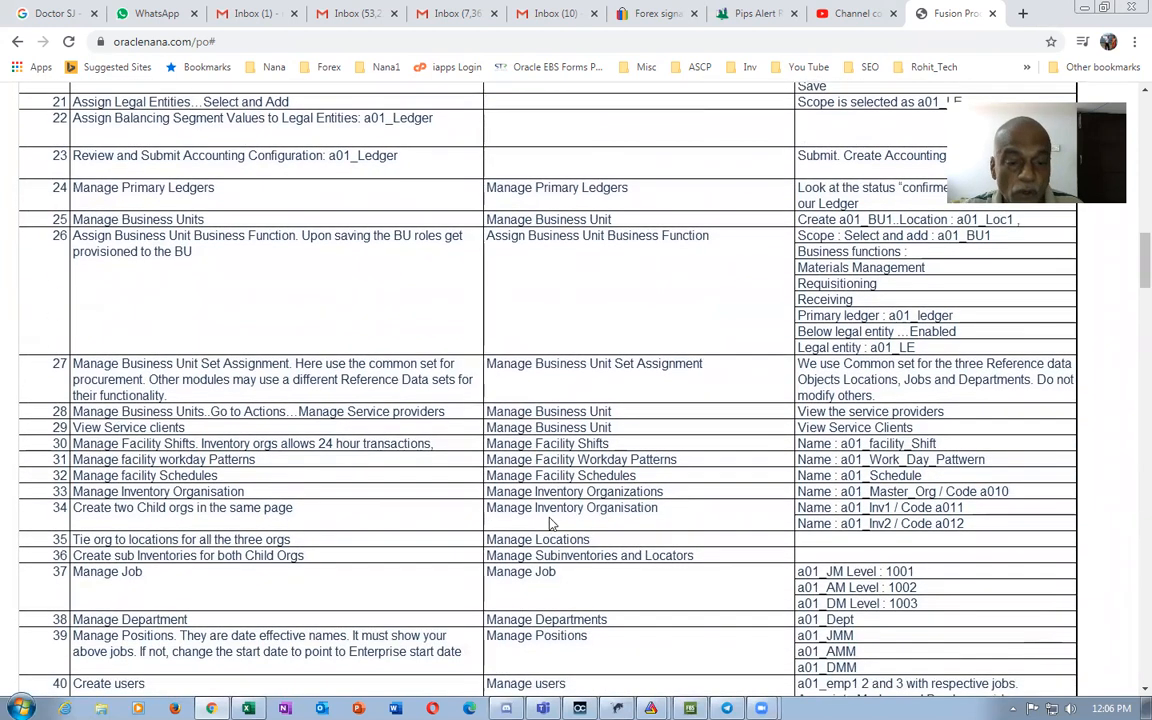
mouse_move(608, 444)
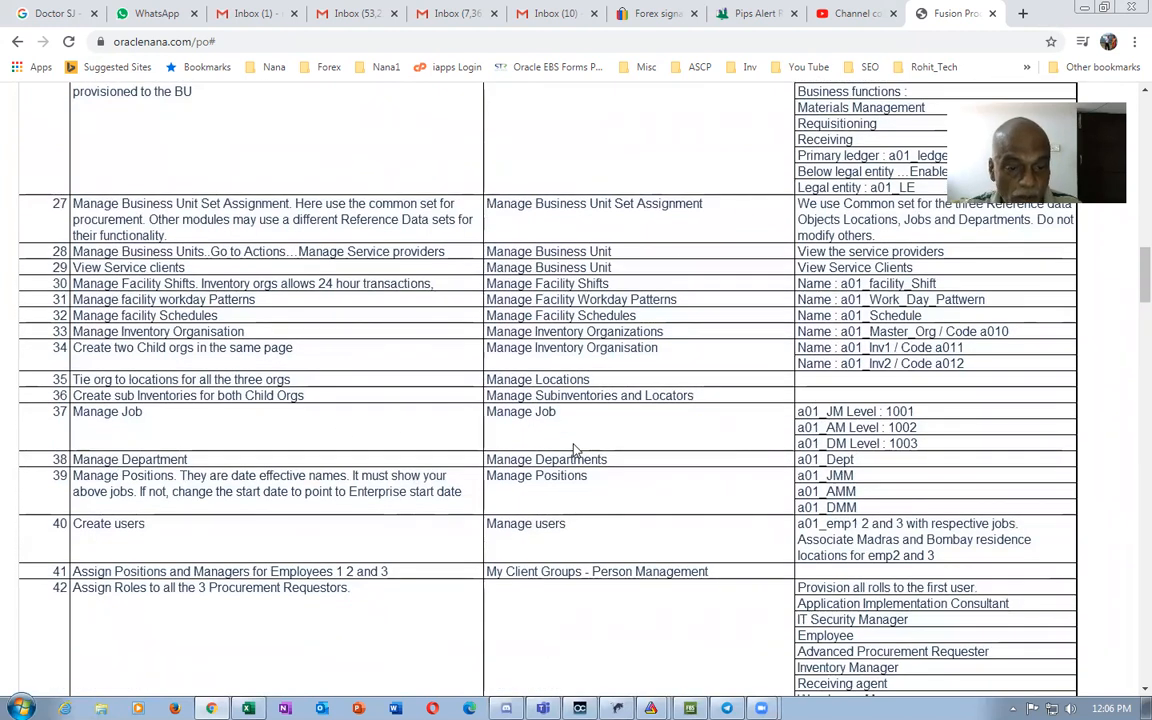
mouse_move(580, 546)
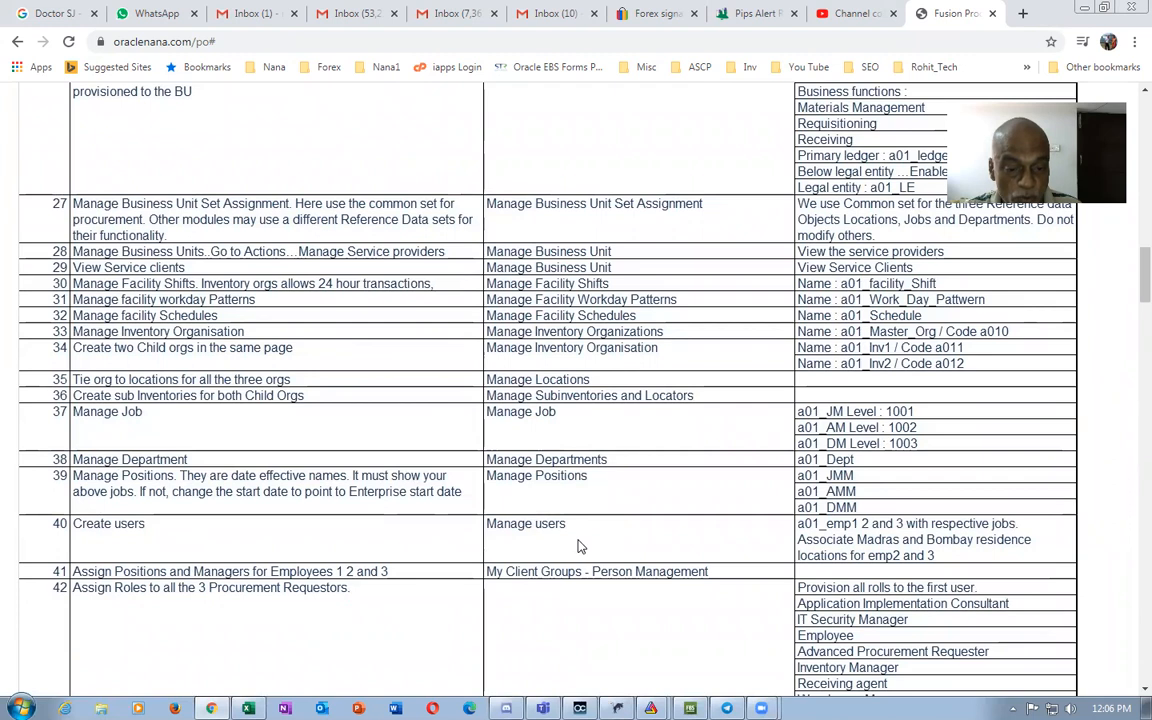
scroll(down, 3)
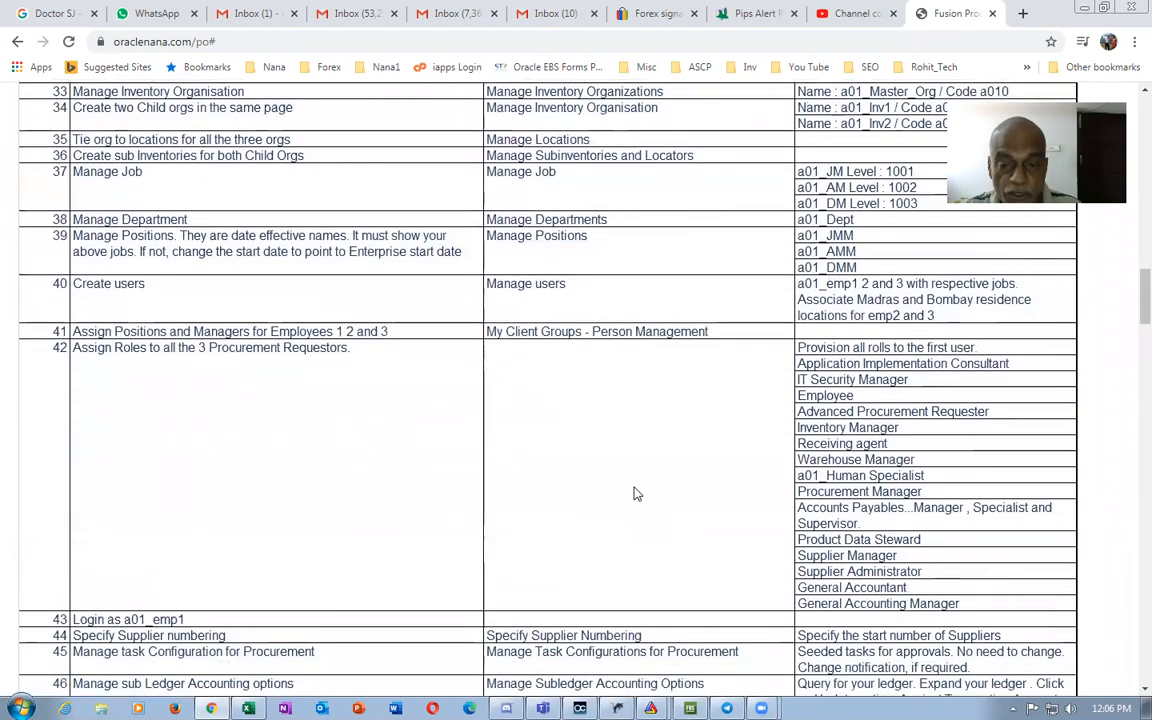
mouse_move(790, 404)
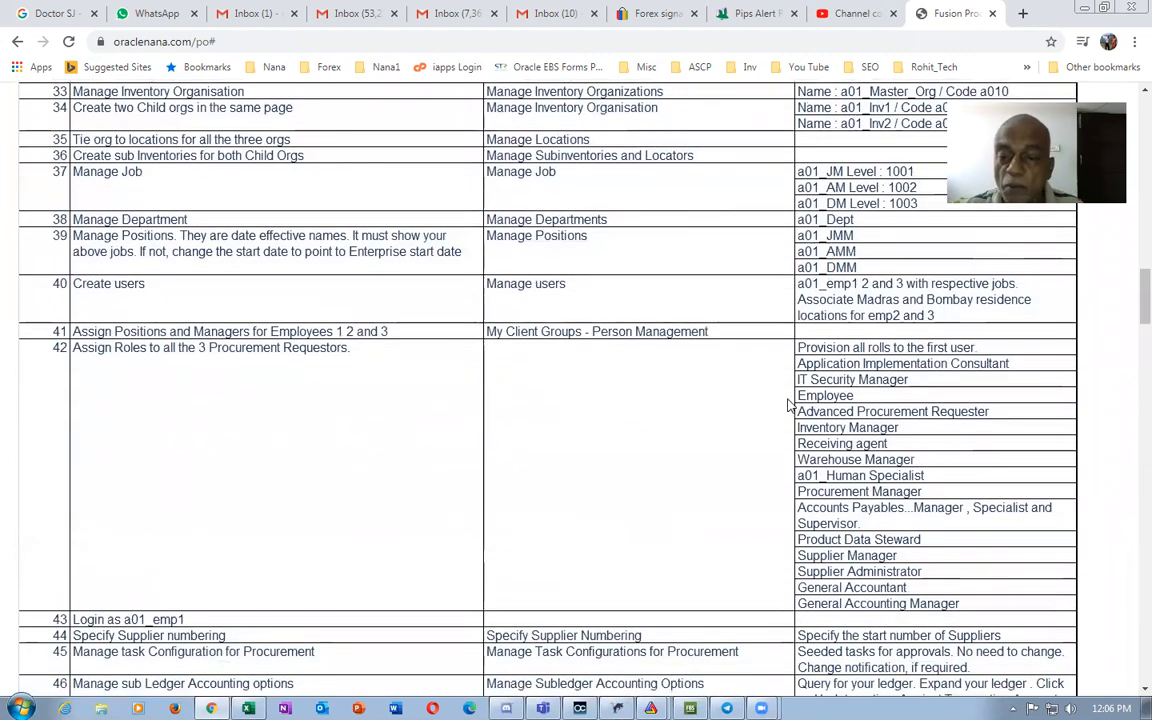
scroll(down, 3)
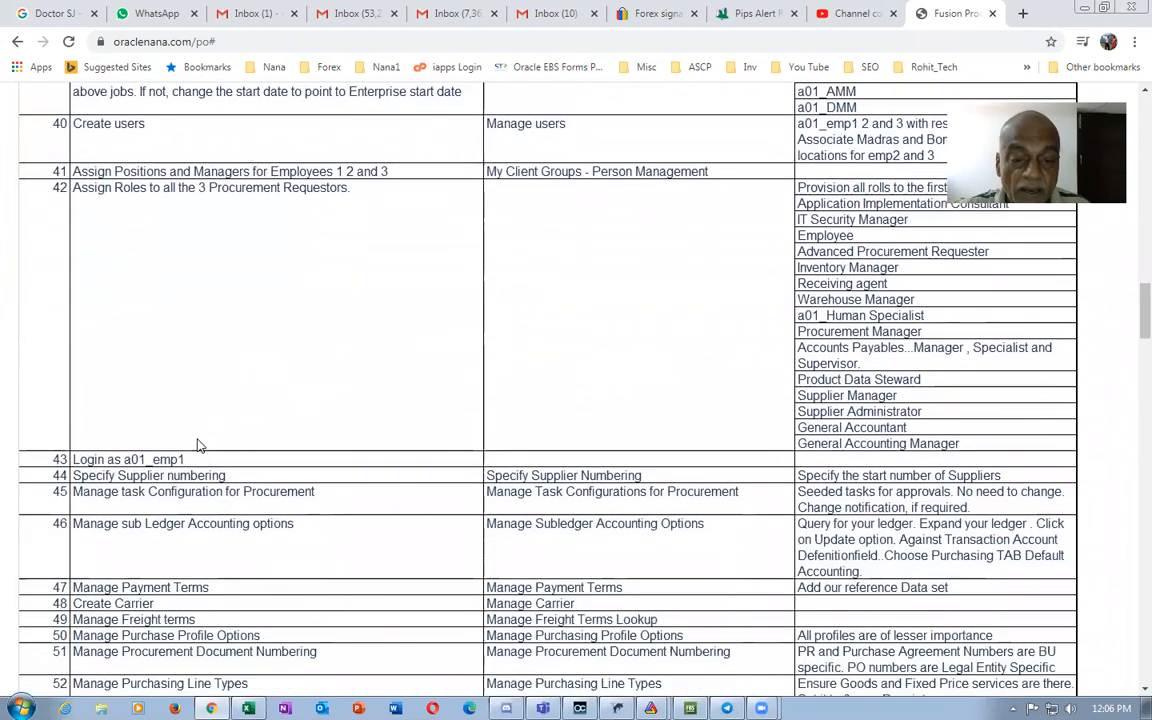
scroll(down, 3)
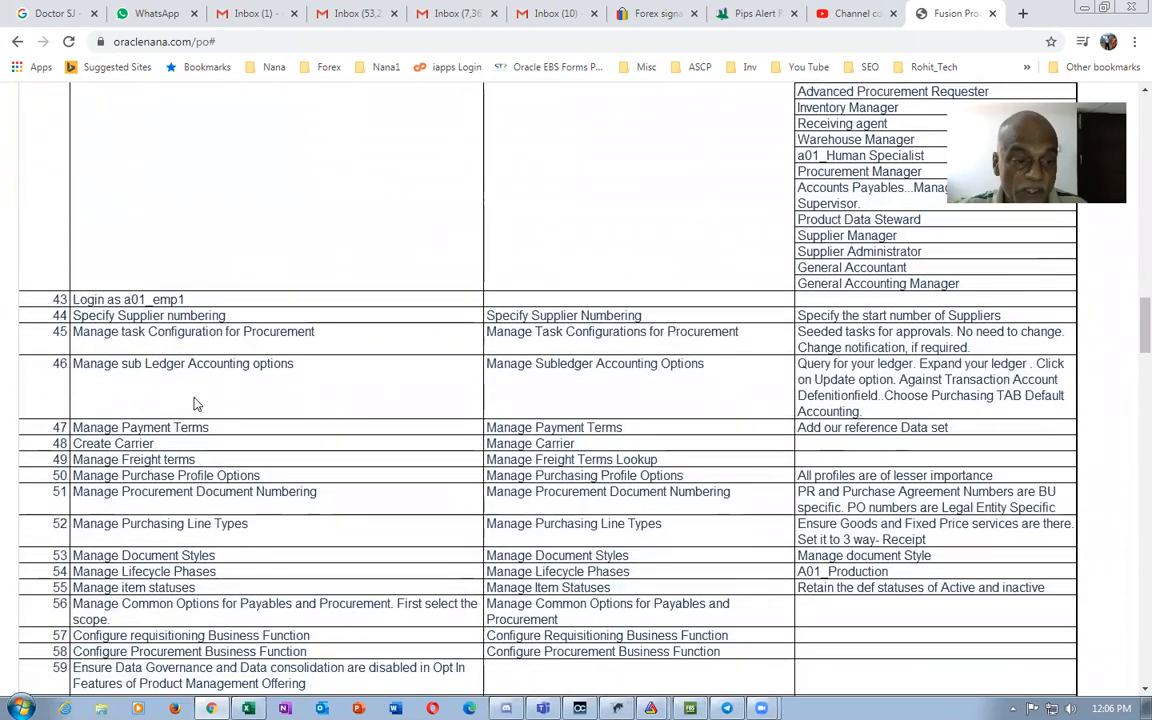
mouse_move(284, 408)
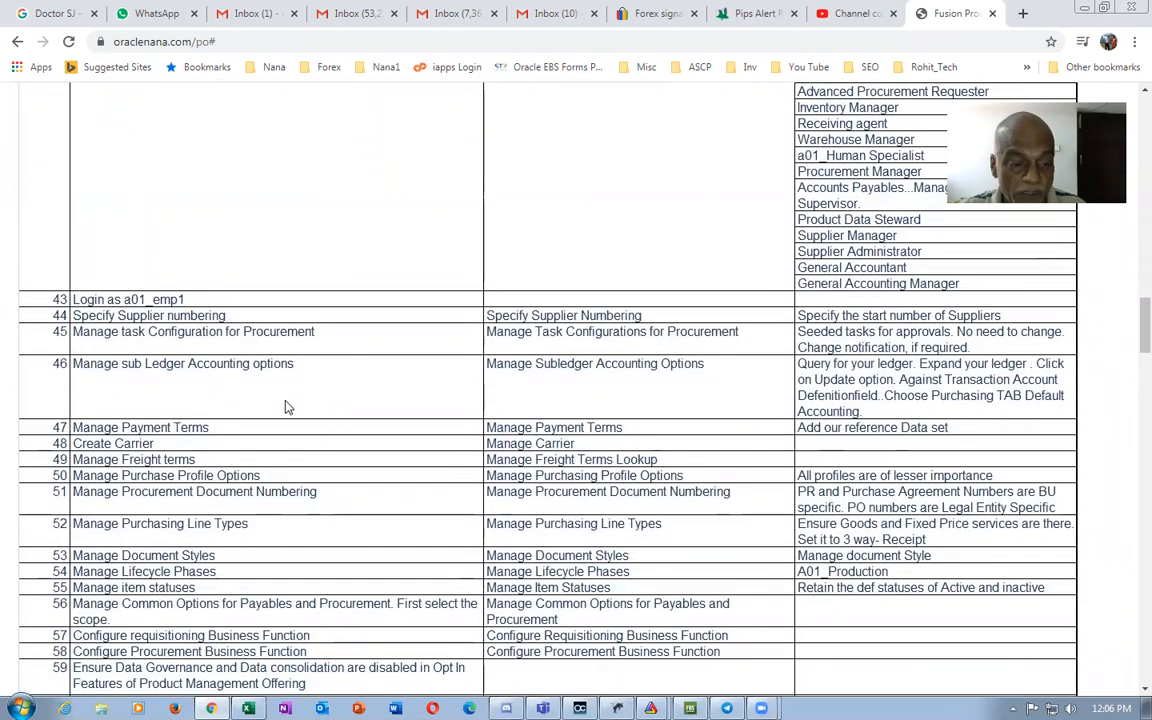
scroll(down, 3)
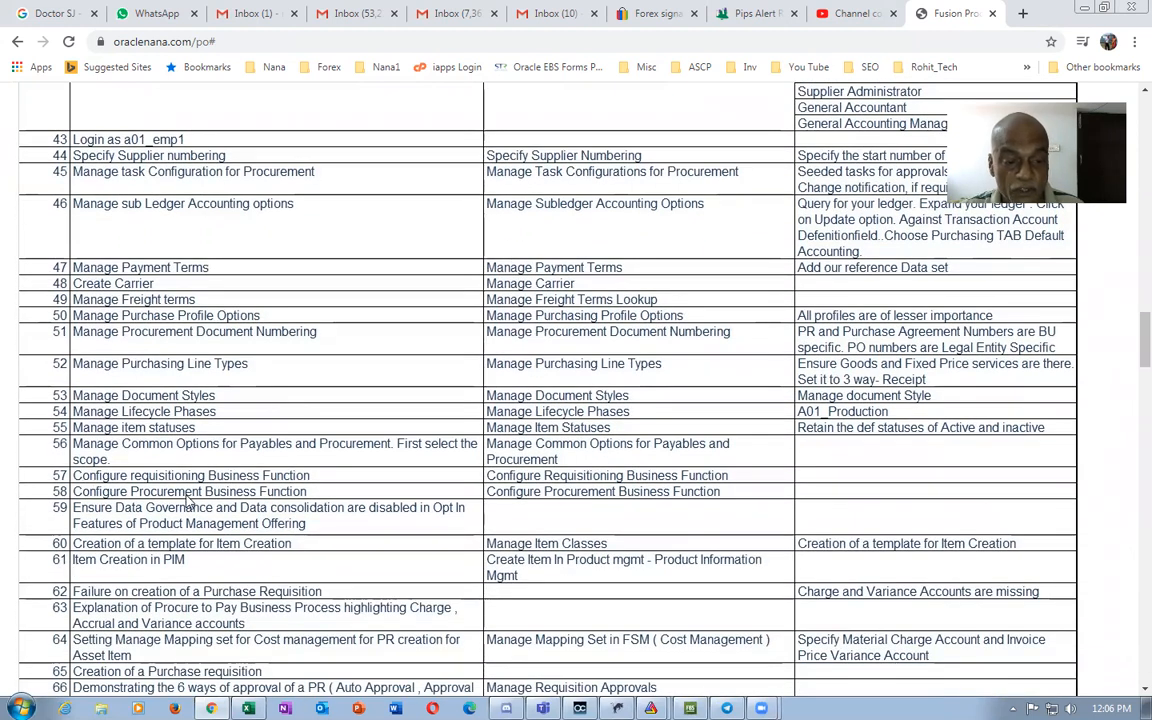
scroll(down, 3)
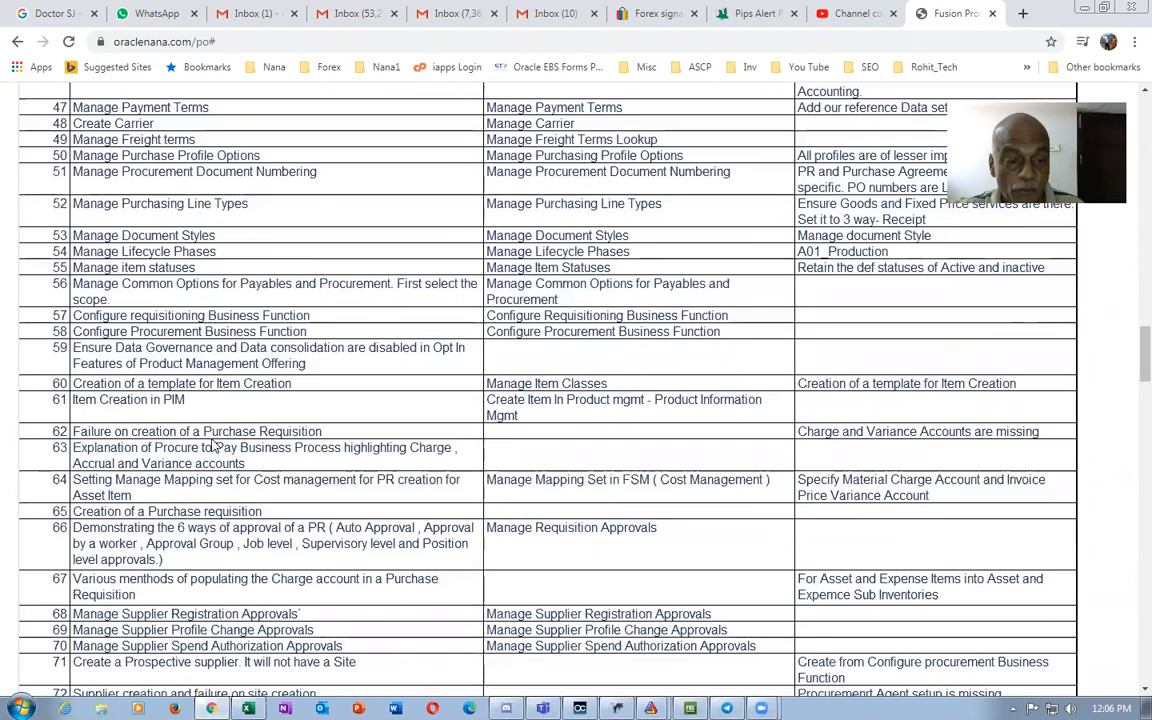
scroll(down, 3)
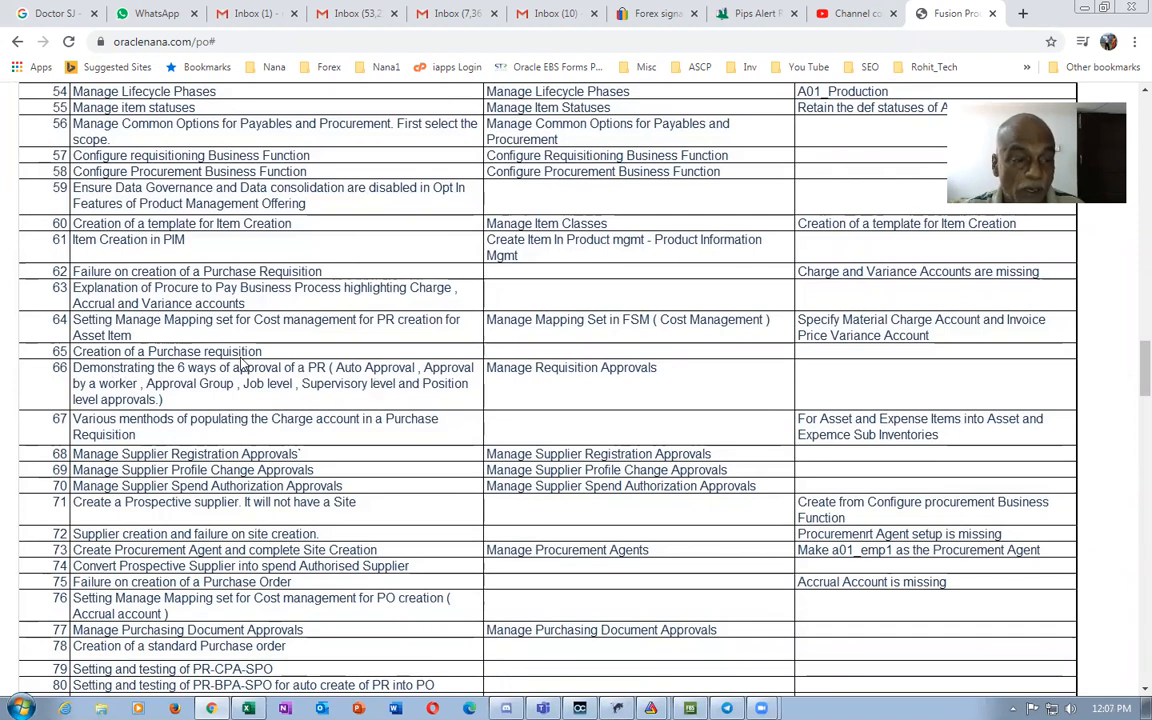
mouse_move(296, 392)
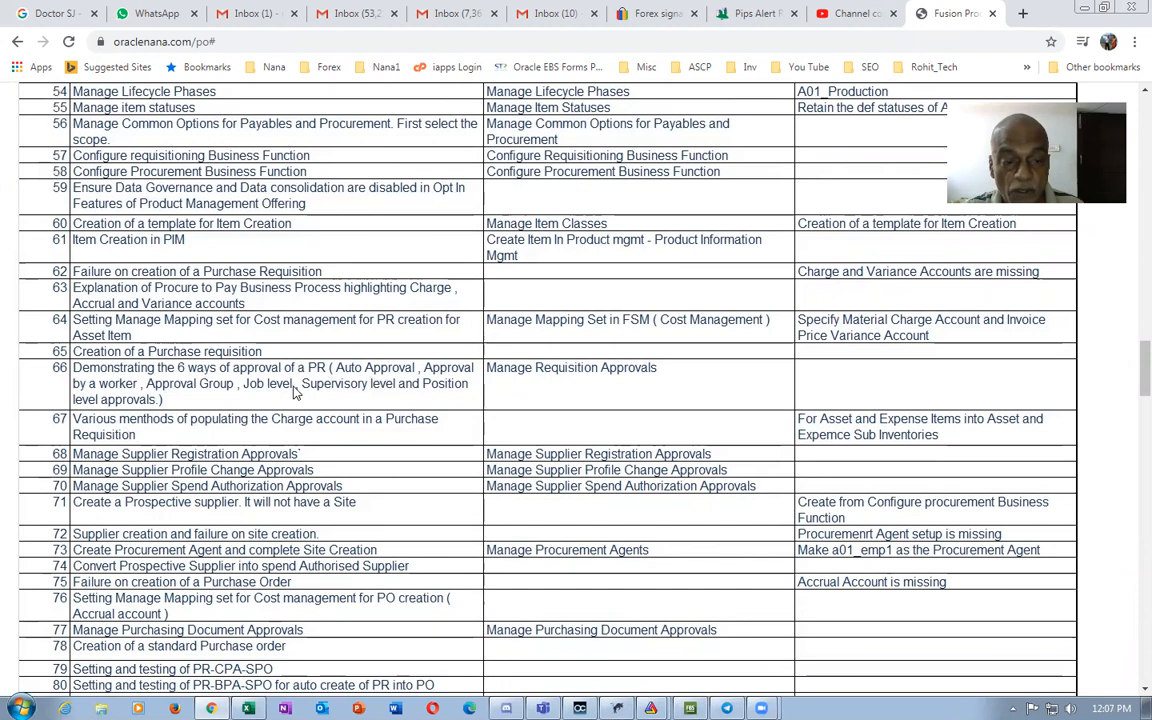
mouse_move(318, 392)
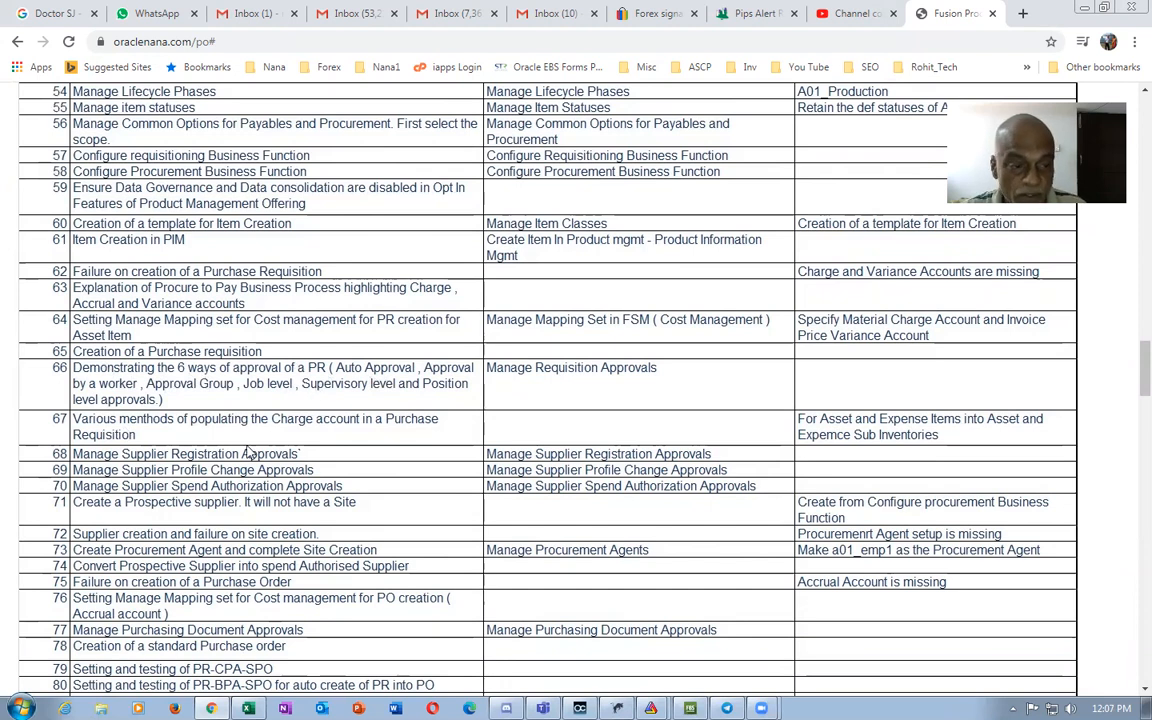
mouse_move(378, 462)
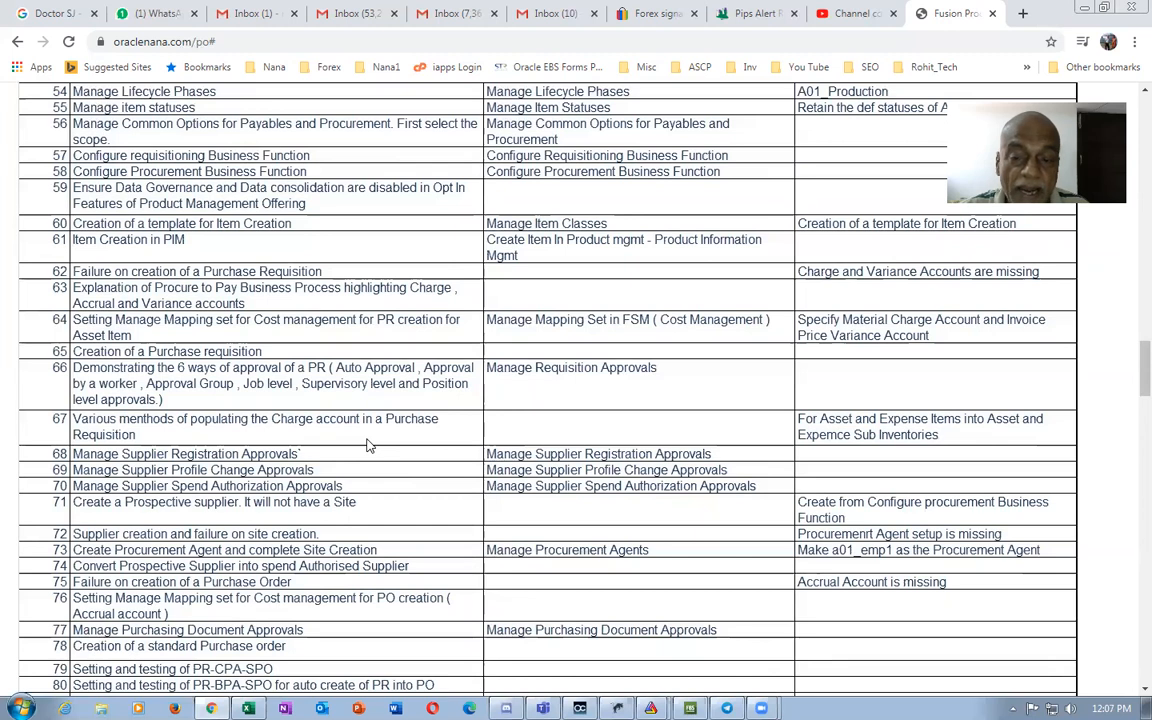
mouse_move(884, 424)
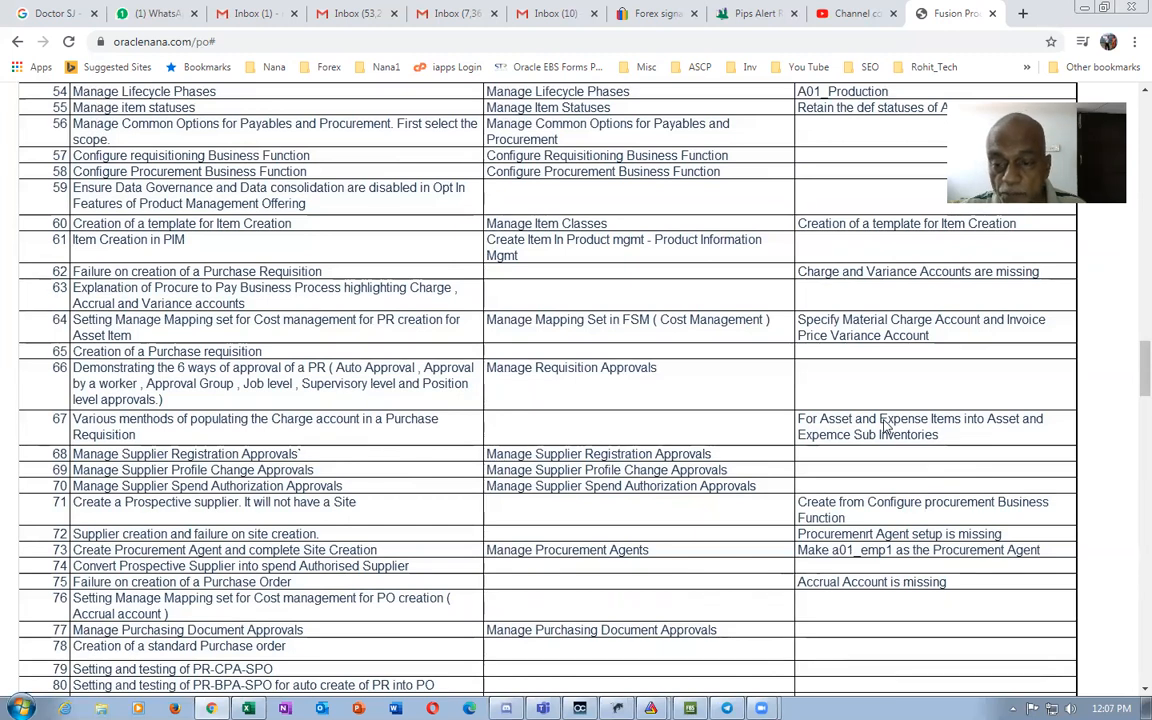
mouse_move(288, 424)
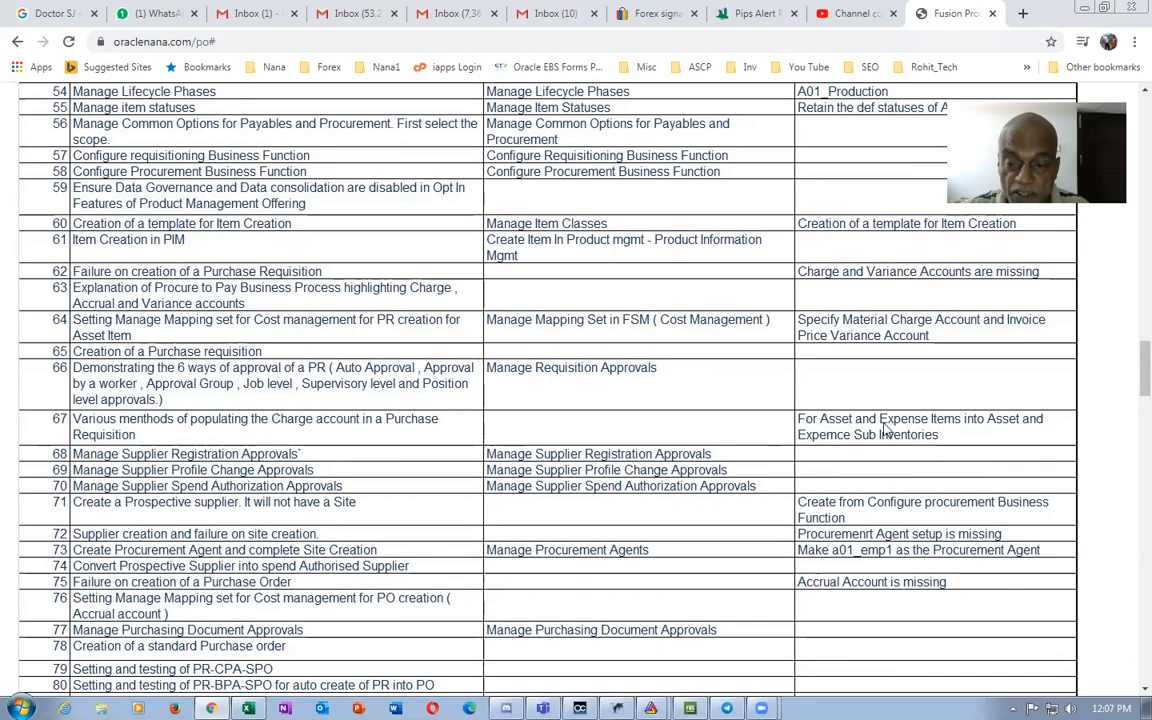
mouse_move(866, 440)
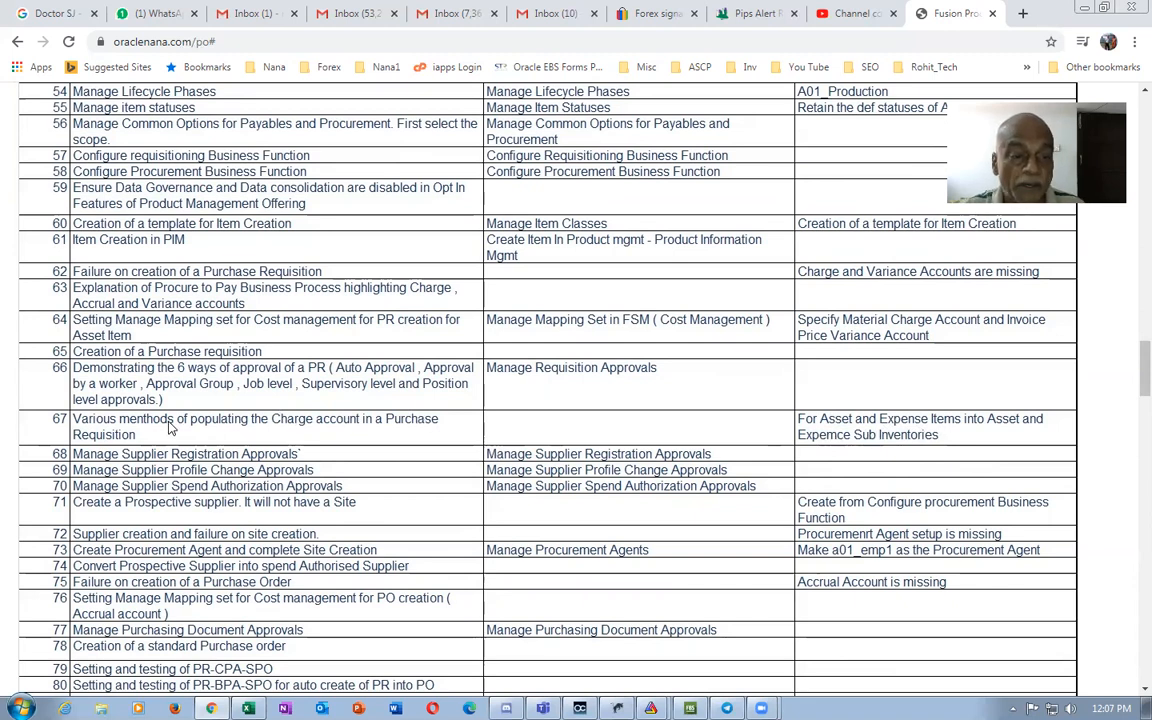
mouse_move(452, 488)
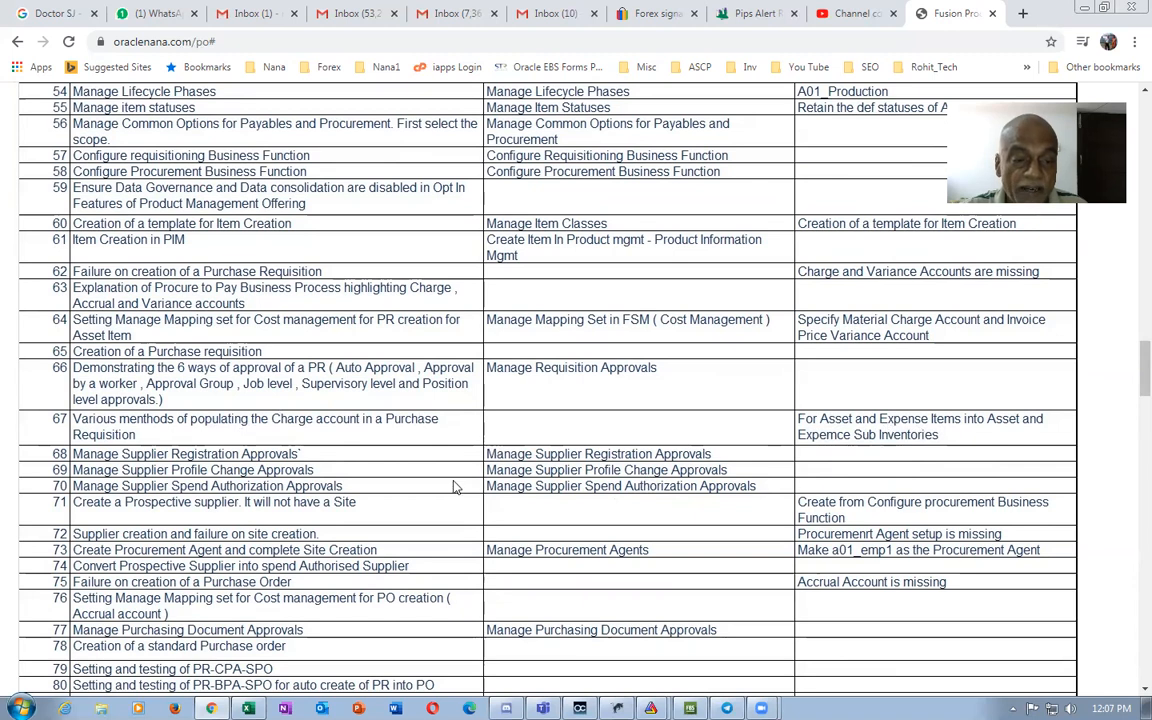
scroll(down, 3)
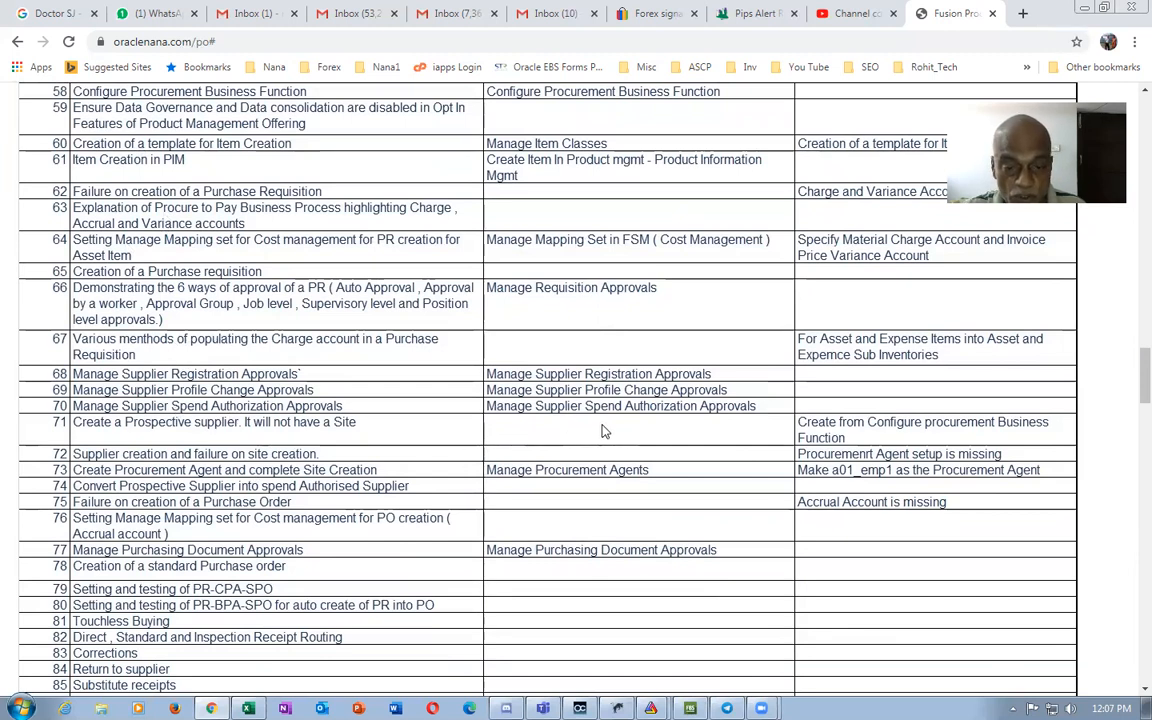
mouse_move(136, 440)
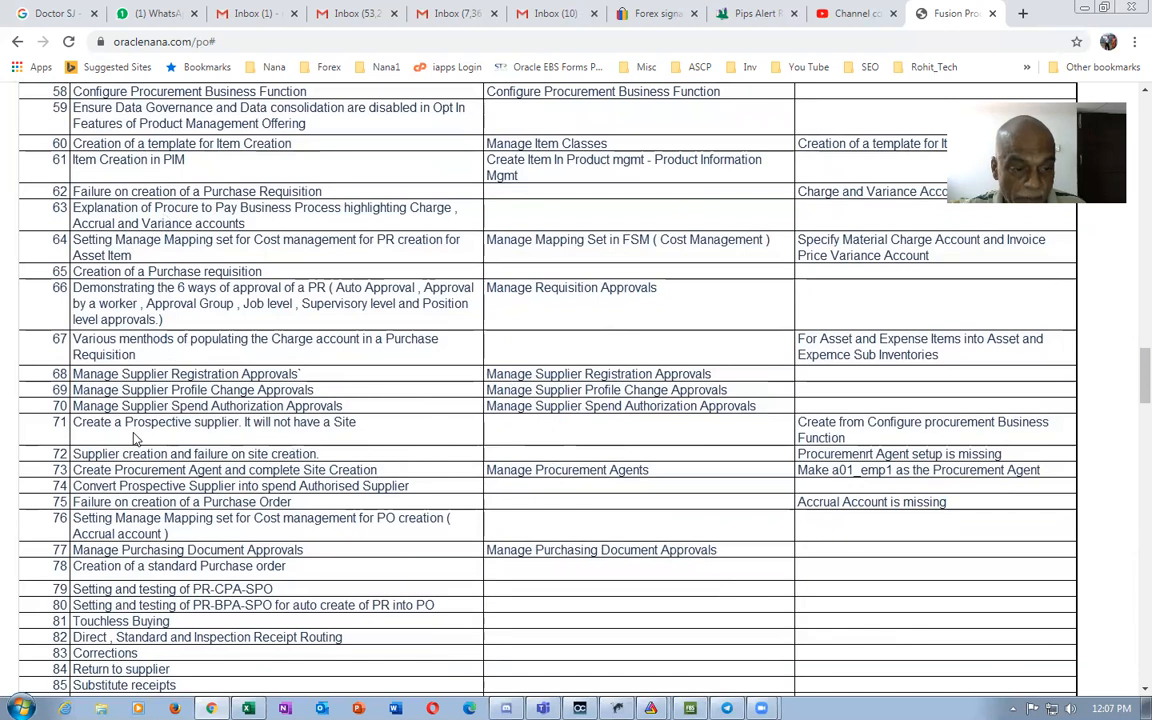
Scroll the agenda through rows 70–101, the receiving and costing topics to the Self Service Procurement heading
scroll(down, 3)
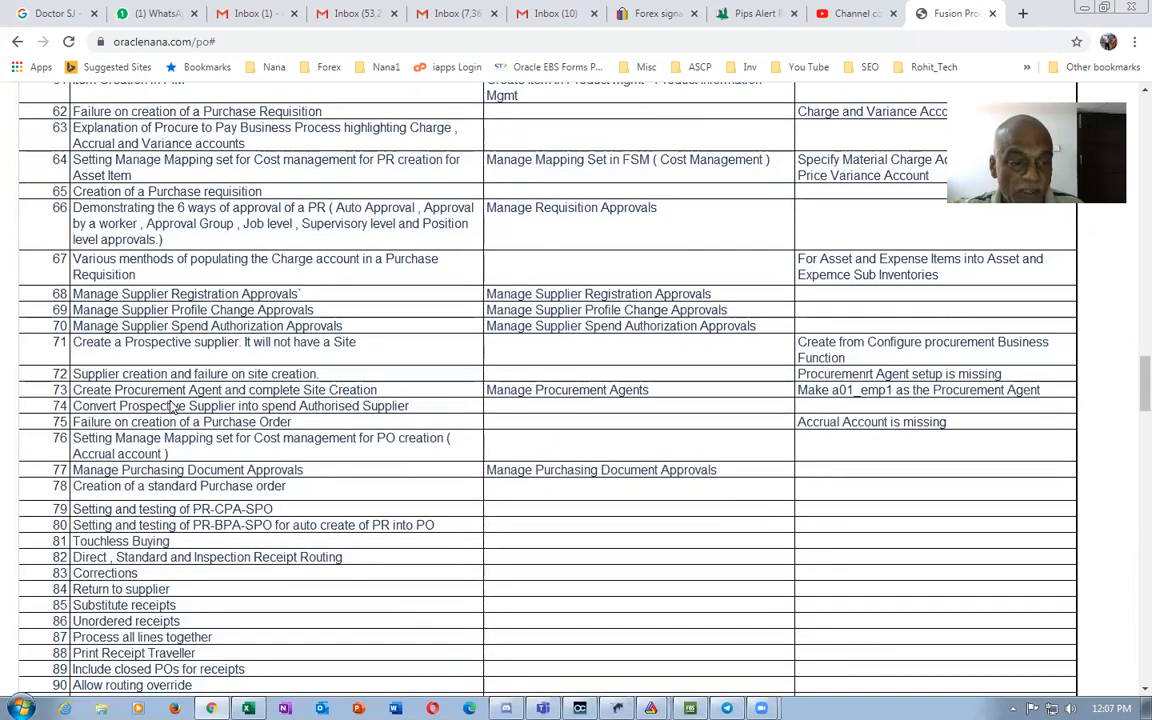
mouse_move(322, 428)
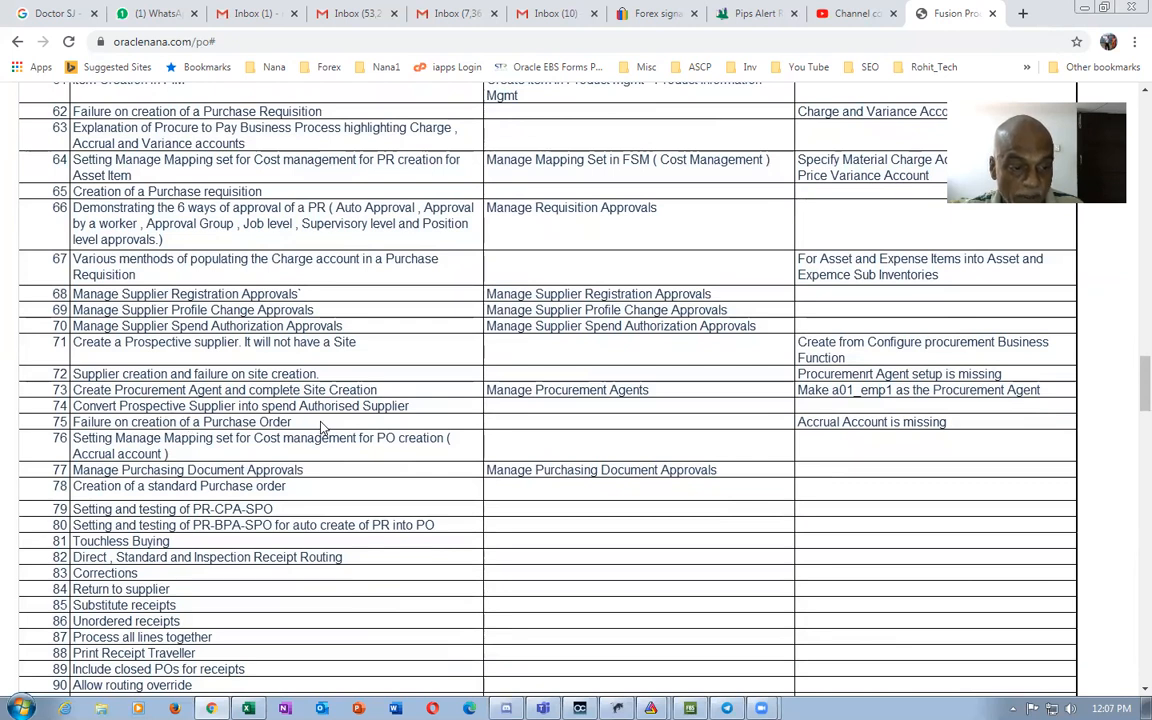
mouse_move(204, 430)
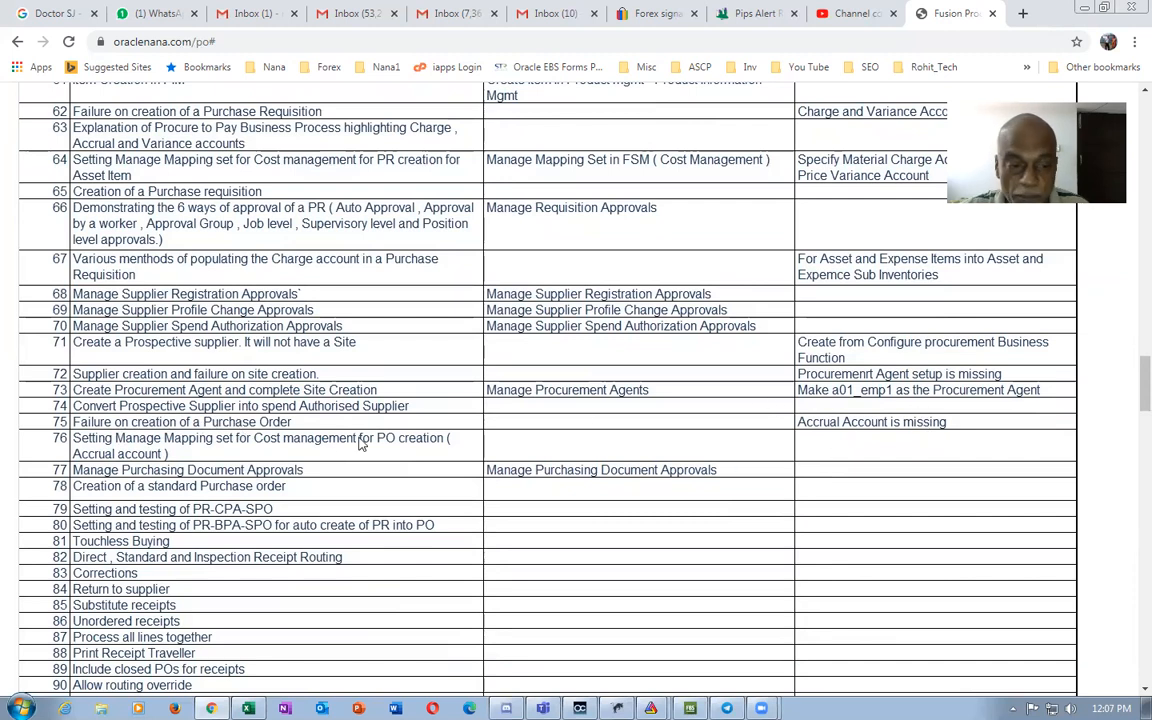
scroll(down, 3)
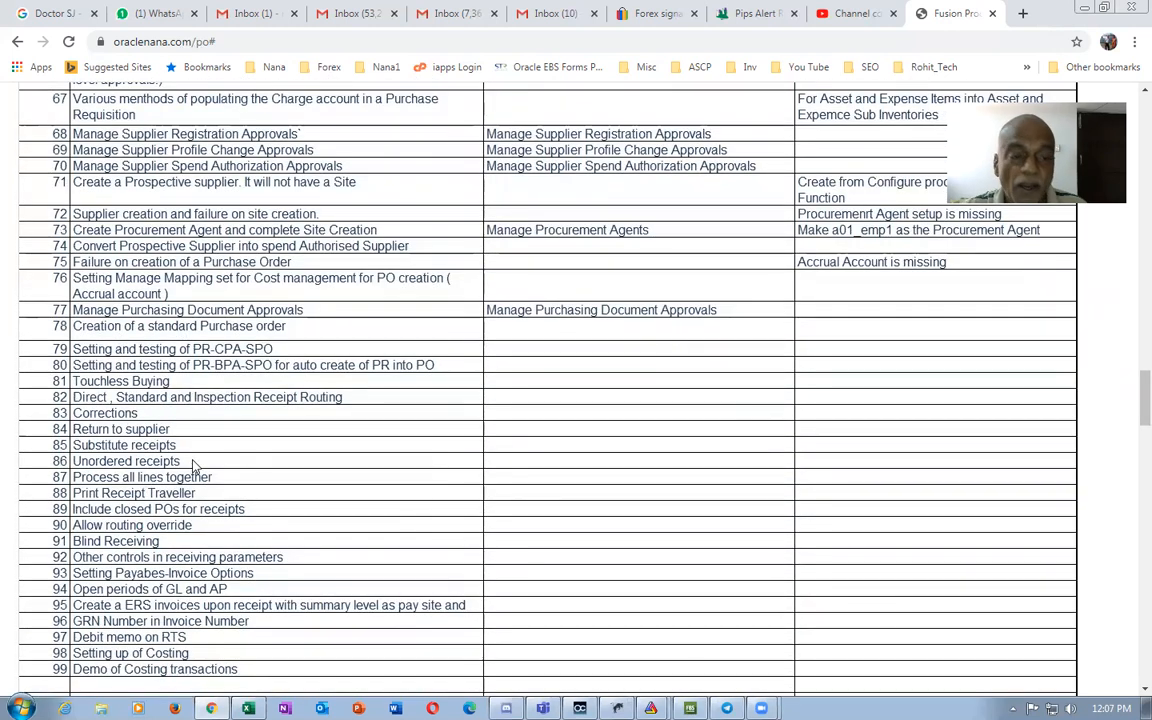
mouse_move(210, 428)
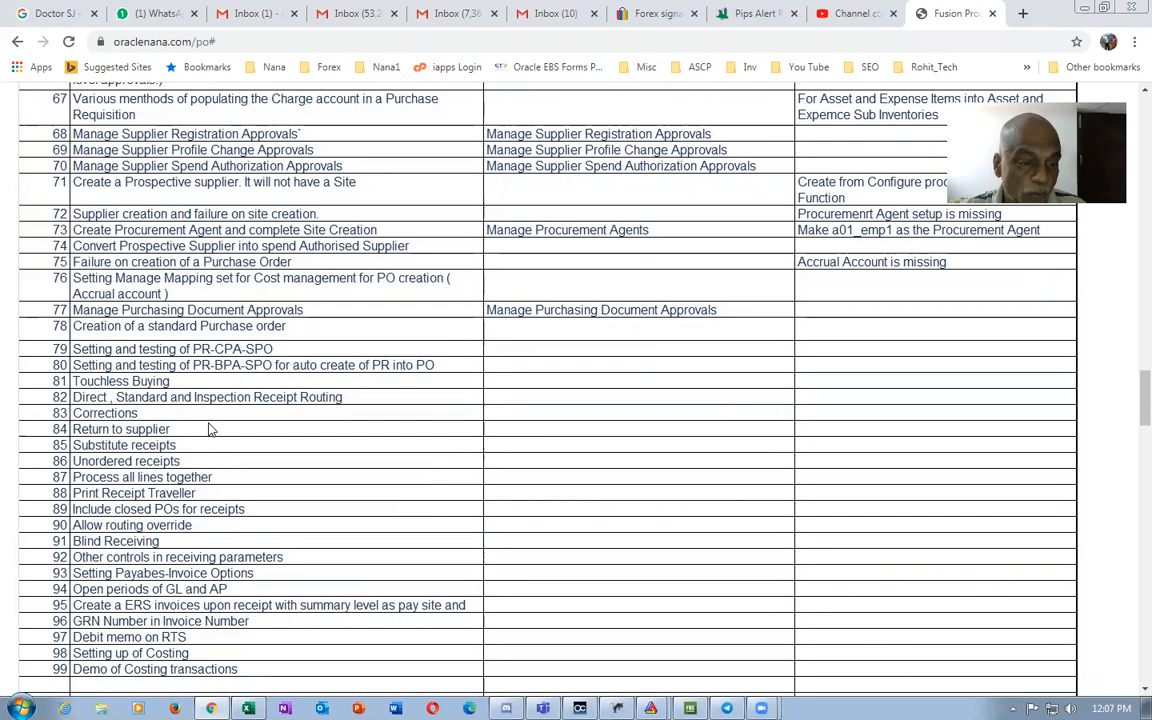
mouse_move(232, 372)
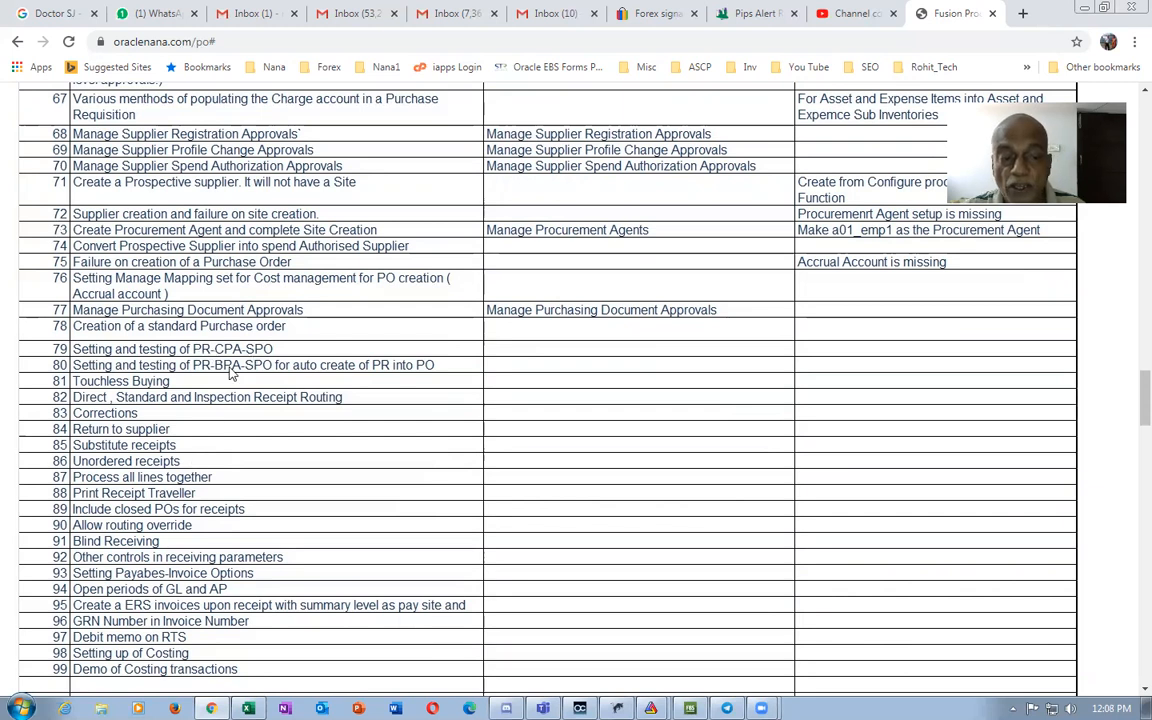
mouse_move(112, 390)
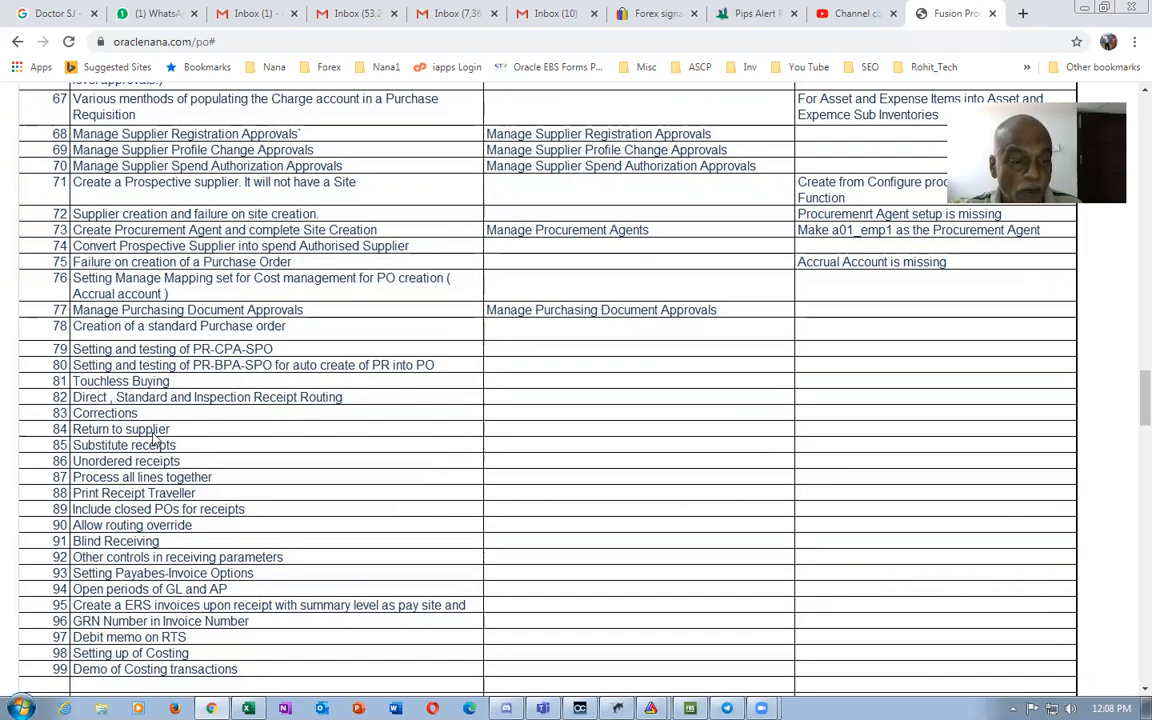
scroll(down, 3)
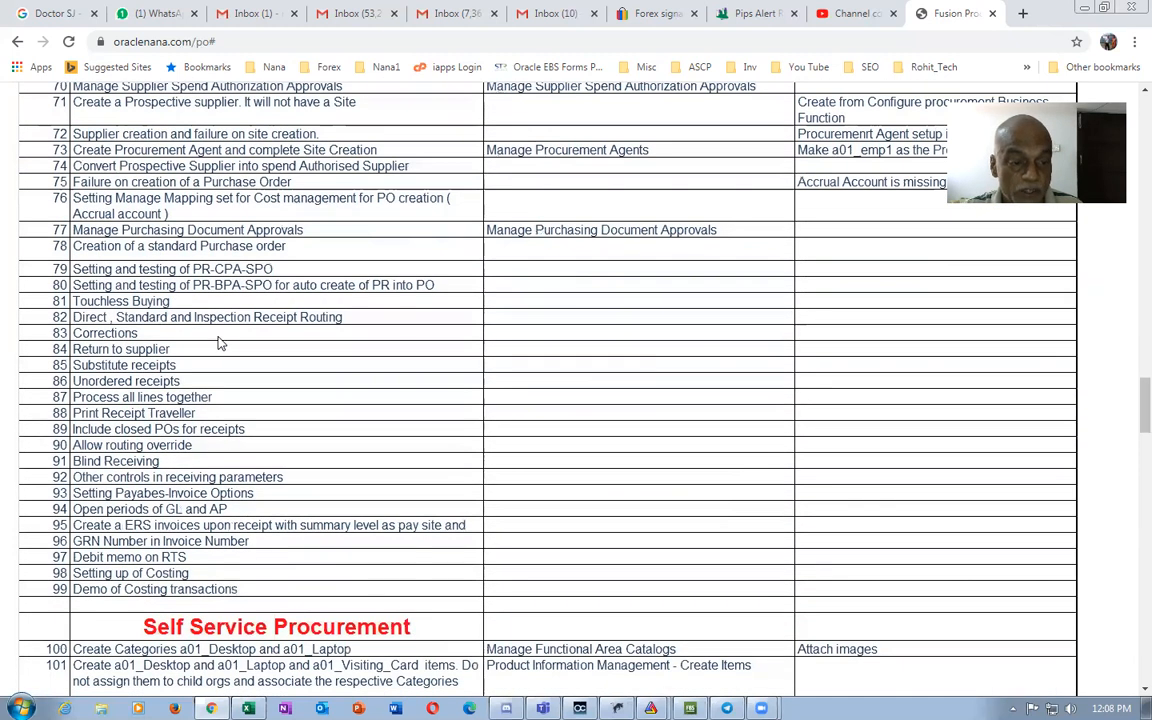
mouse_move(150, 456)
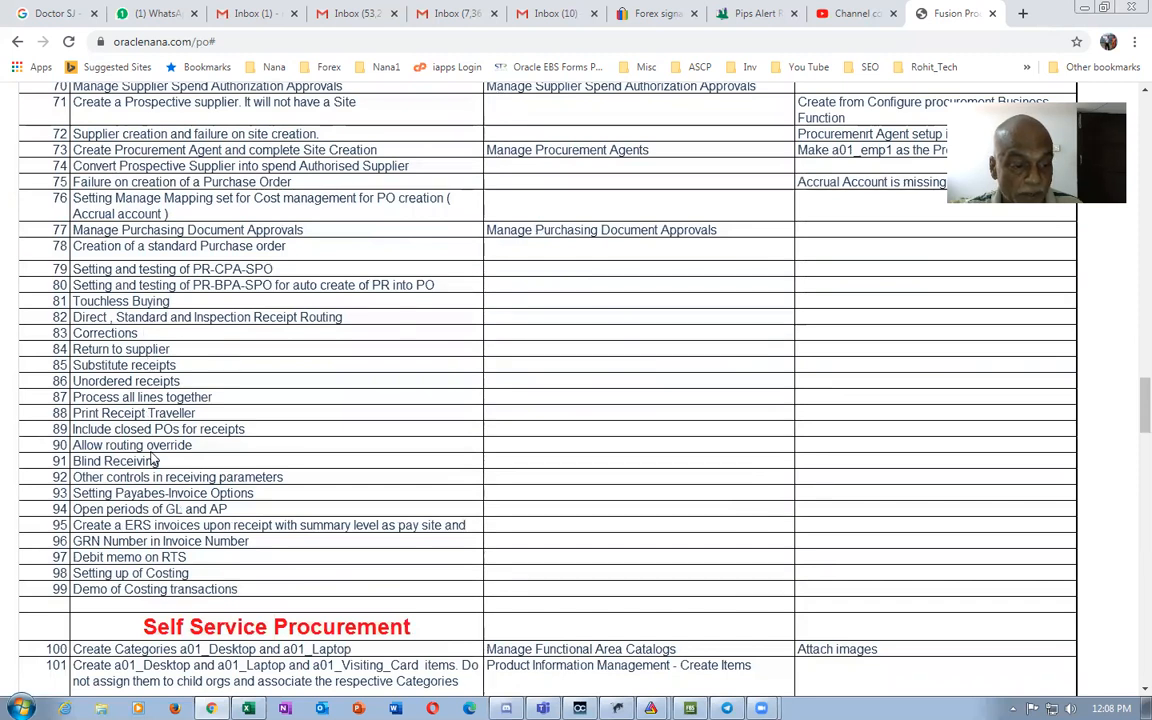
scroll(down, 3)
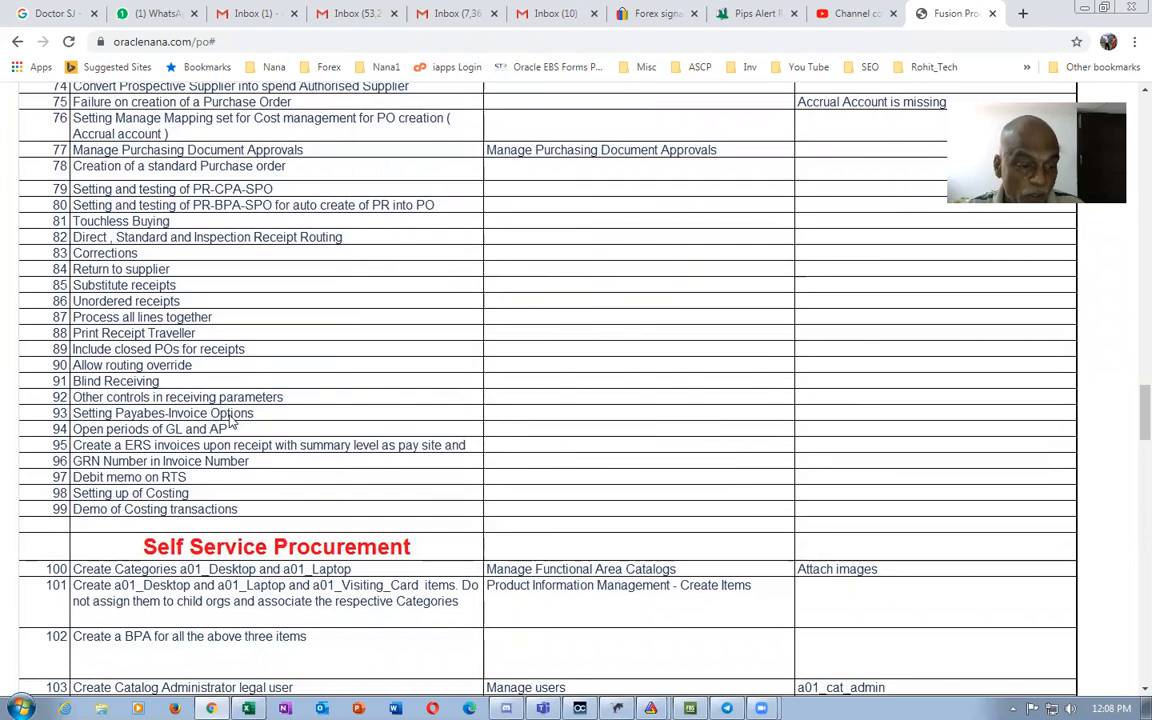
mouse_move(252, 436)
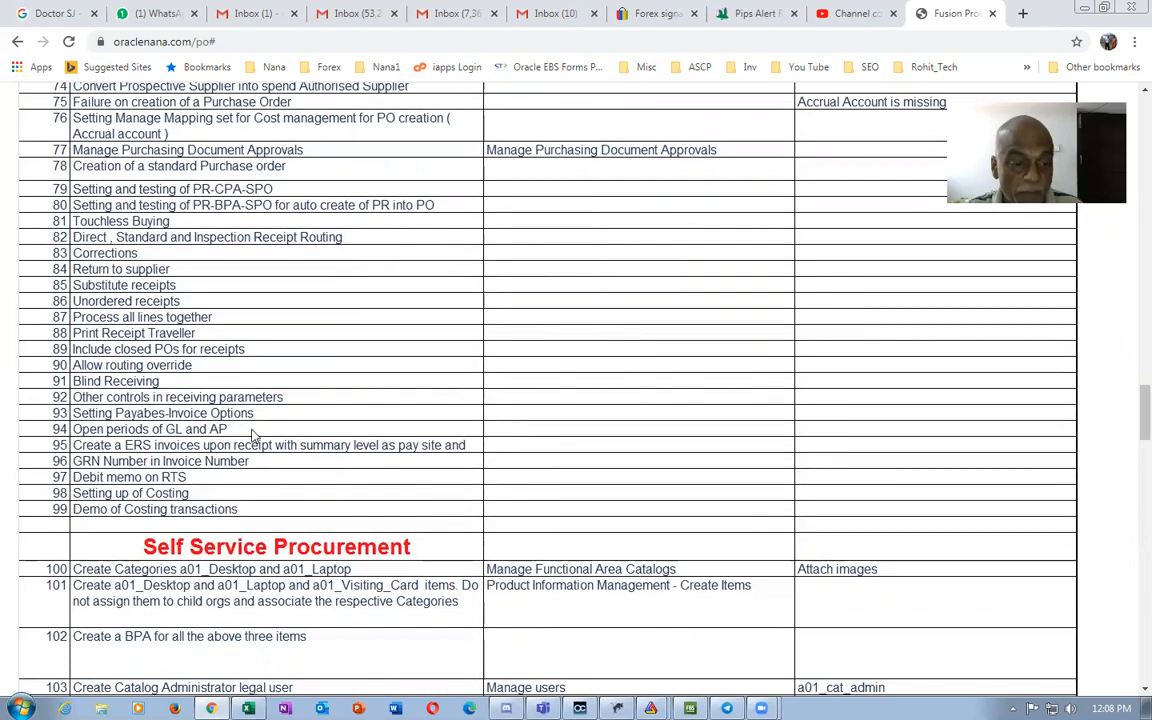
mouse_move(312, 460)
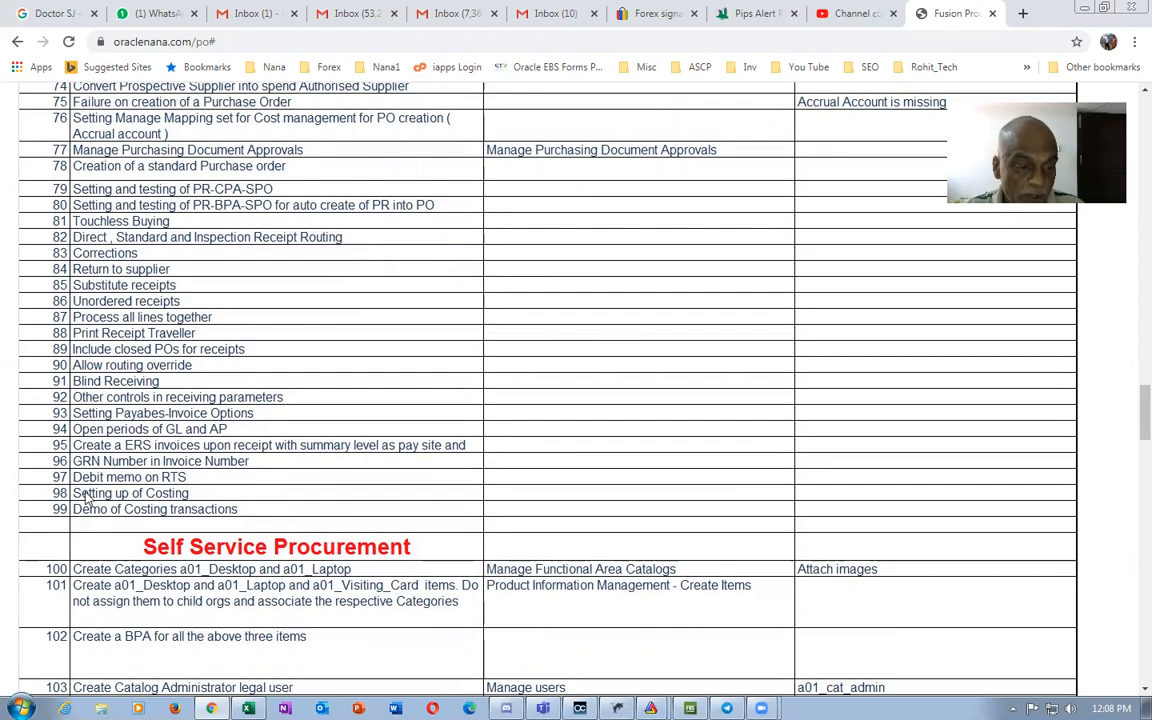
mouse_move(240, 464)
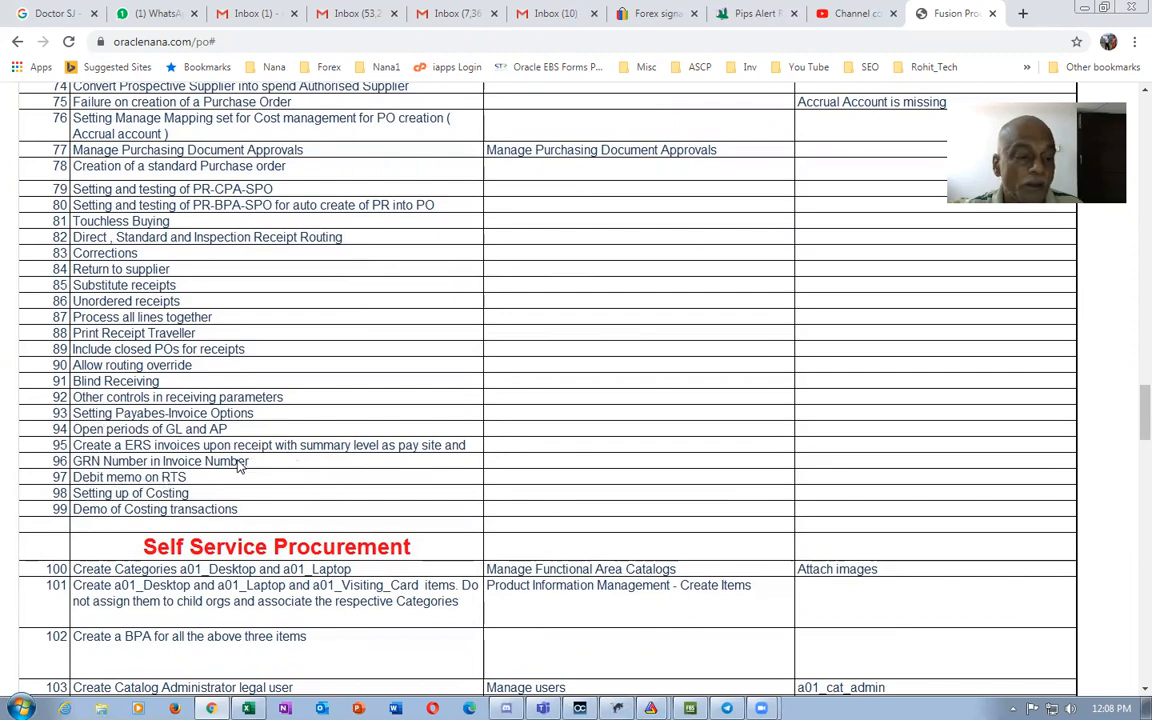
mouse_move(176, 450)
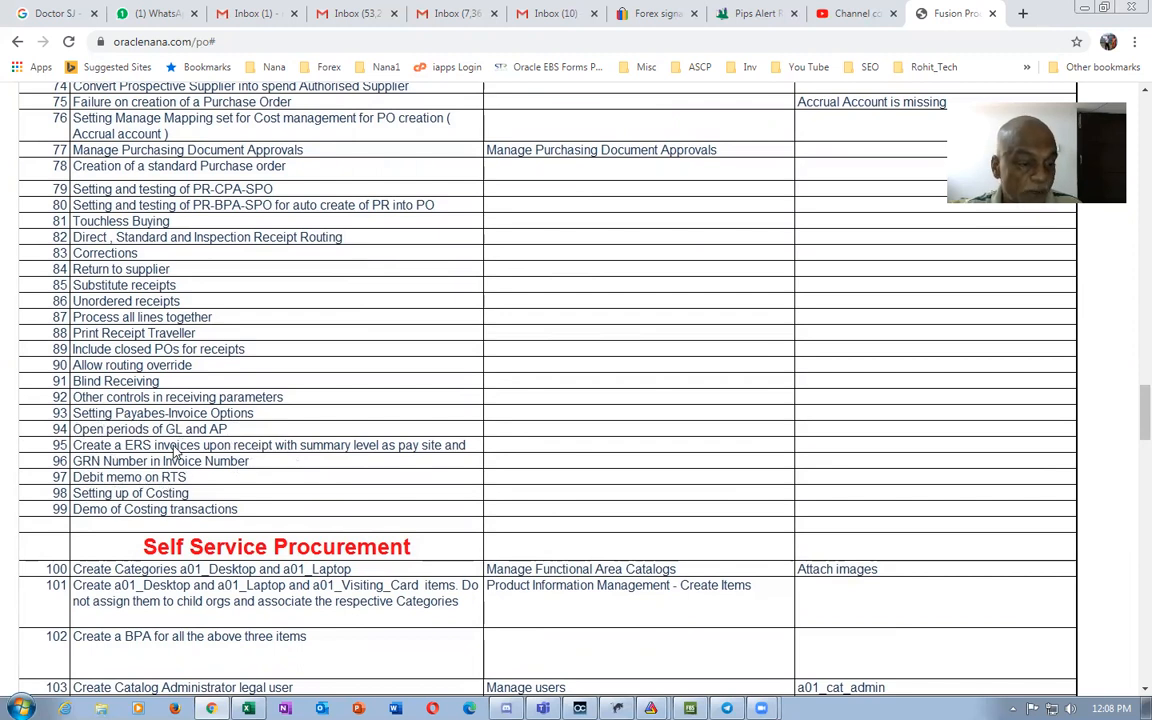
mouse_move(224, 482)
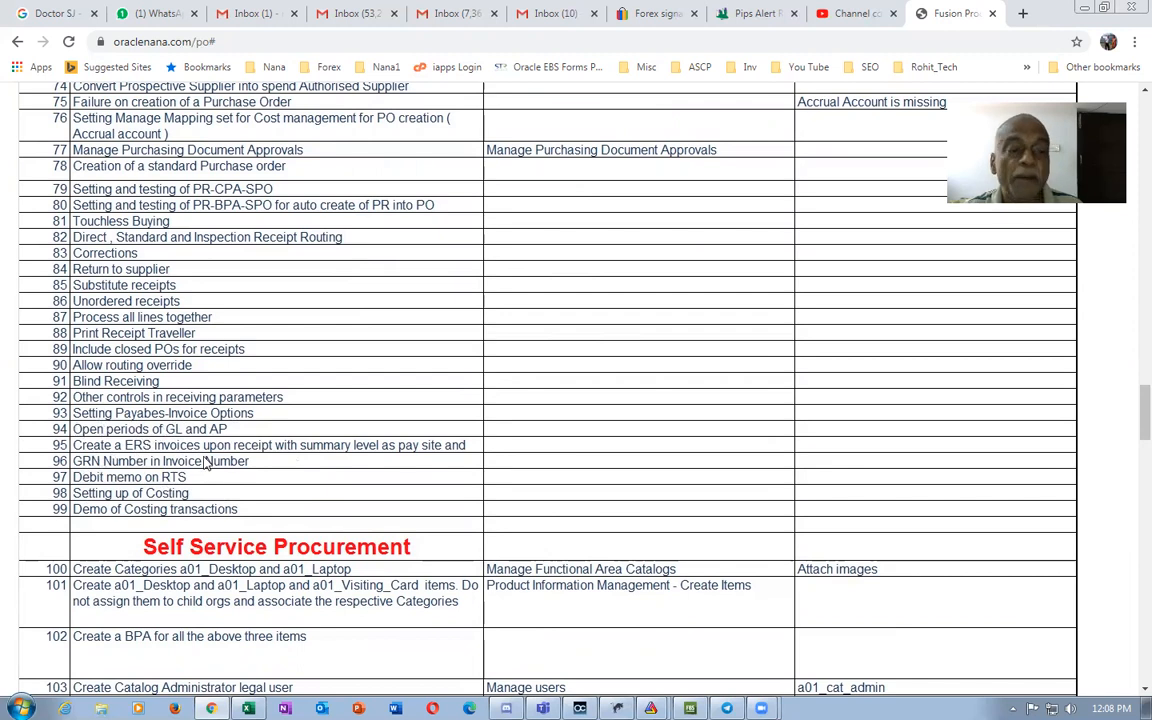
mouse_move(208, 468)
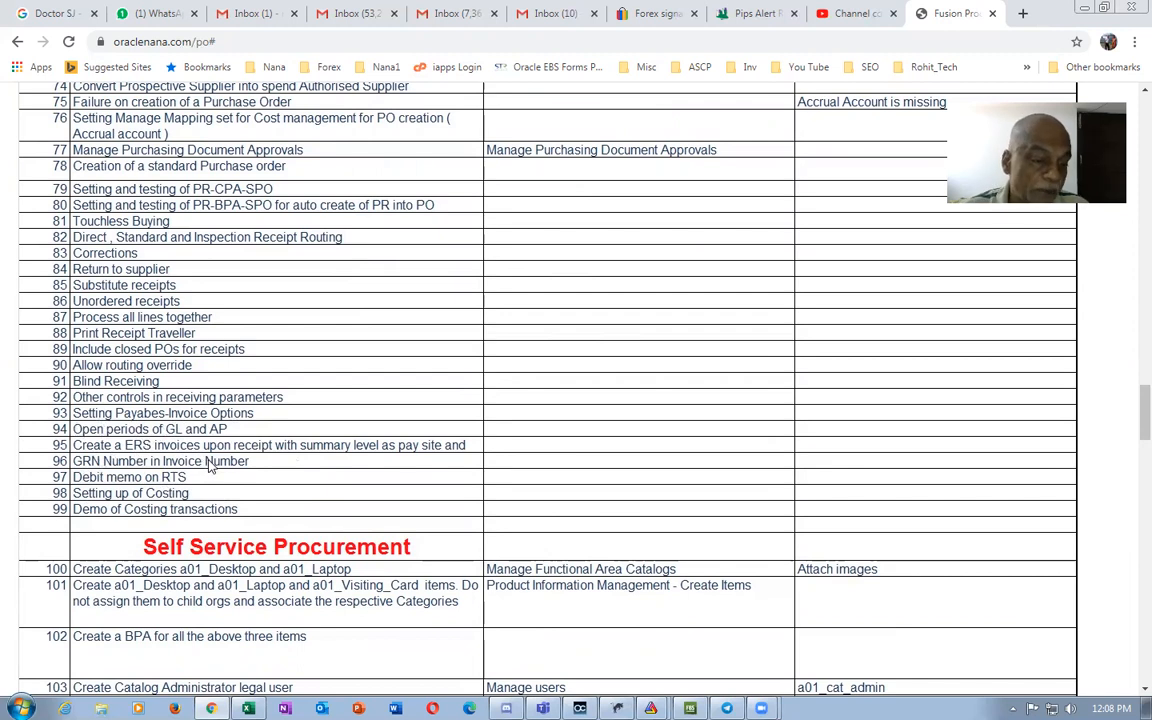
mouse_move(84, 496)
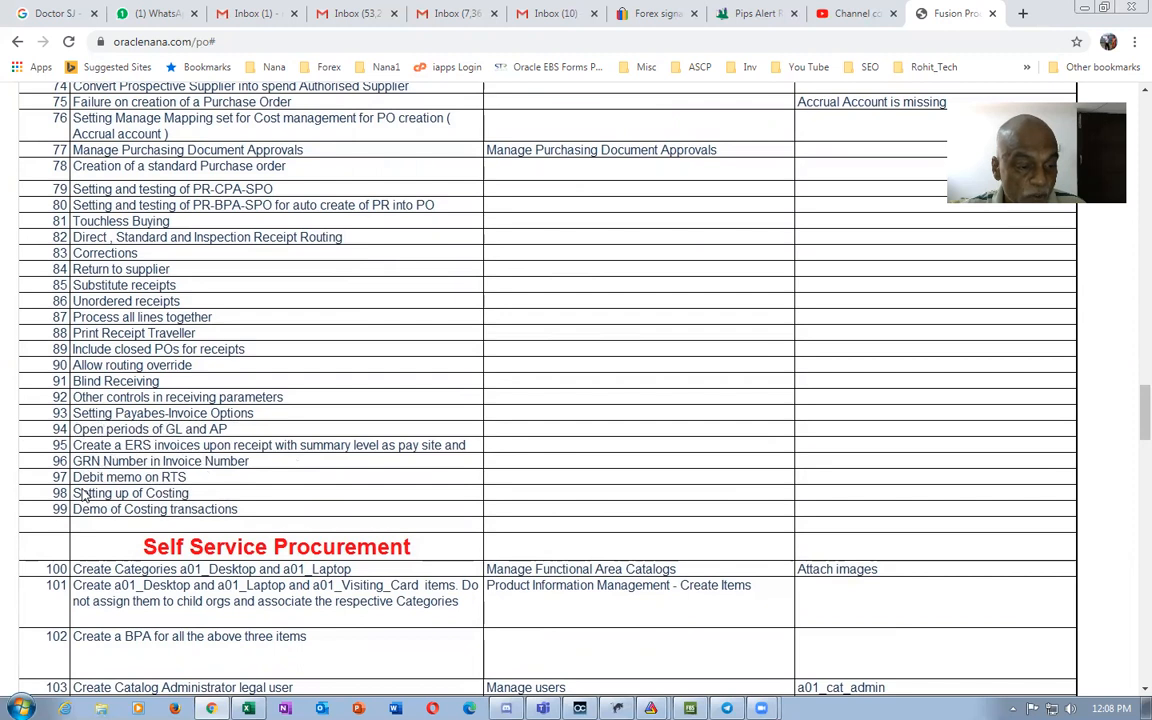
mouse_move(212, 524)
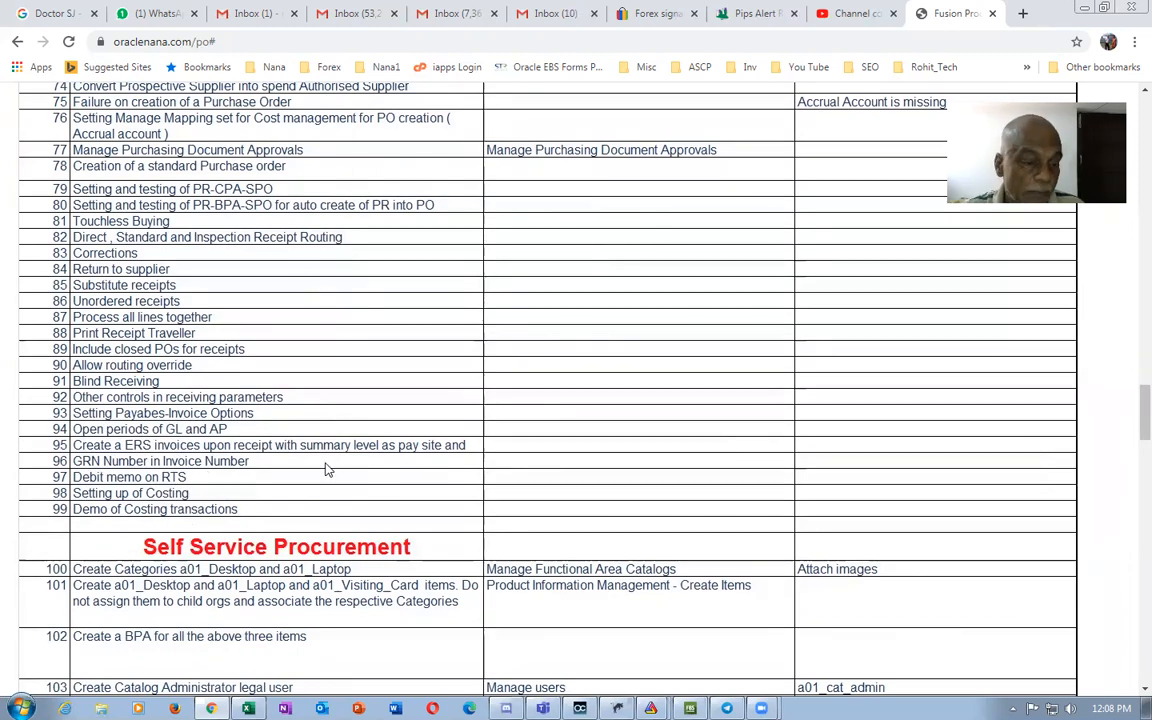
scroll(down, 3)
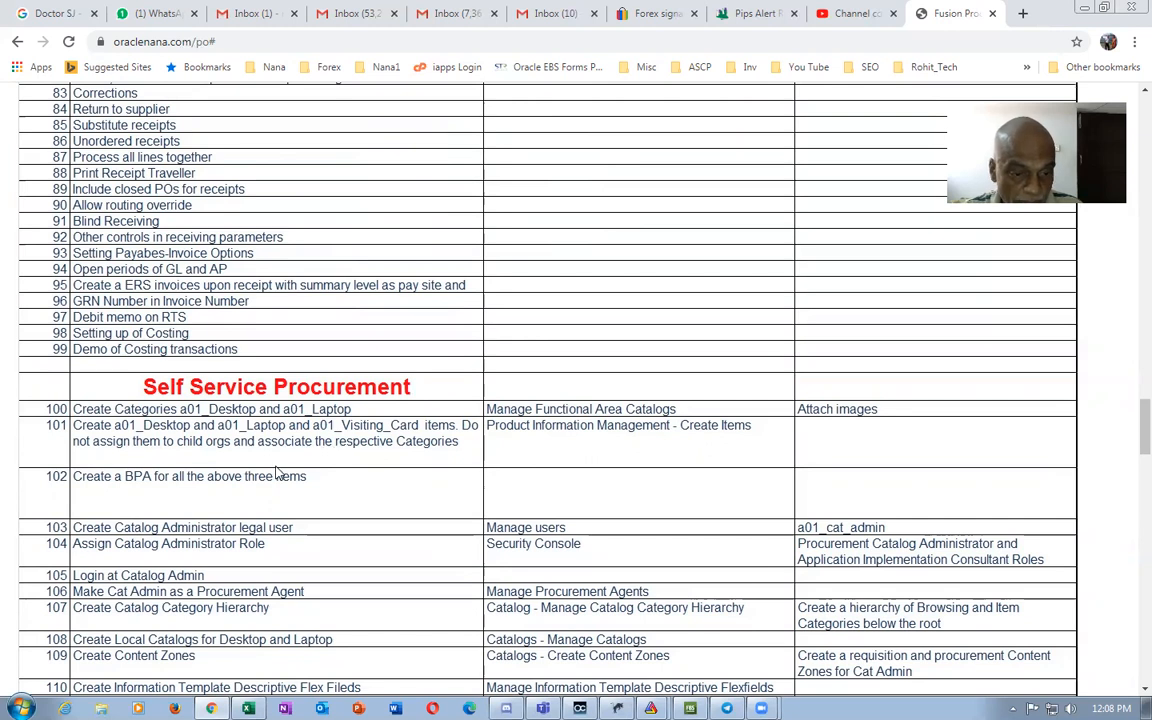
mouse_move(352, 480)
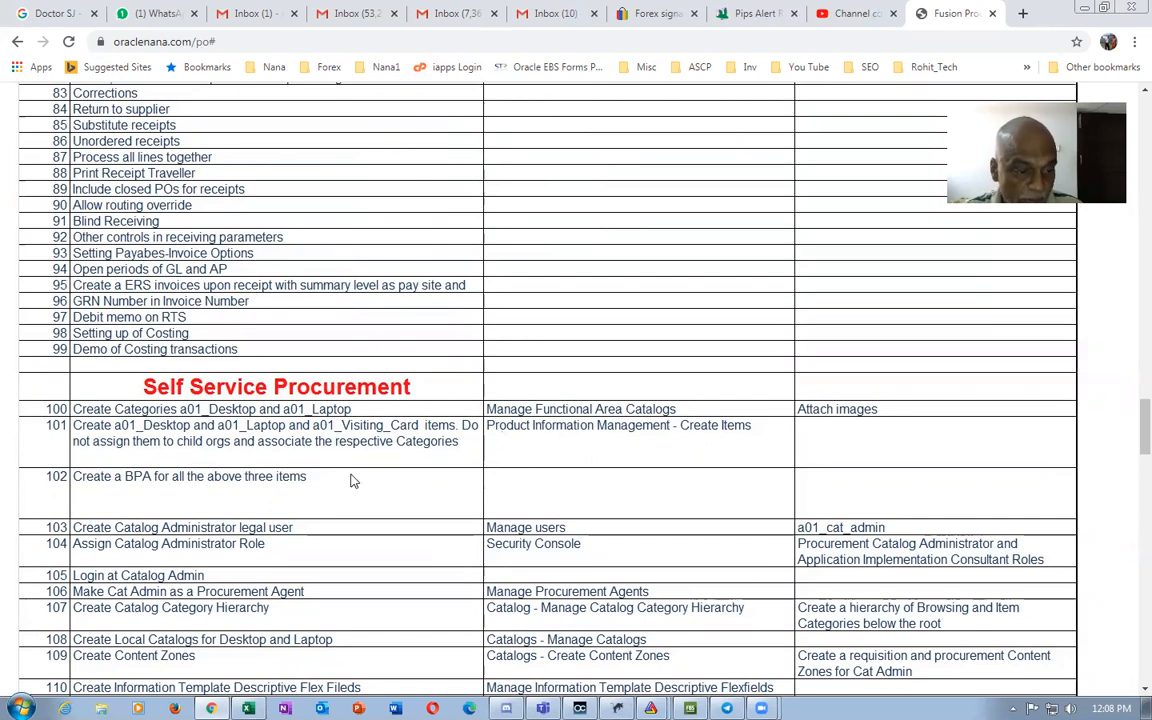
Scroll through the Self Service Procurement steps to Sourcing & Supplier Portal items 126–134
scroll(down, 3)
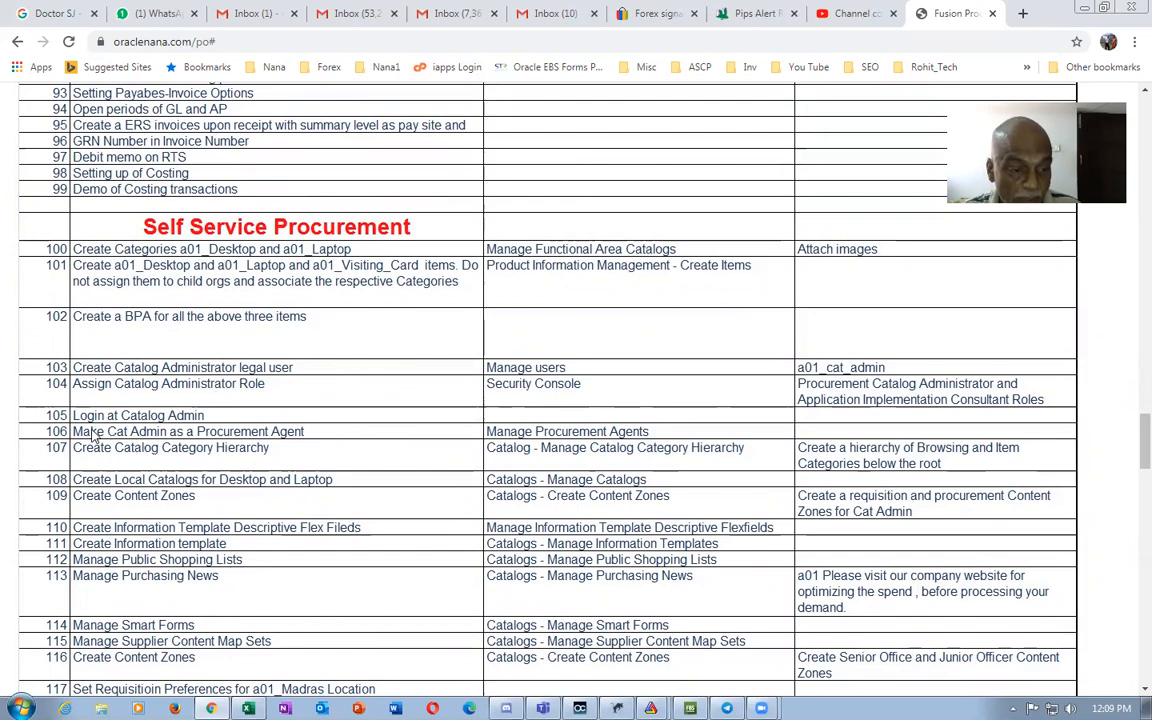
mouse_move(248, 468)
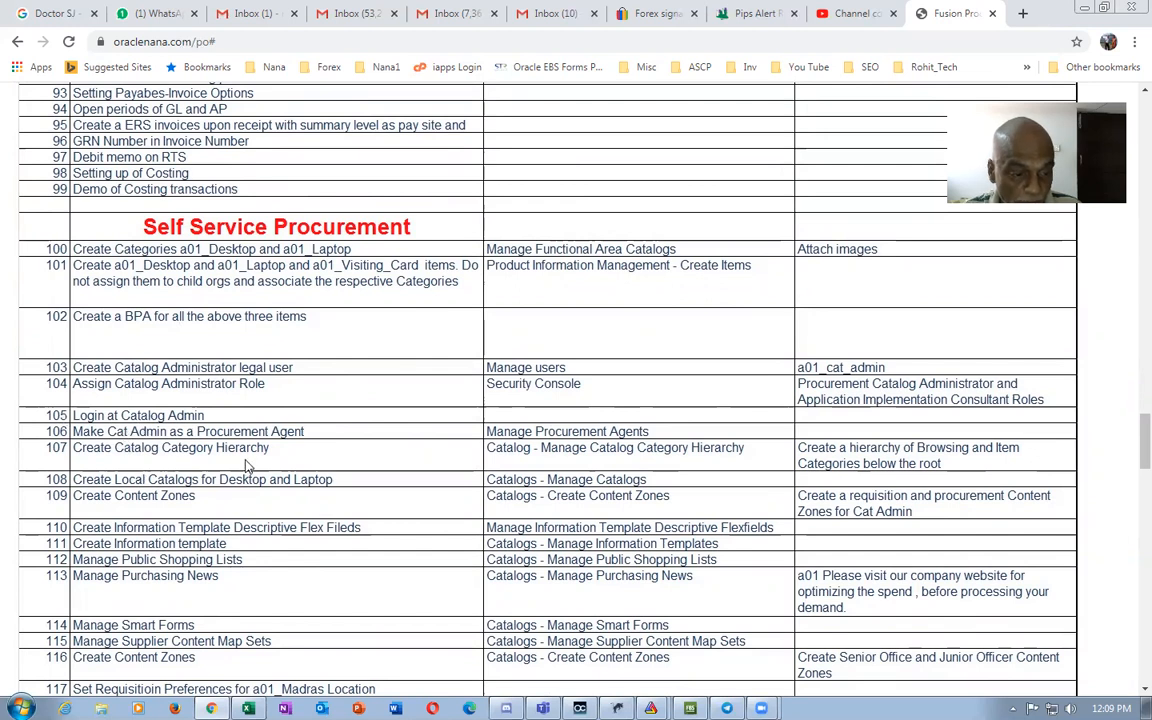
scroll(down, 3)
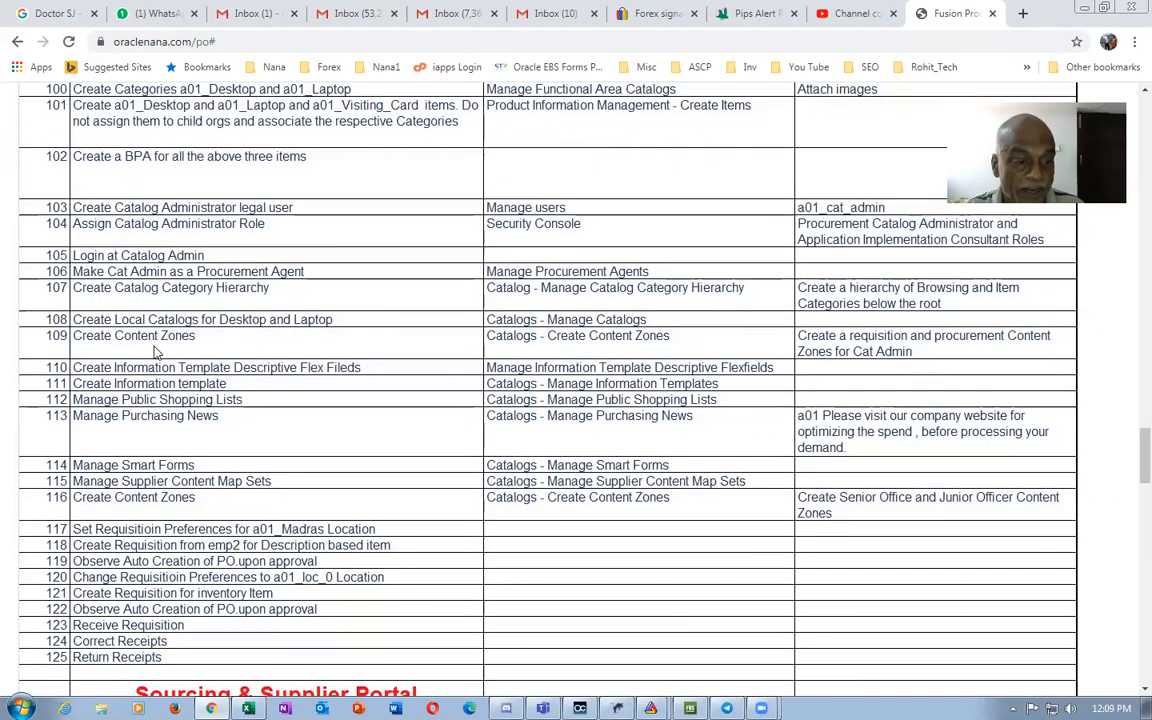
mouse_move(268, 394)
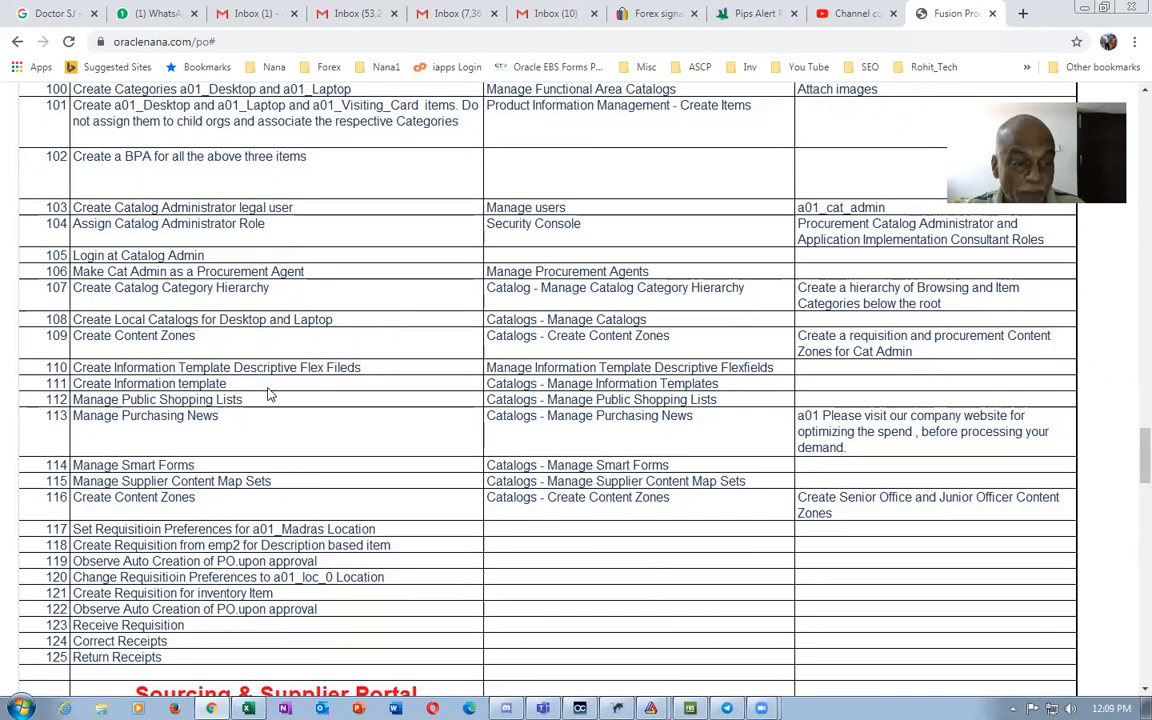
scroll(down, 3)
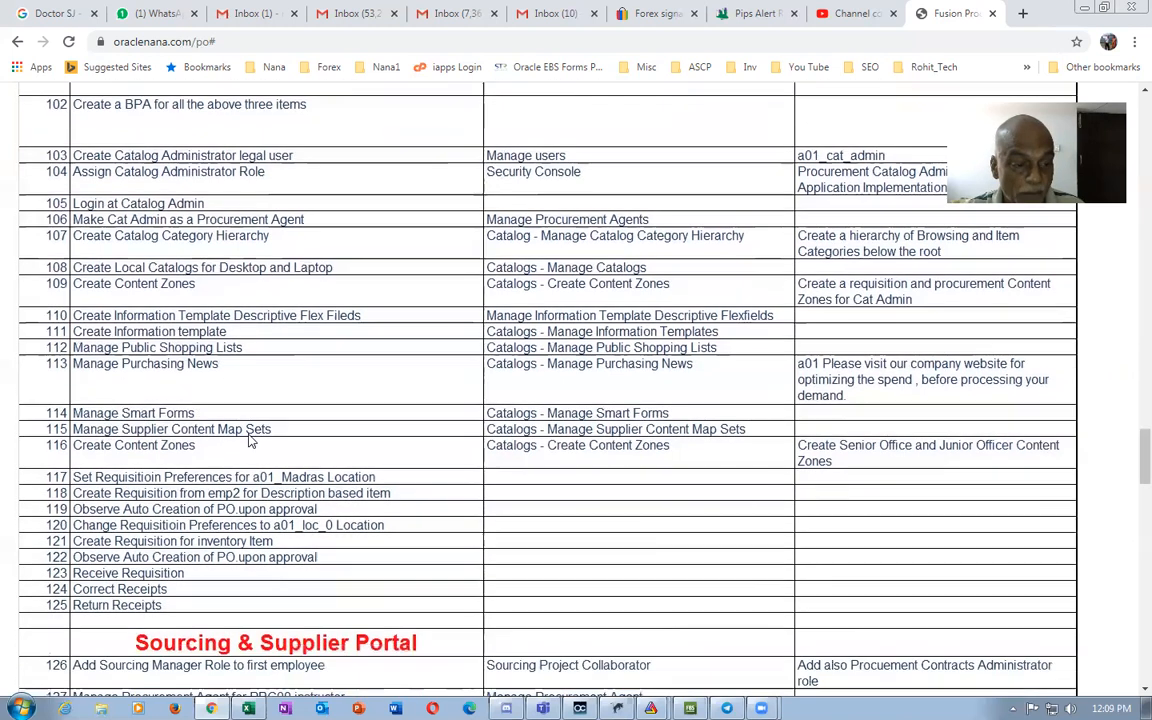
scroll(down, 3)
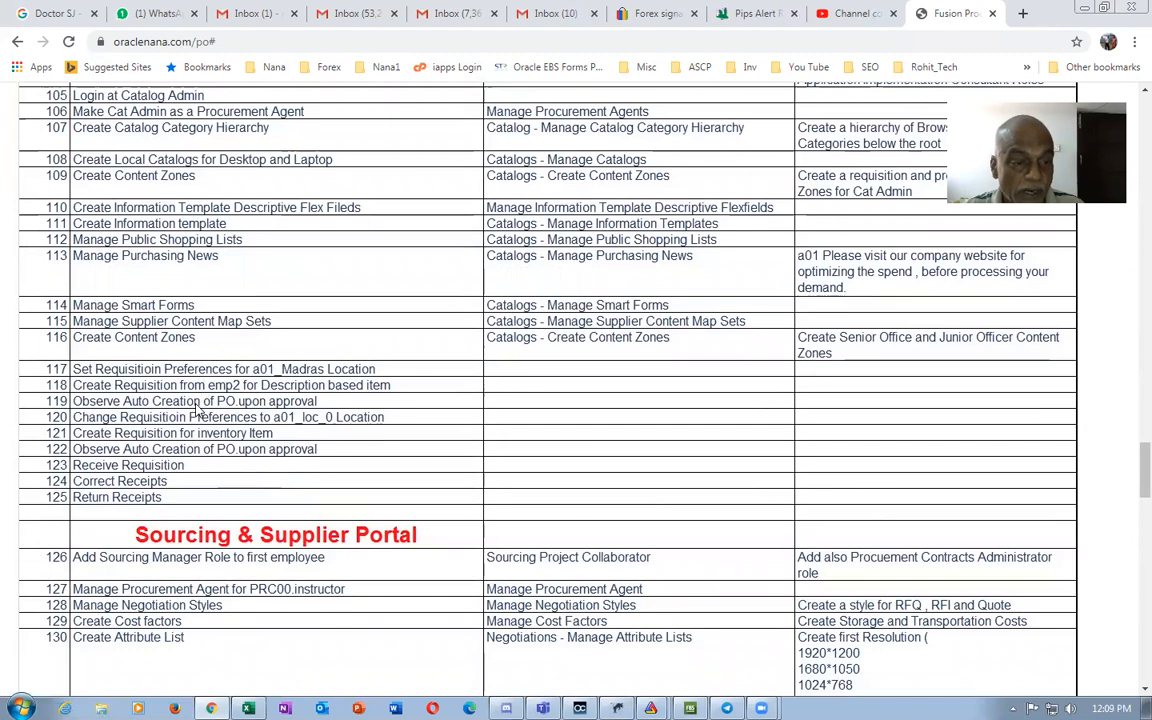
mouse_move(88, 352)
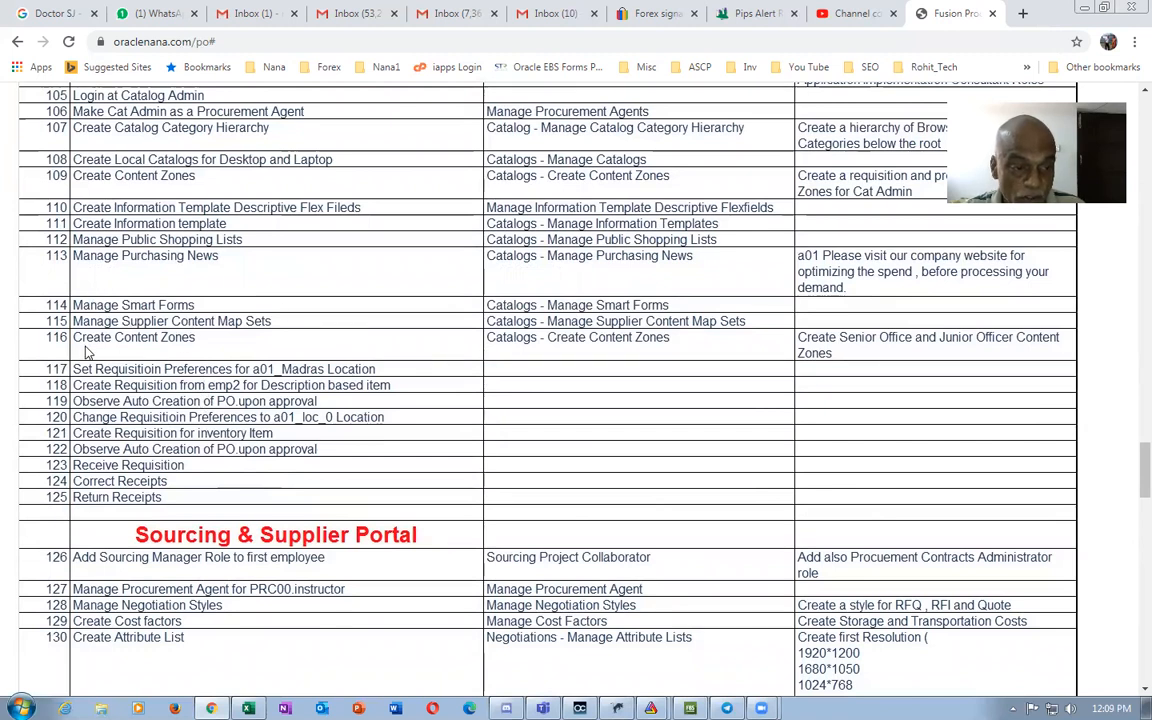
mouse_move(196, 344)
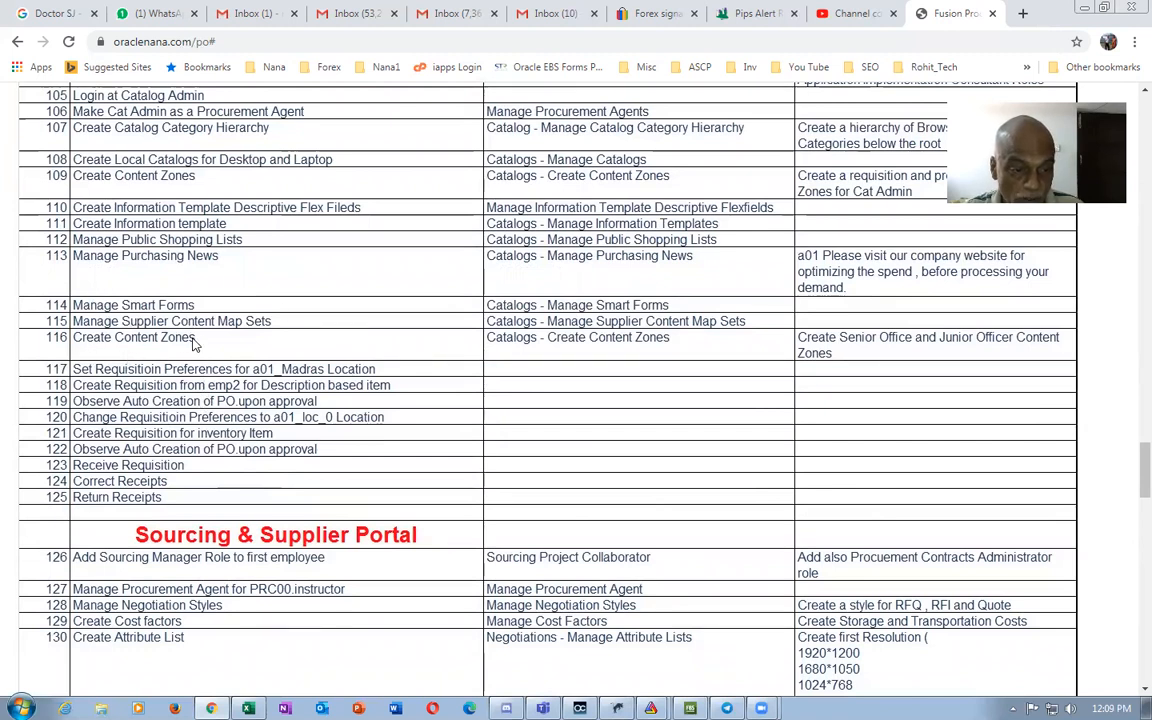
scroll(up, 3)
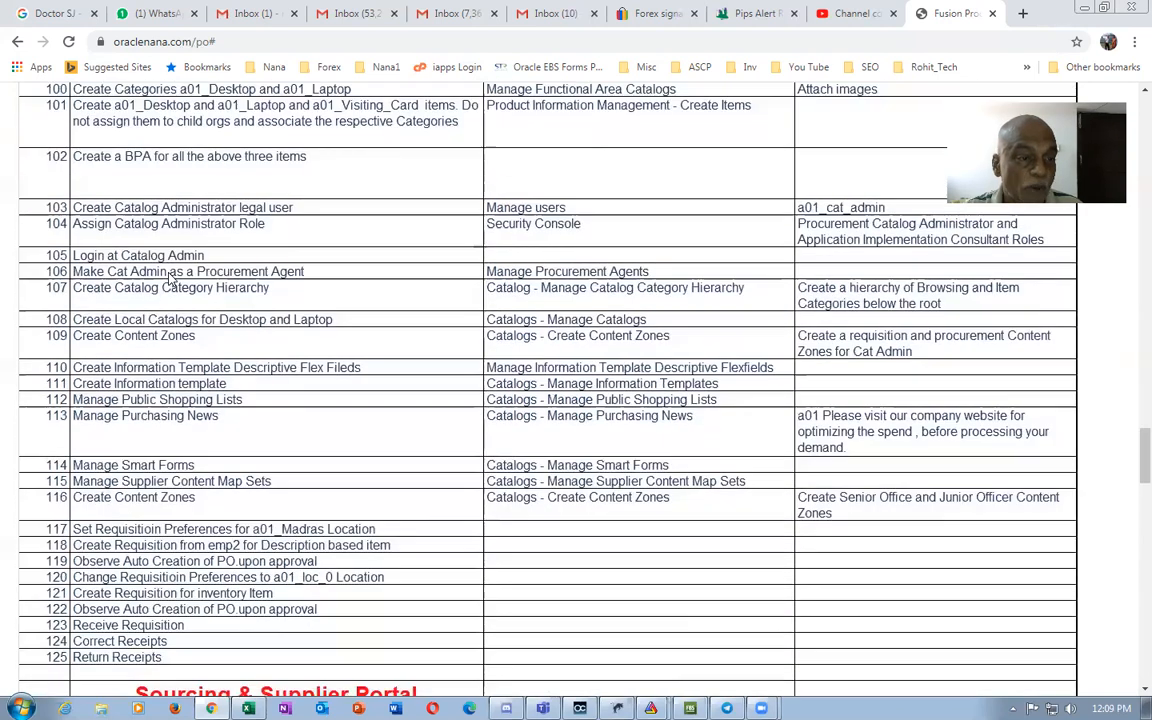
scroll(down, 3)
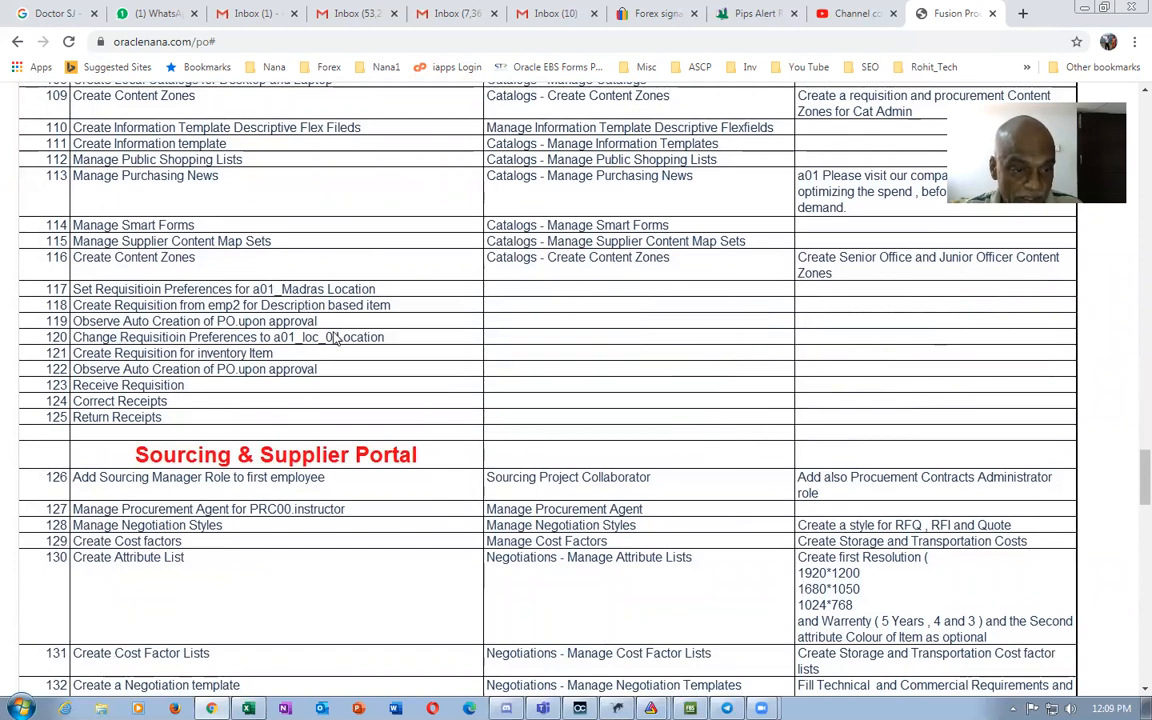
mouse_move(664, 336)
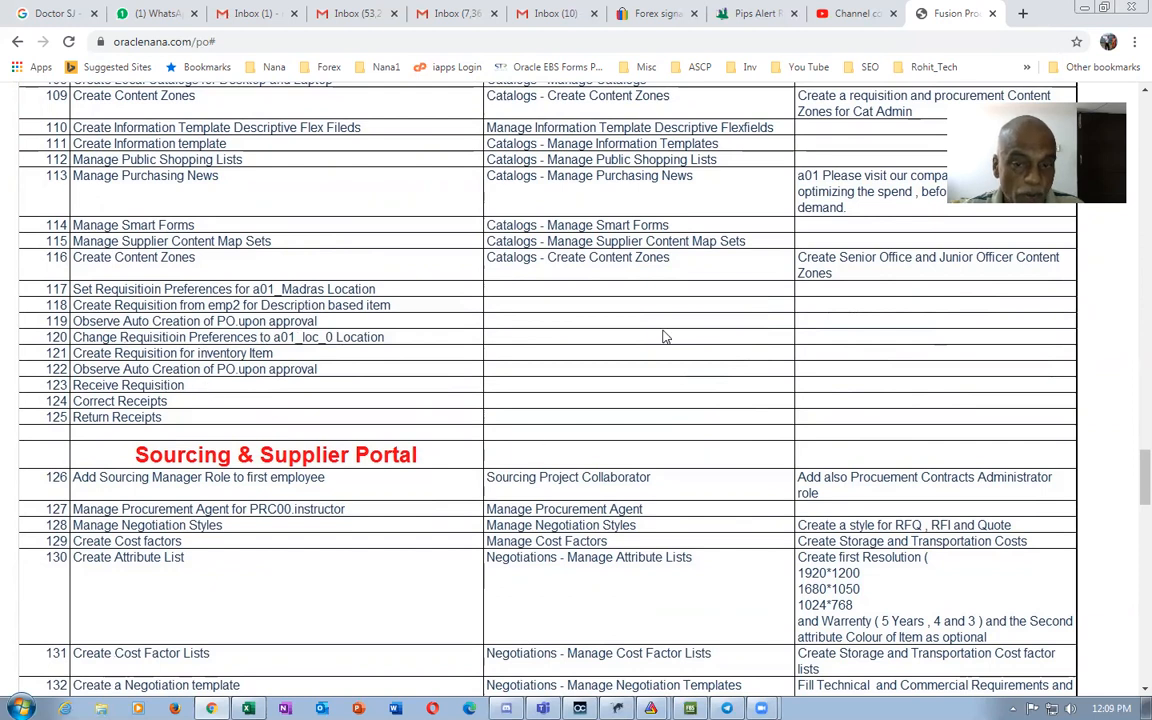
mouse_move(472, 354)
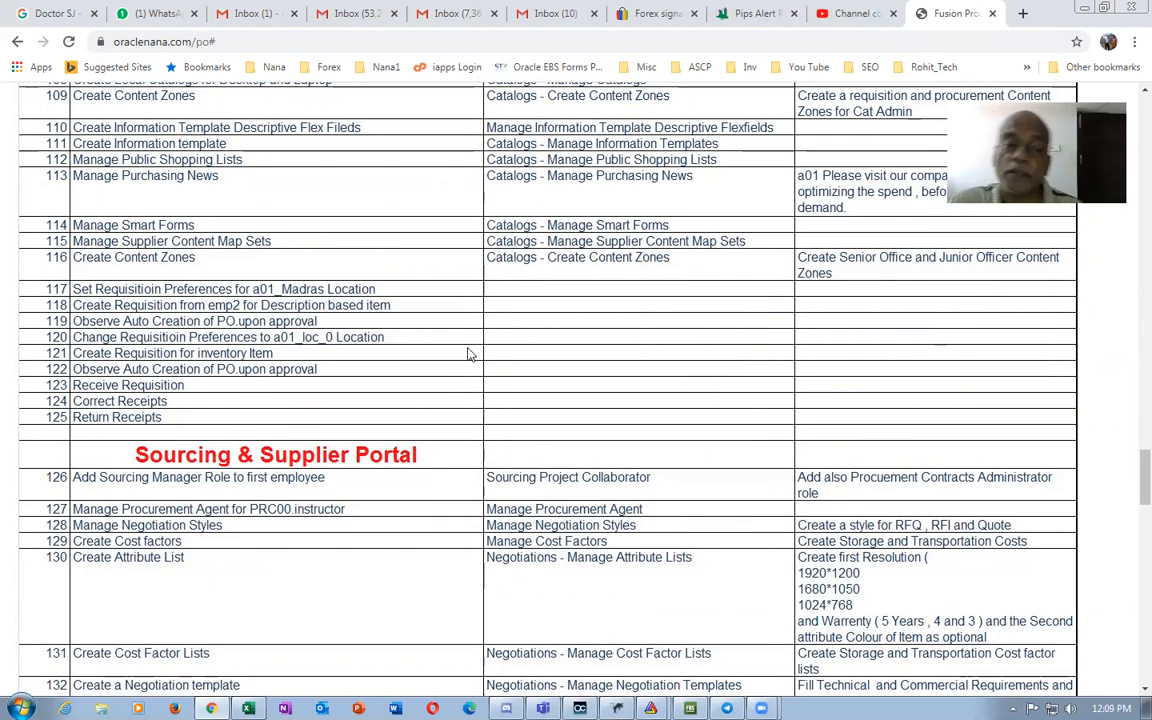
mouse_move(168, 334)
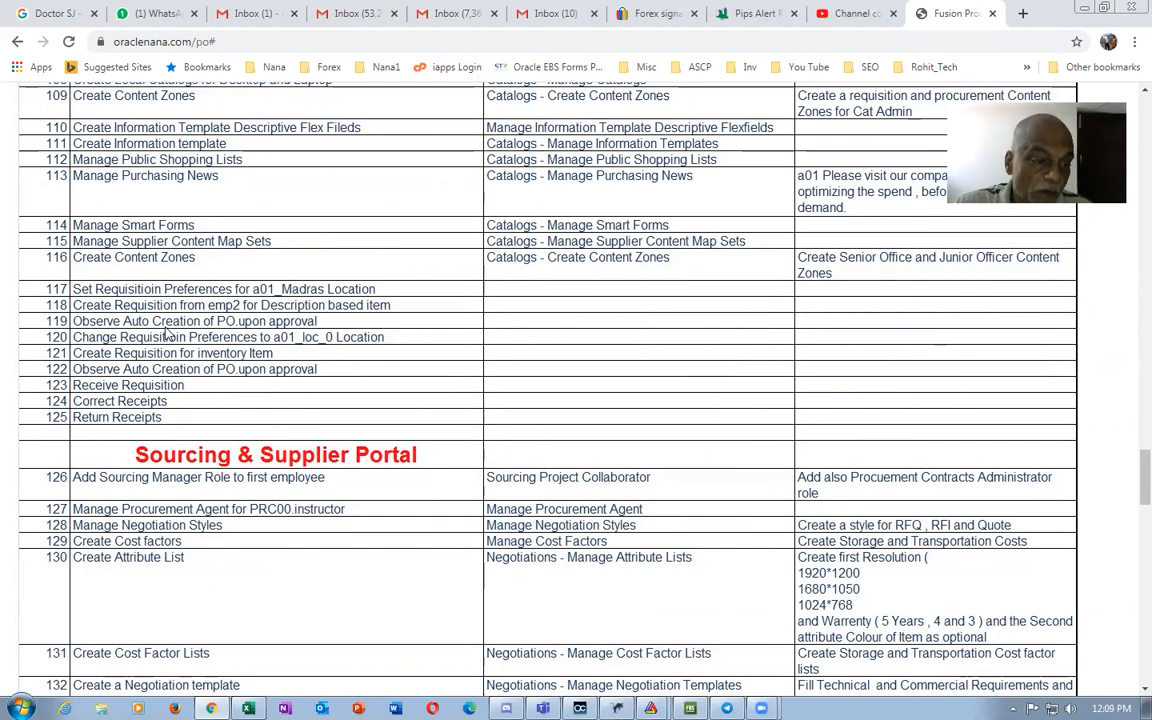
mouse_move(196, 402)
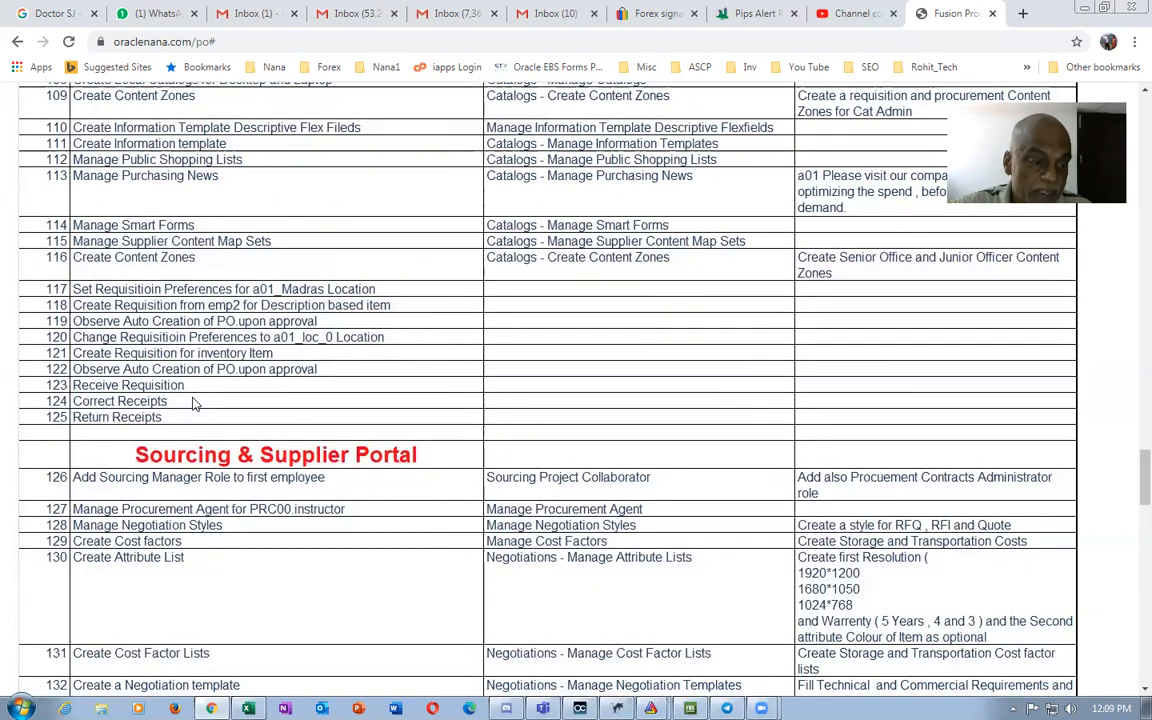
mouse_move(120, 418)
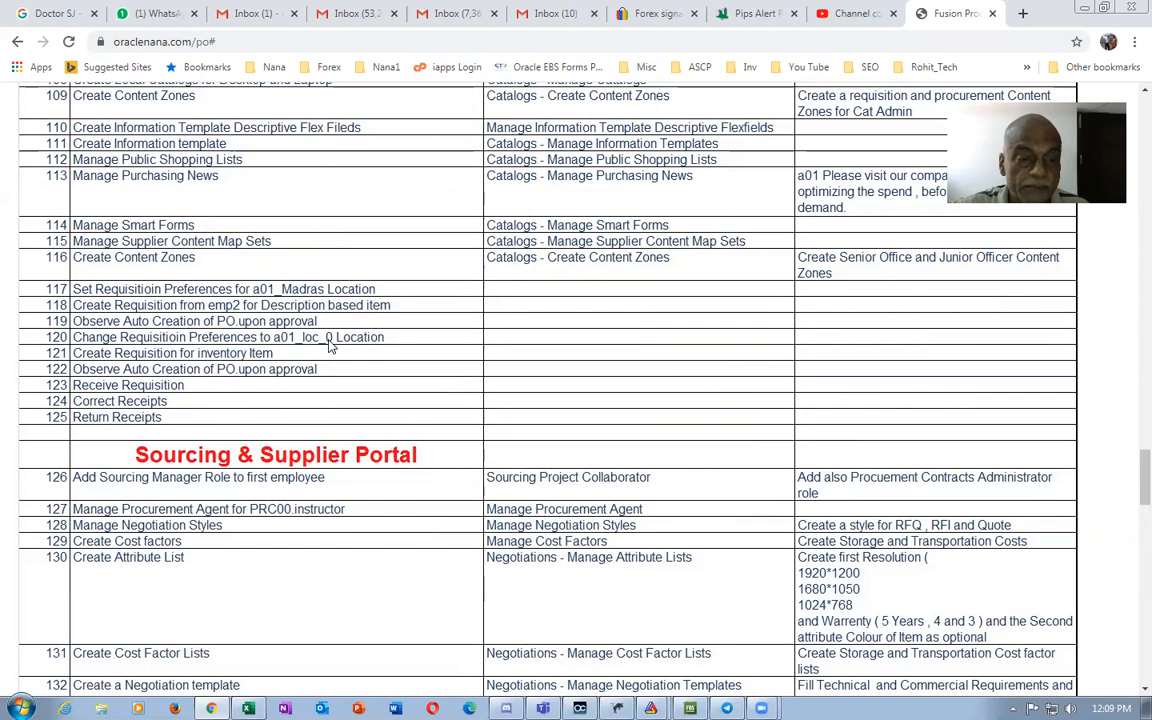
scroll(down, 3)
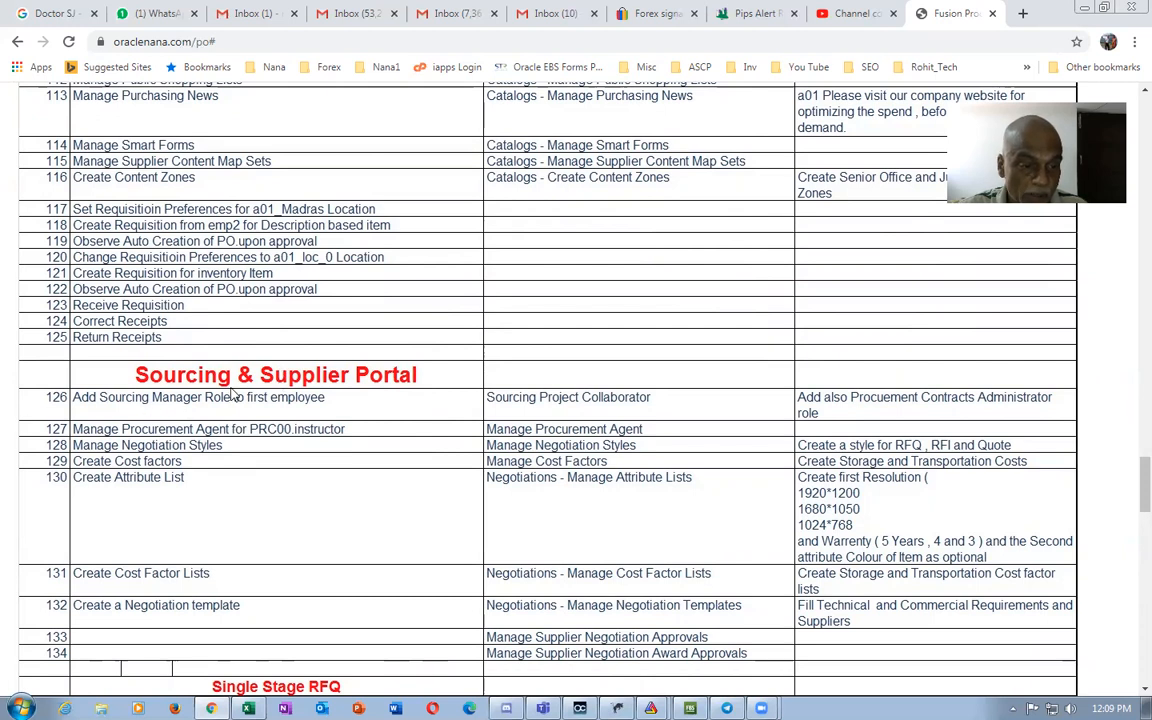
mouse_move(570, 416)
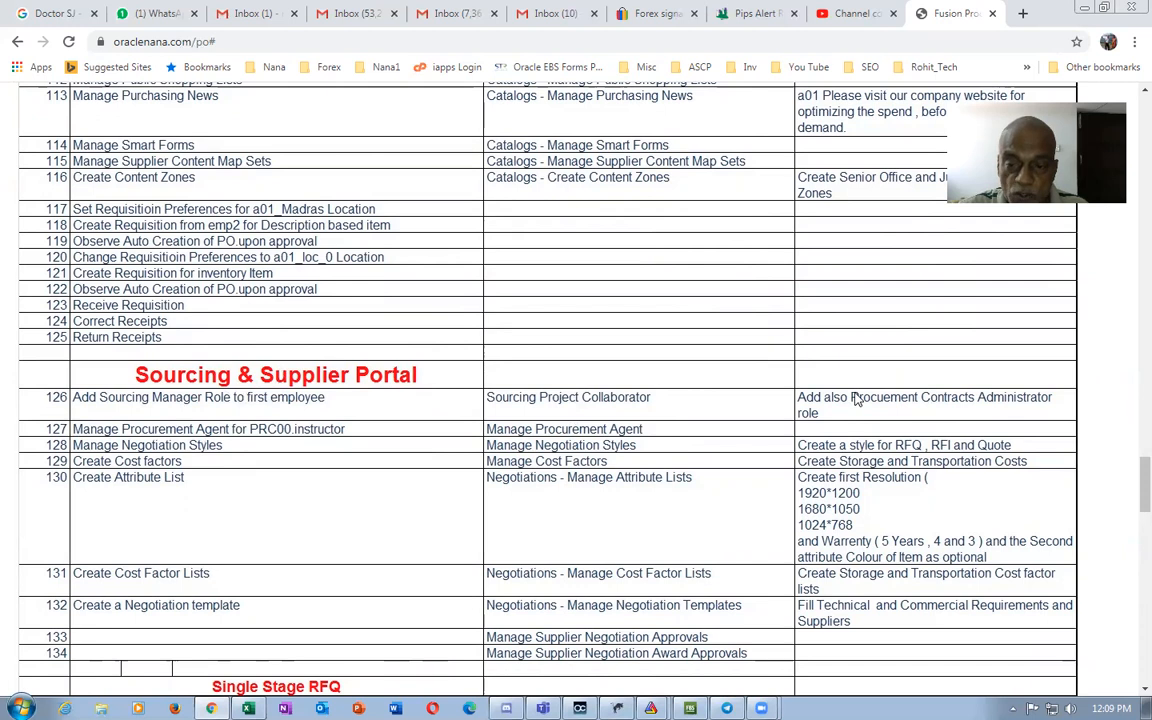
mouse_move(852, 416)
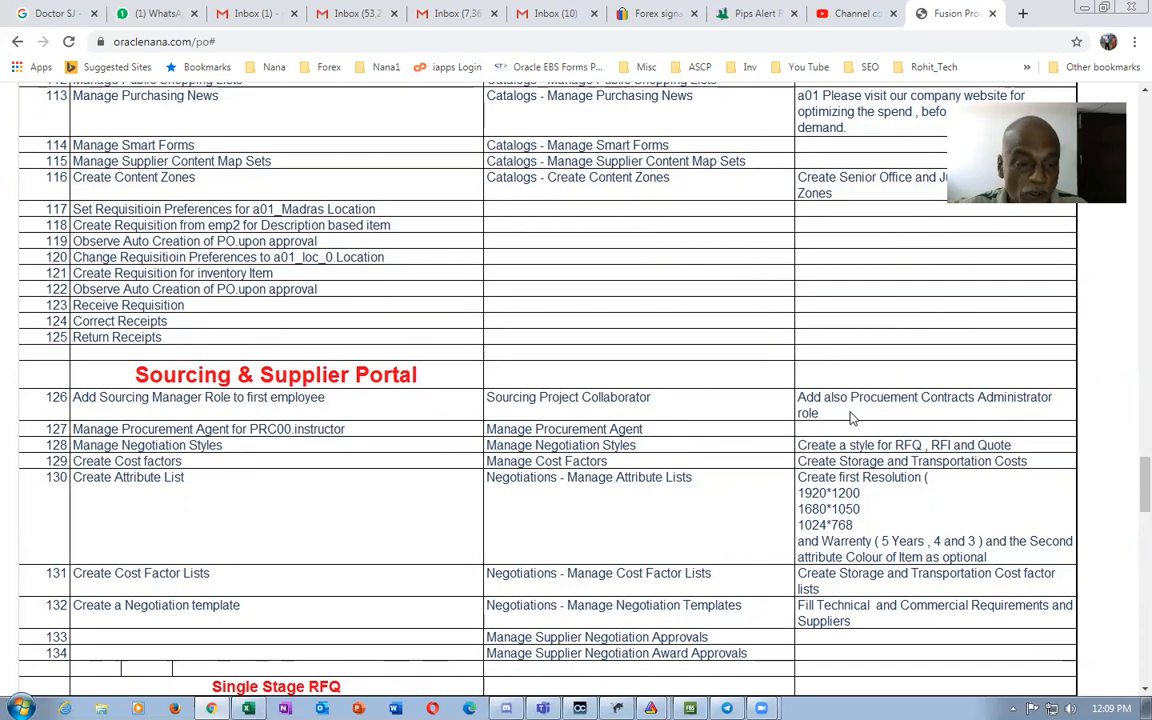
Scroll through the Single Stage RFQ, Two Stage RFQ, RFI and Reverse Auction sections to item 191 at the bottom
scroll(down, 3)
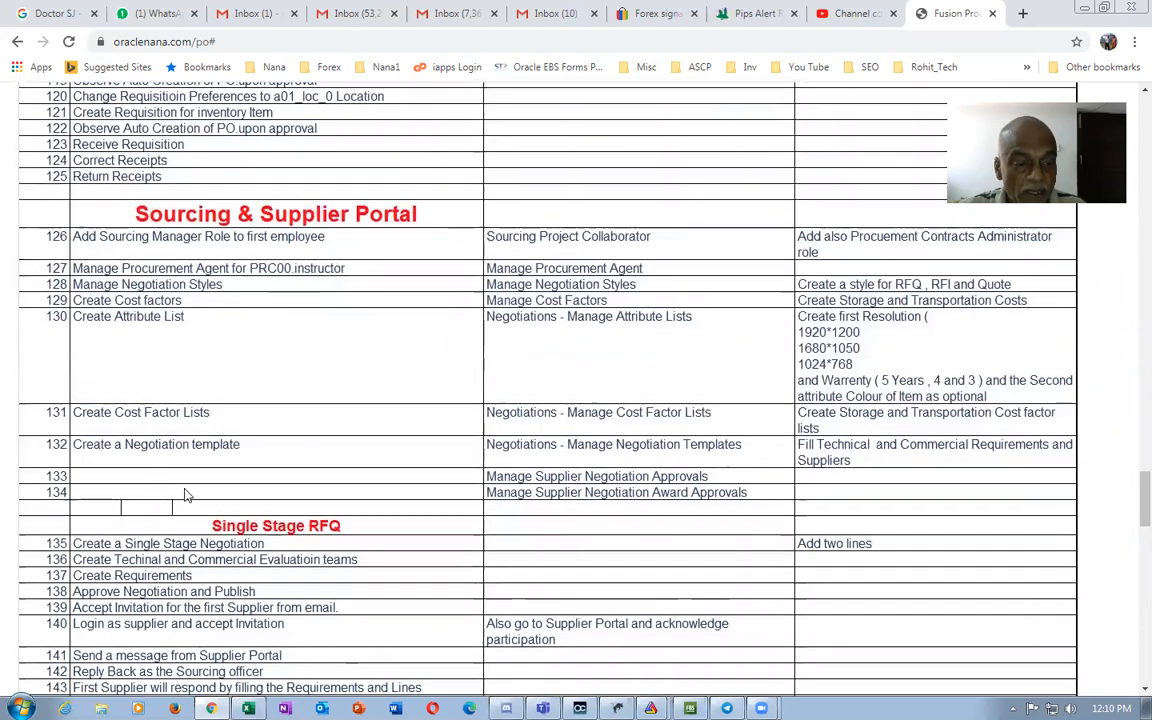
scroll(down, 3)
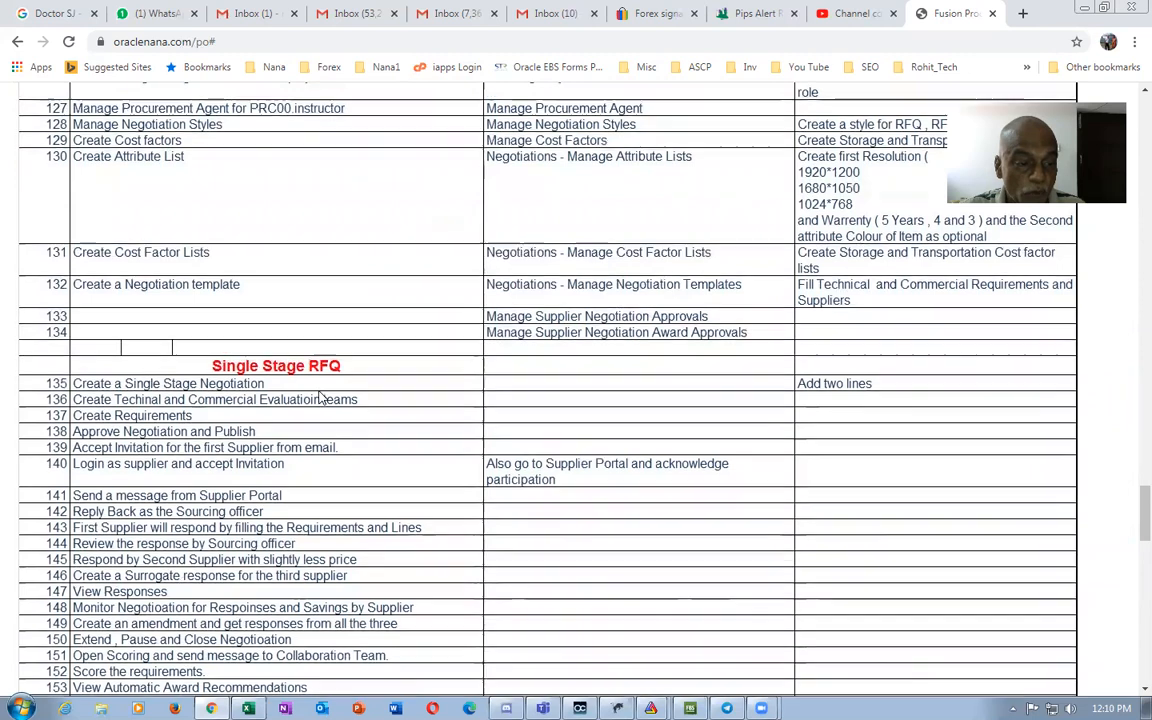
scroll(down, 3)
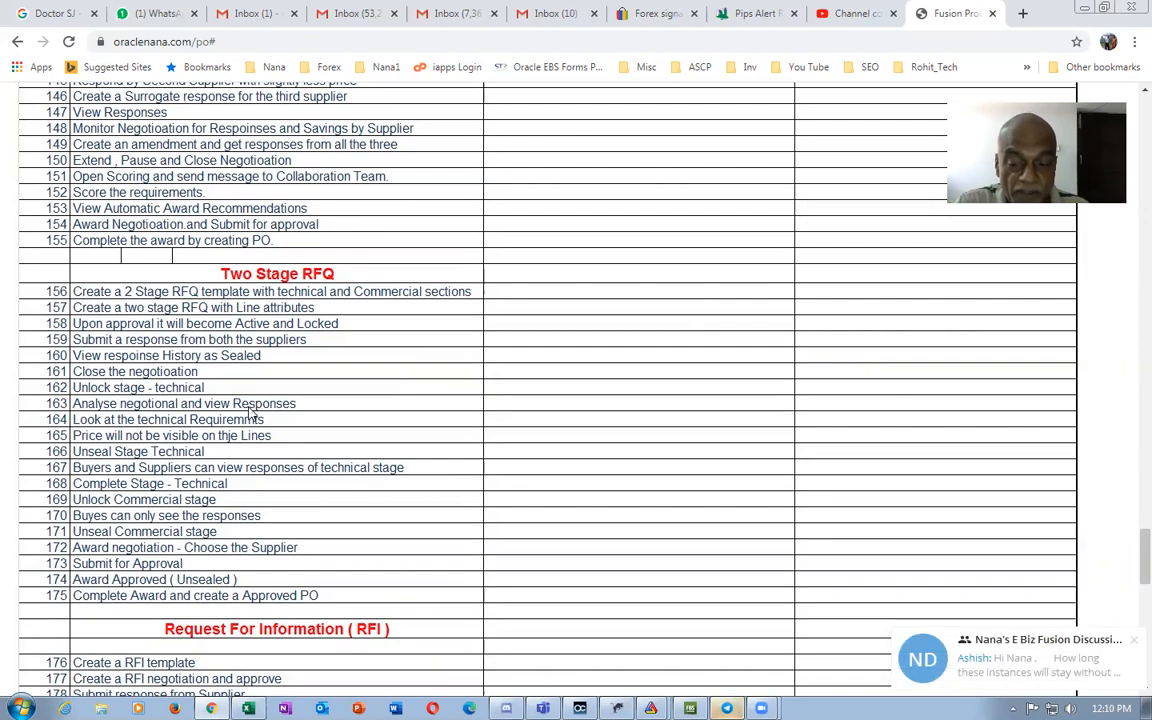
scroll(down, 3)
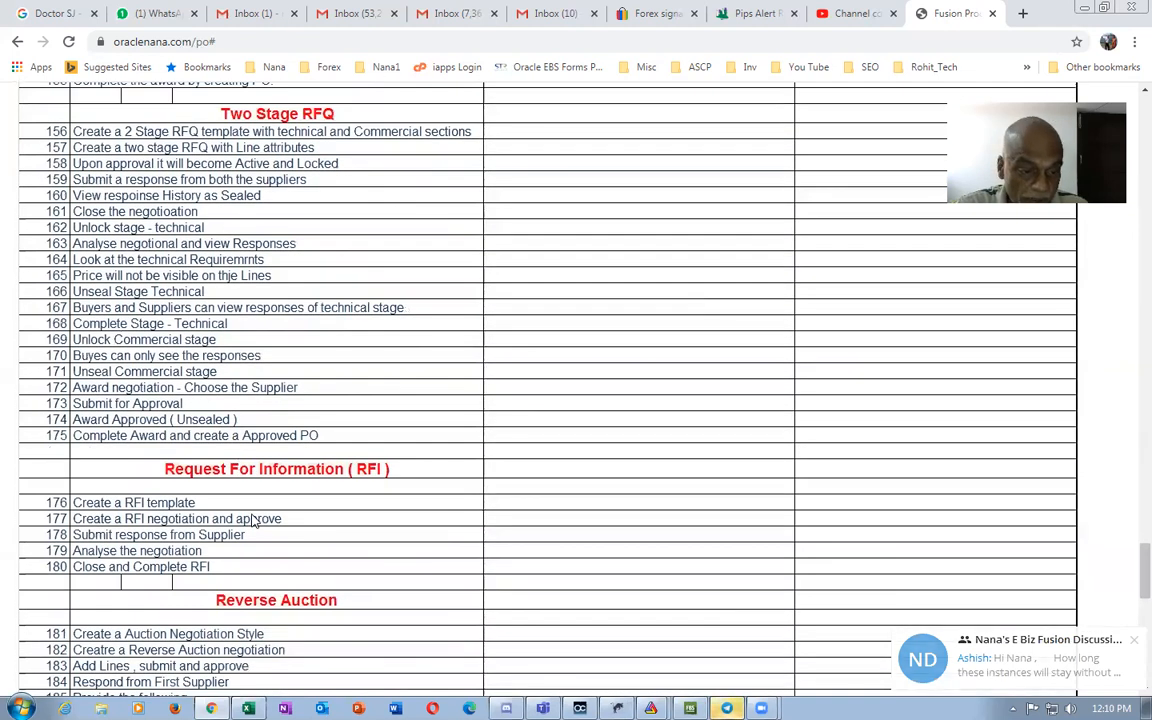
scroll(down, 3)
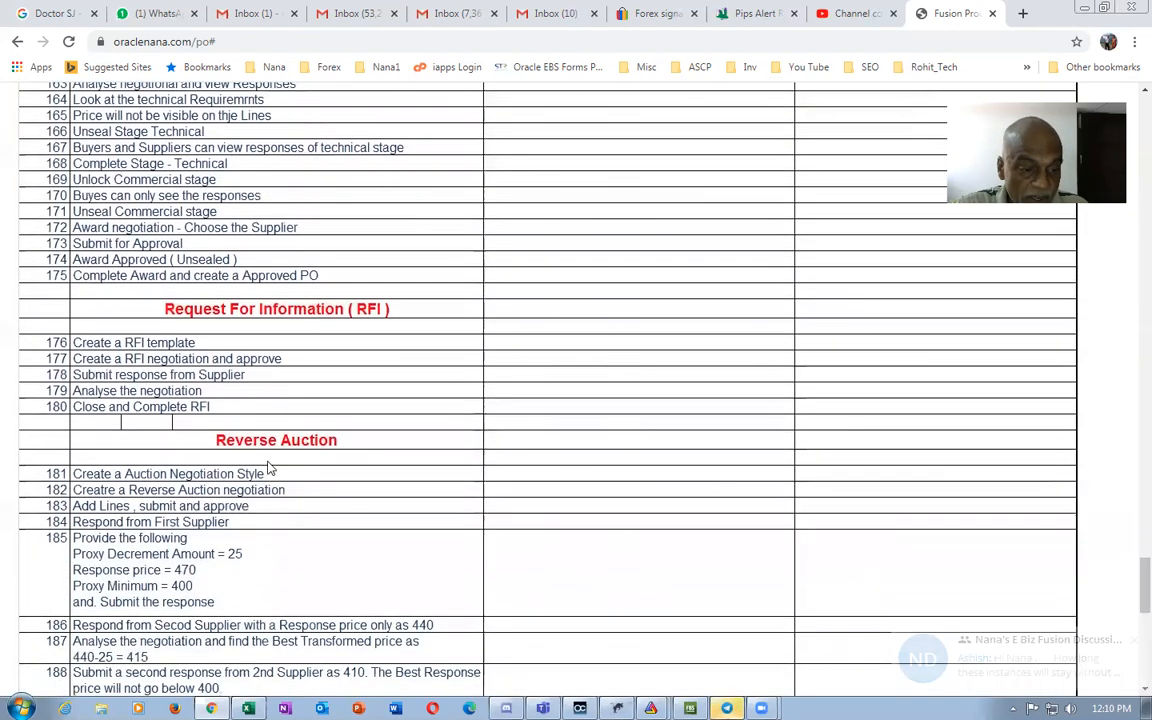
scroll(down, 3)
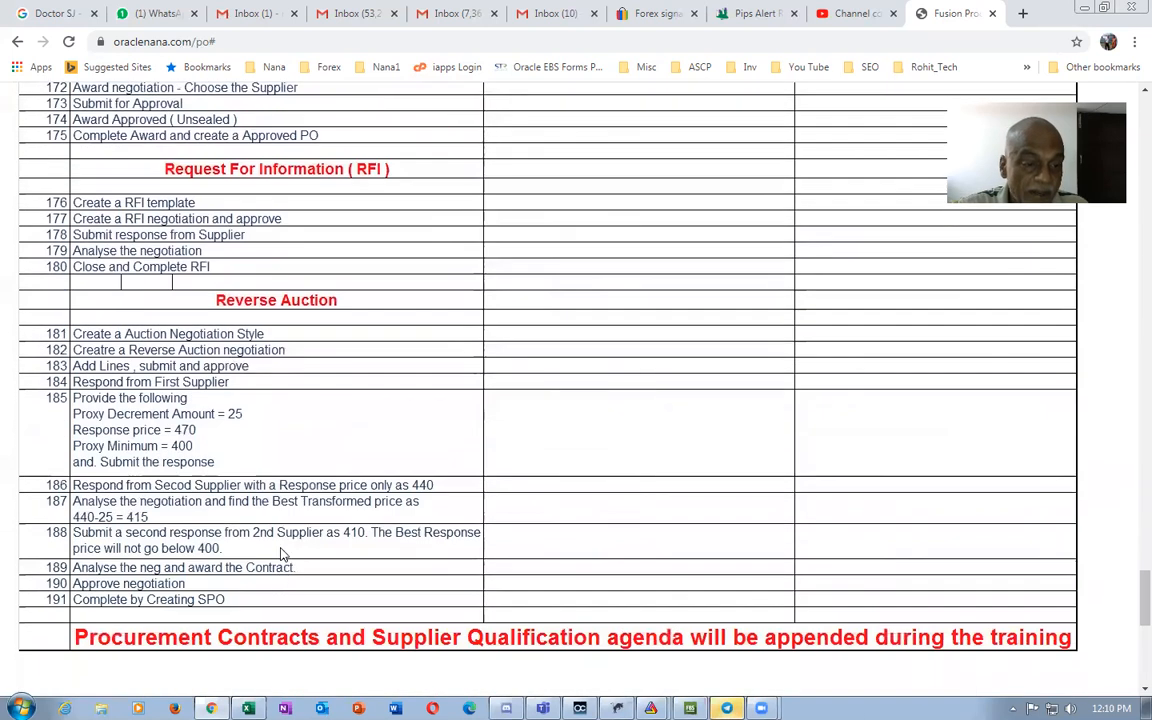
scroll(down, 3)
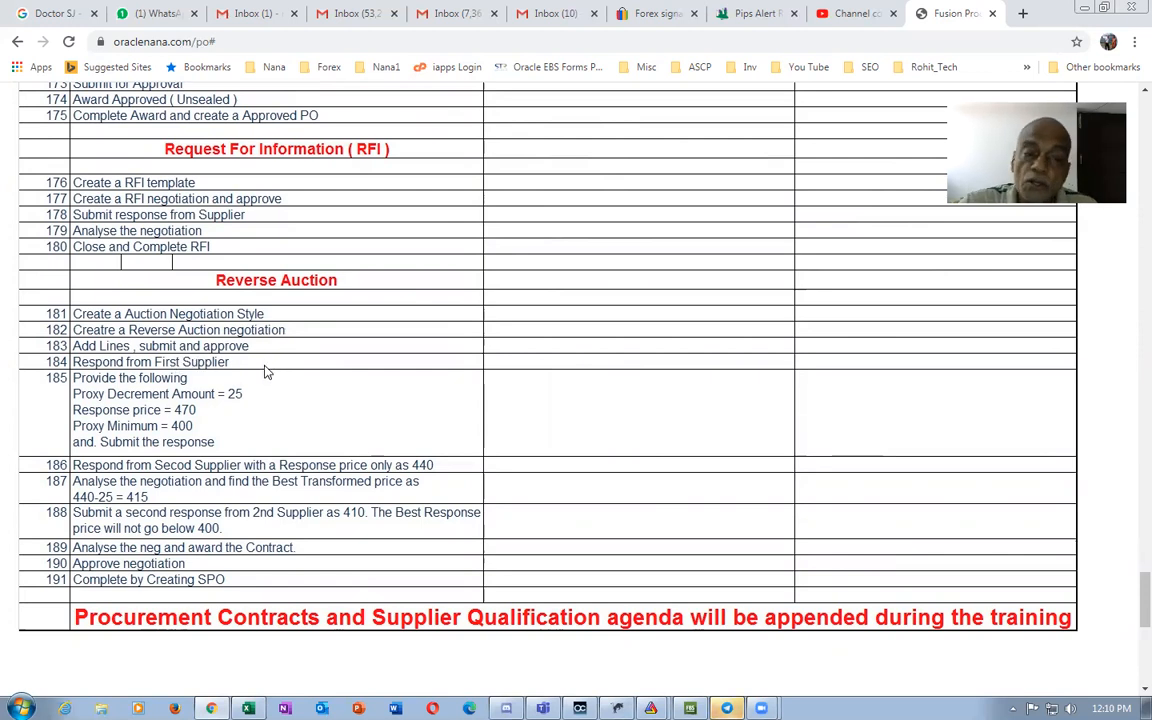
mouse_move(330, 556)
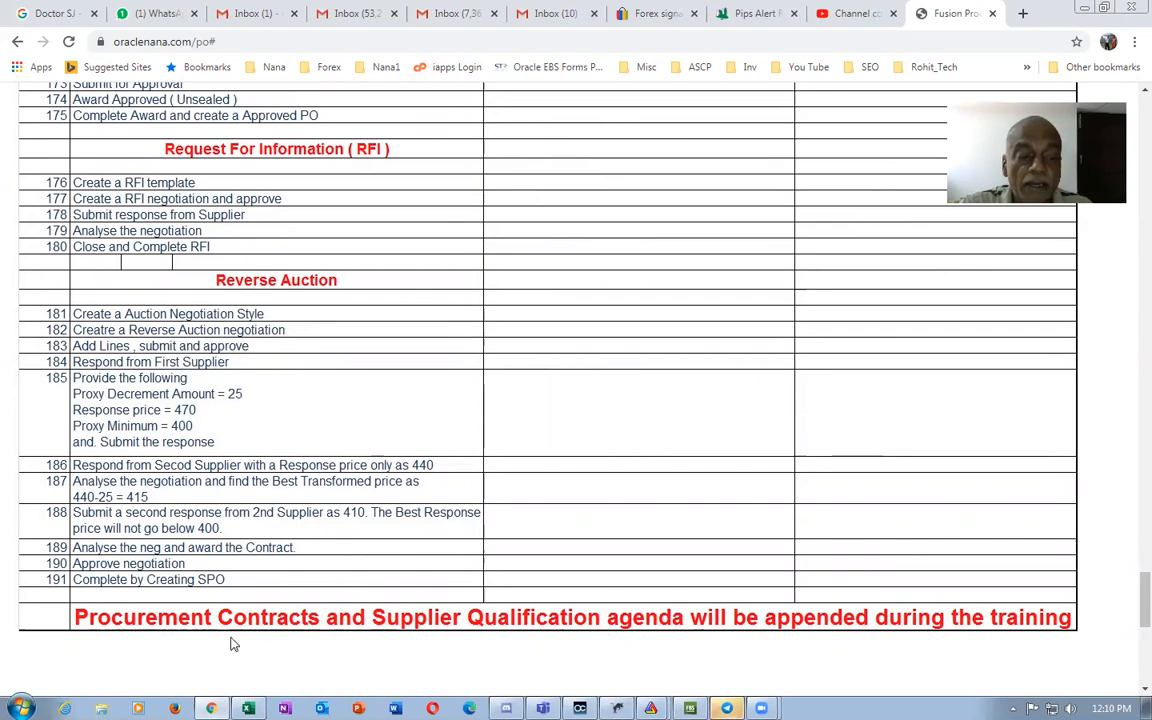
mouse_move(640, 620)
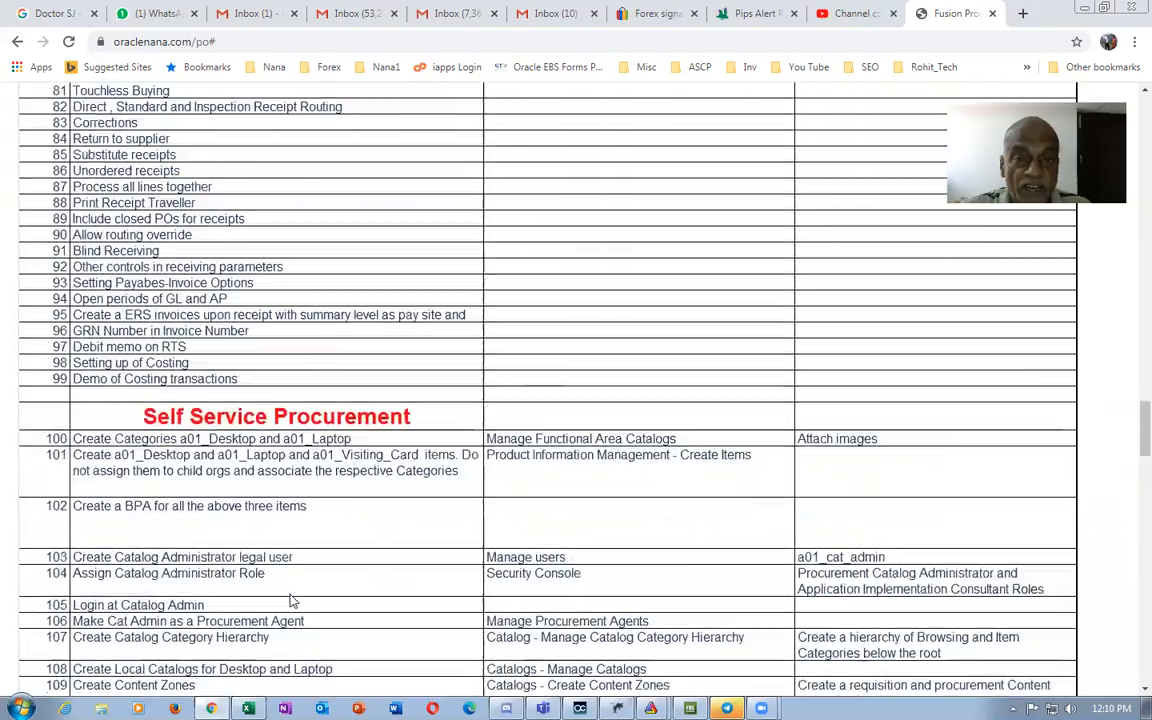
Scroll back to the ledger and business unit setup rows and switch to the WhatsApp Web tab
scroll(up, 3)
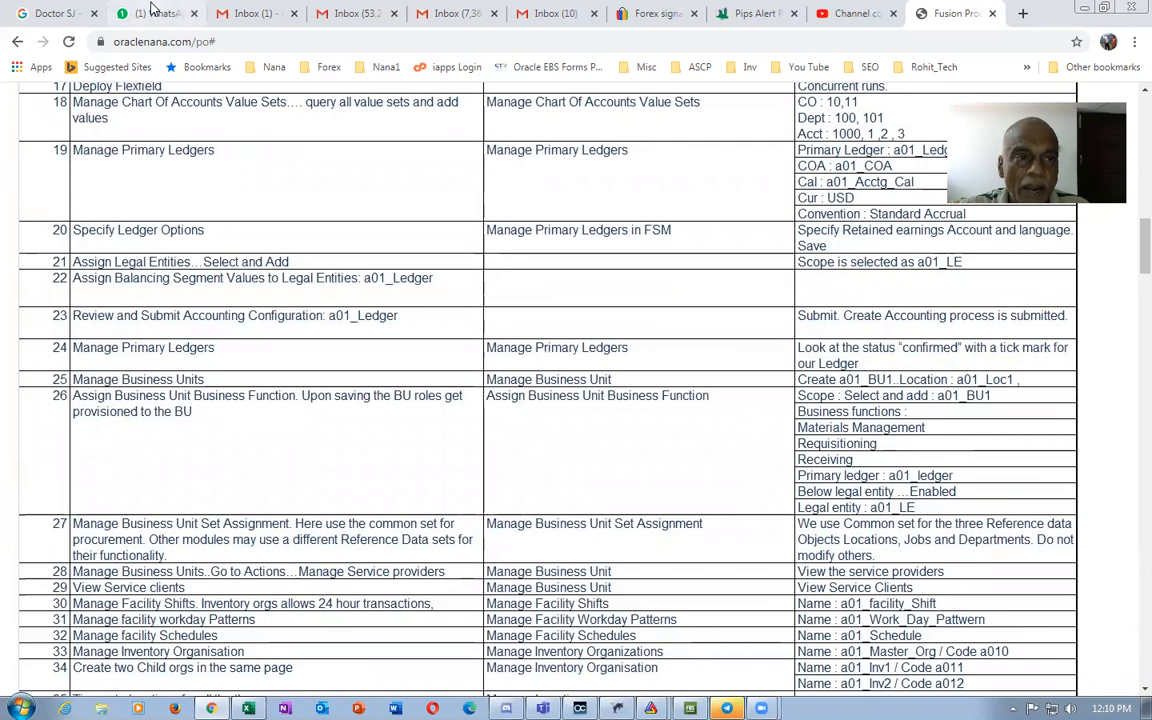
click(150, 12)
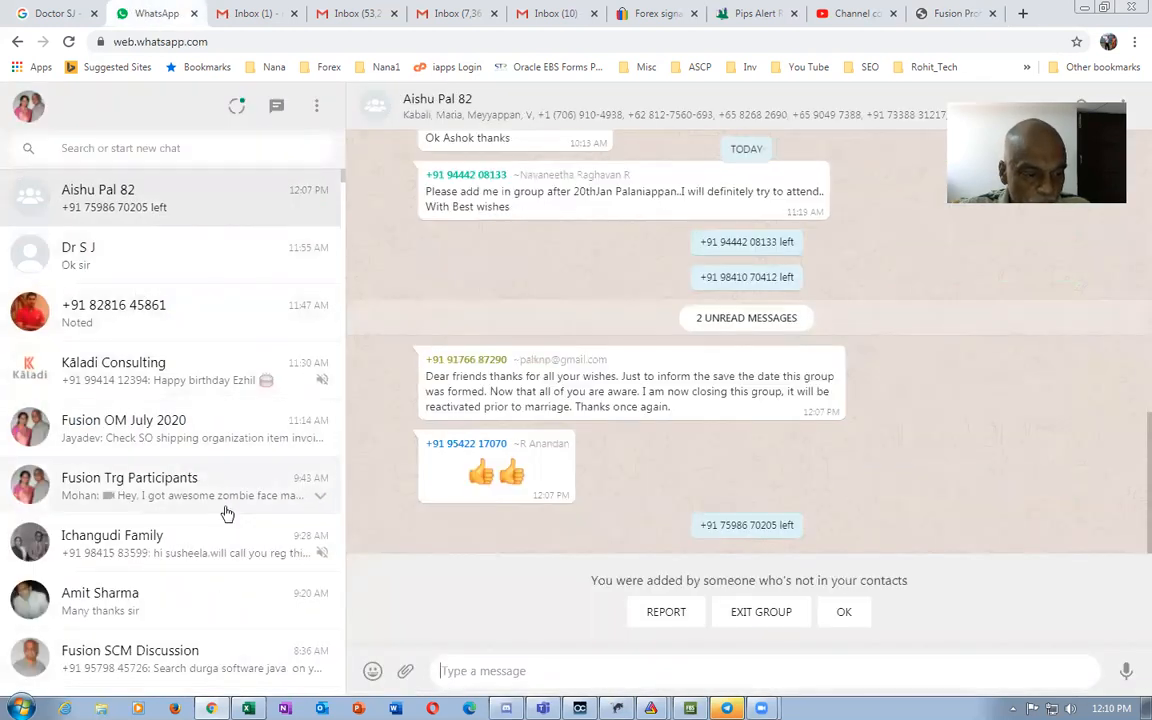
Search WhatsApp chats for 'Fusion' and open the Fusion Procurement Oct 20 group
scroll(down, 3)
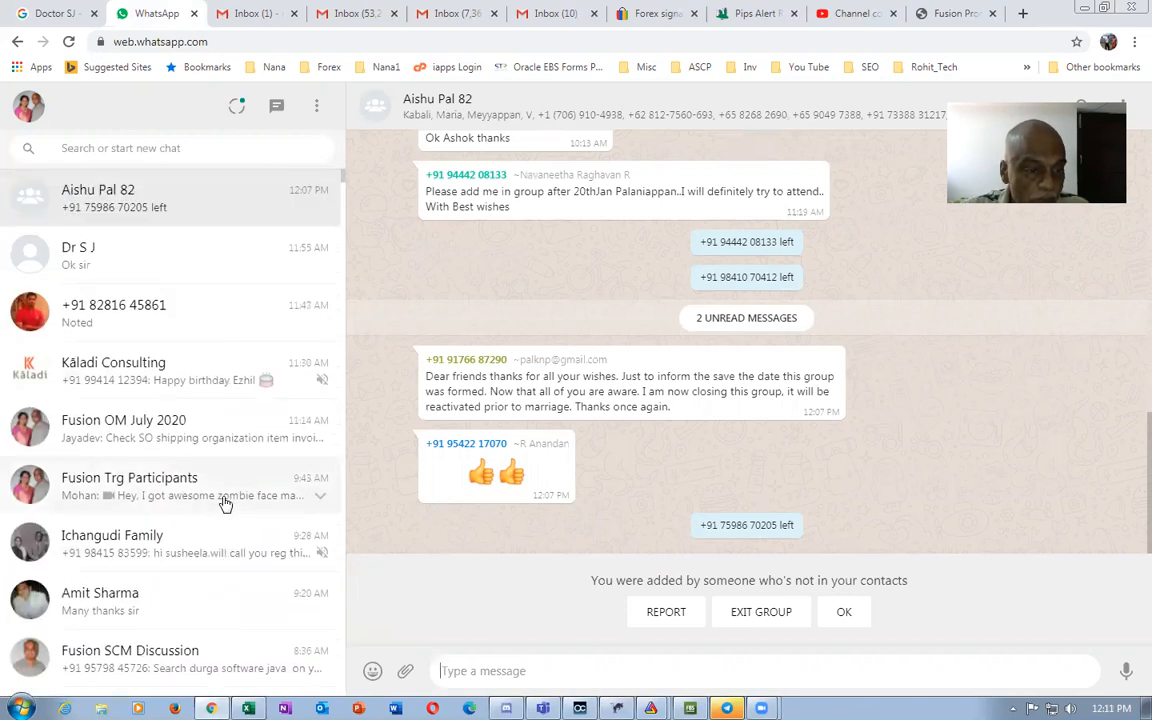
scroll(down, 3)
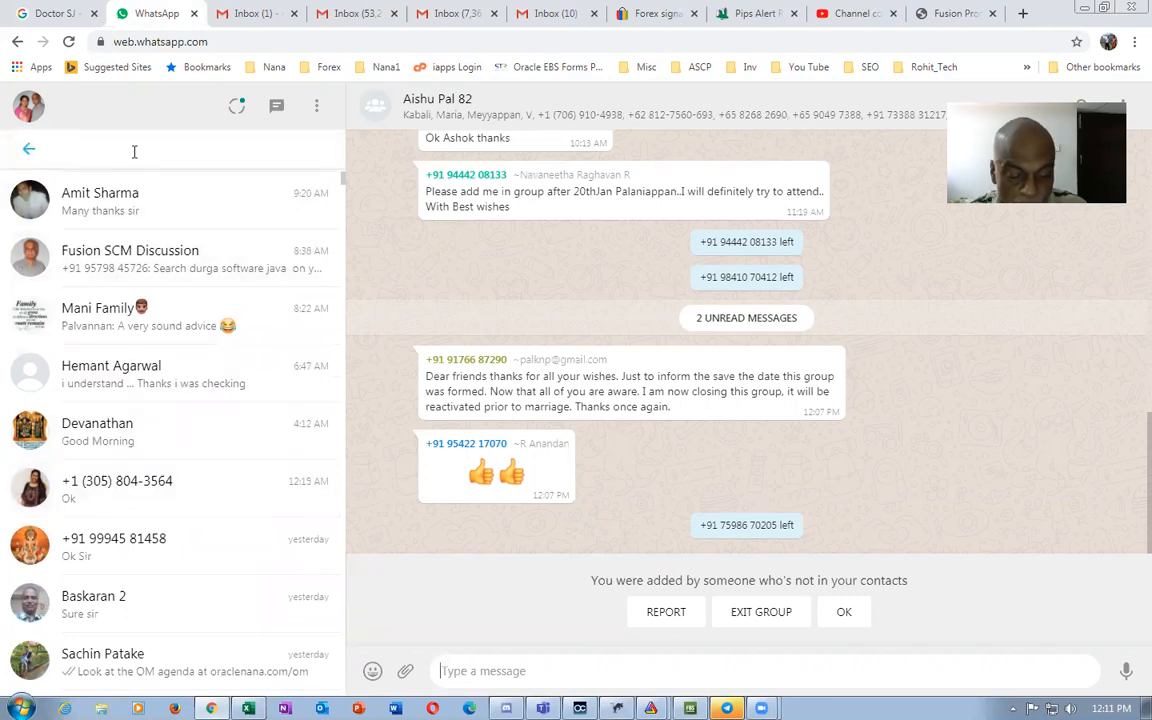
text(20)
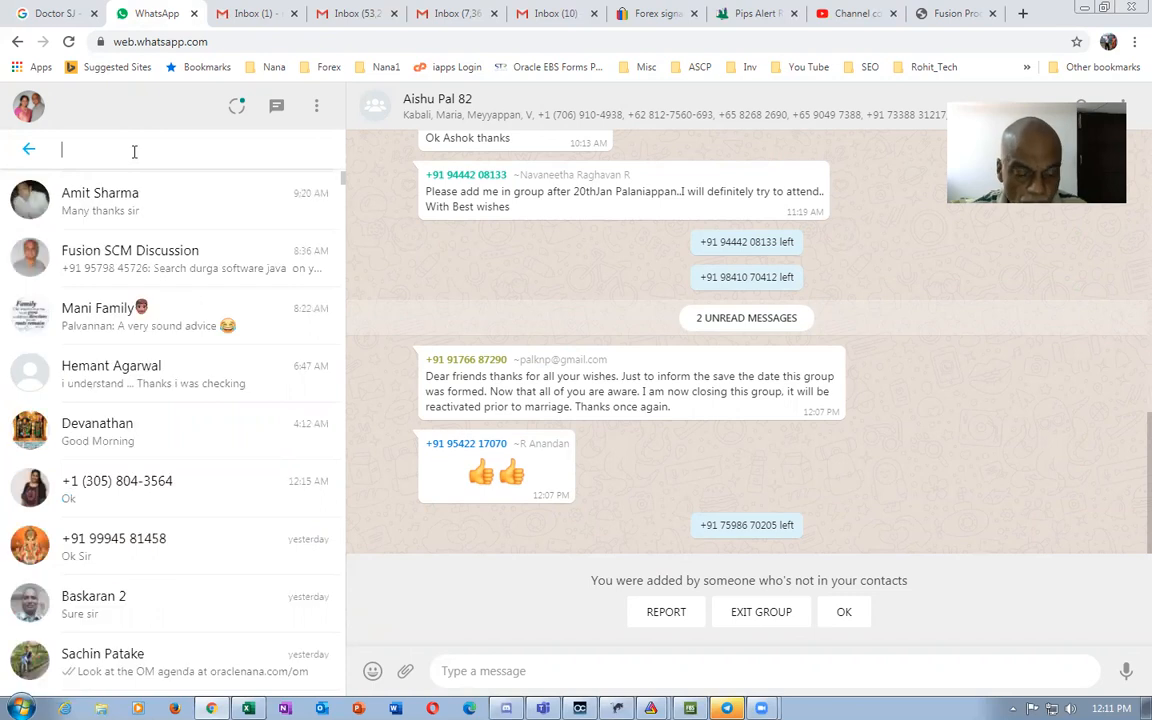
text(Fusion)
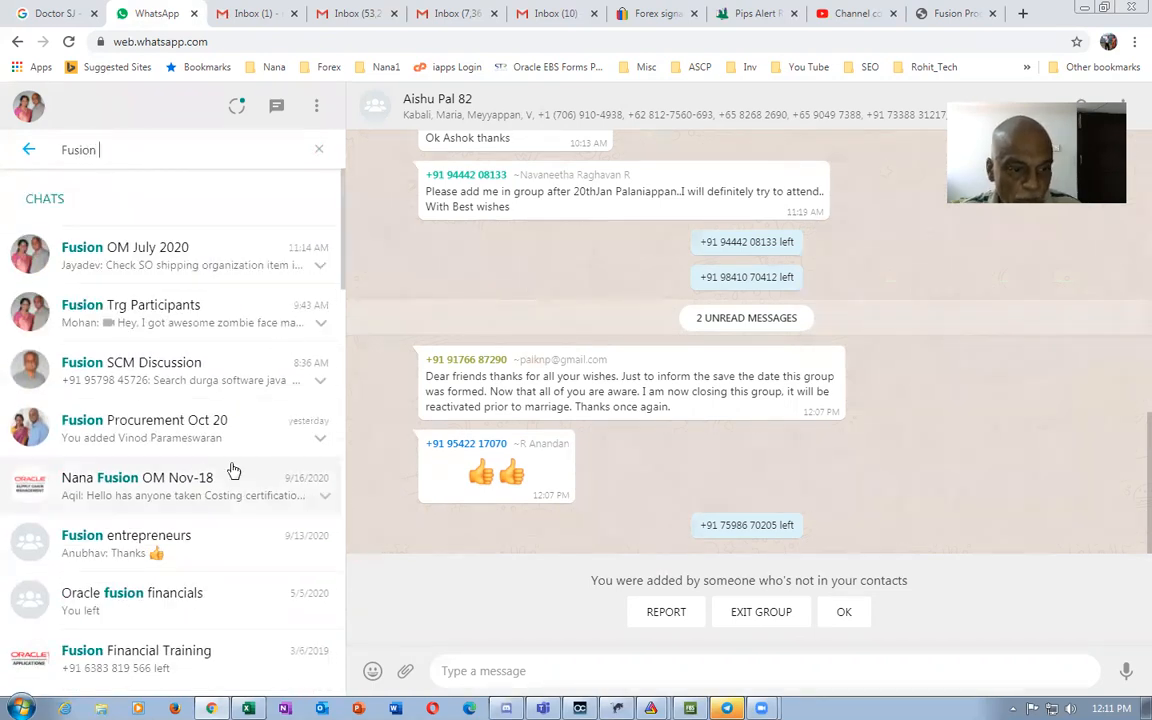
click(150, 428)
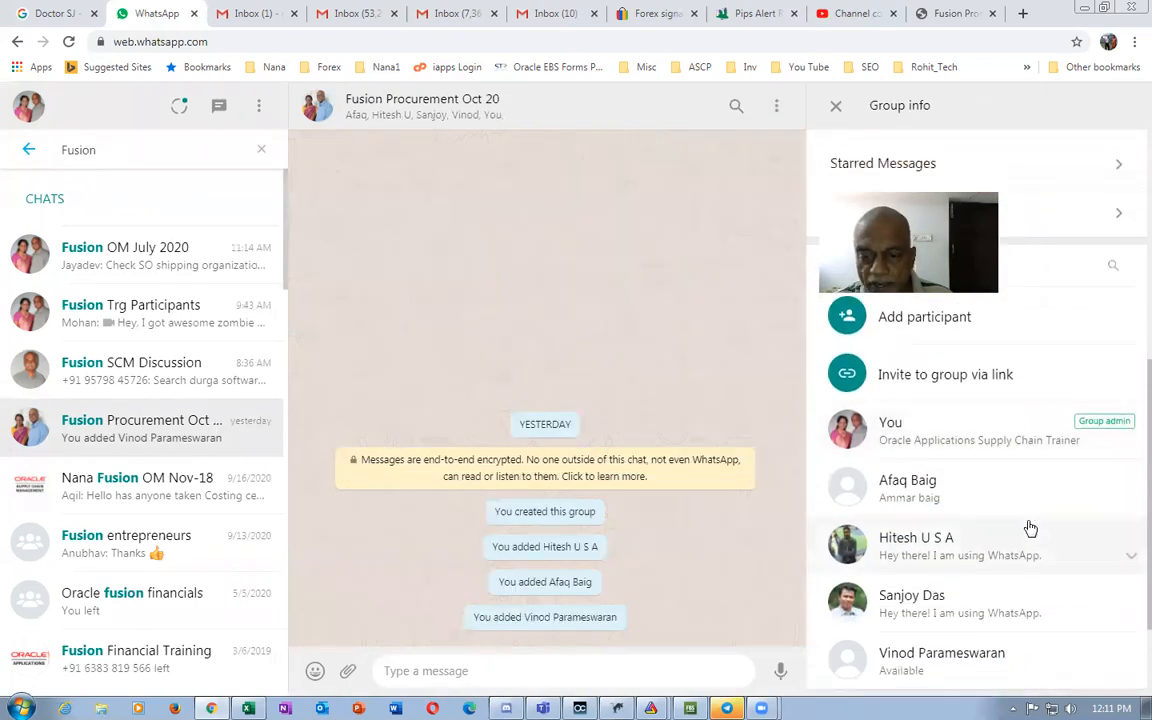
mouse_move(910, 490)
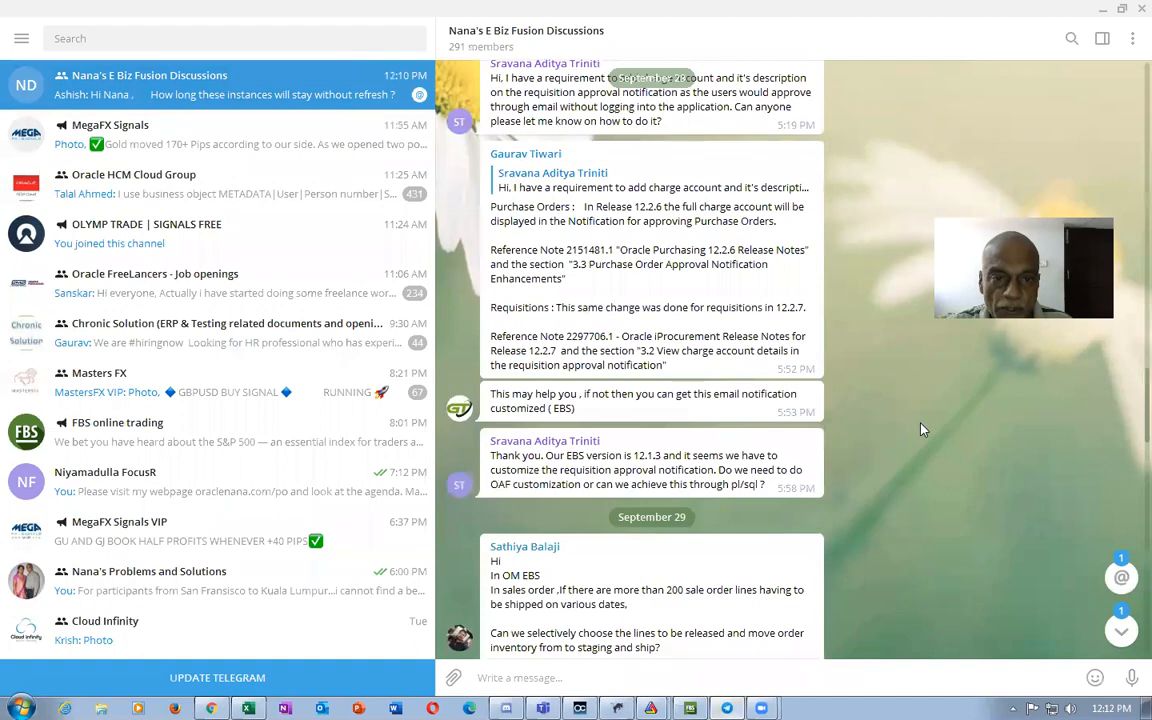
Scroll Nana's E Biz Fusion Discussions in Telegram to the posts with demo instance logins and training links
scroll(down, 3)
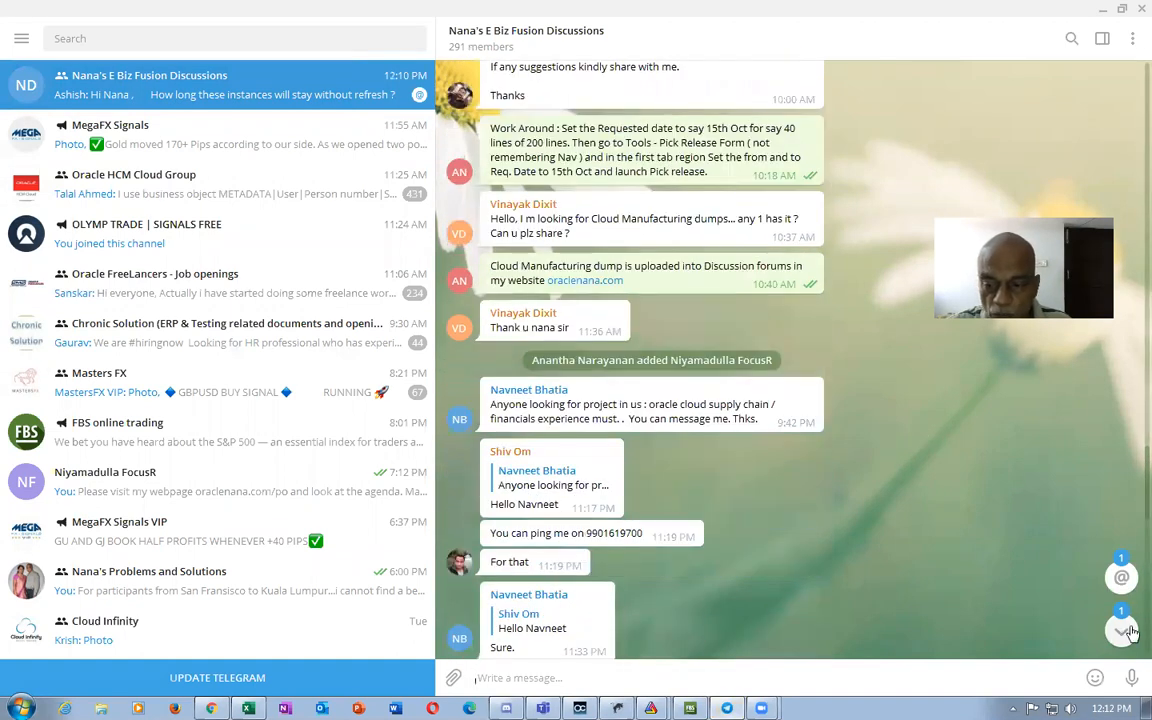
scroll(down, 3)
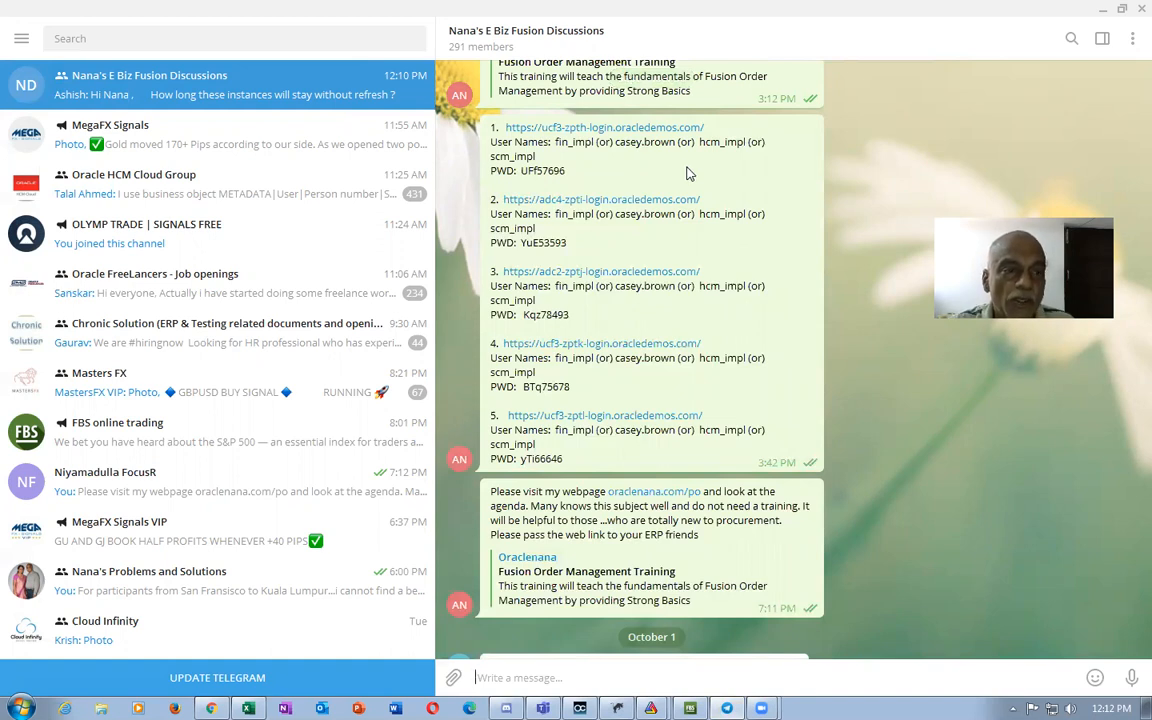
mouse_move(890, 424)
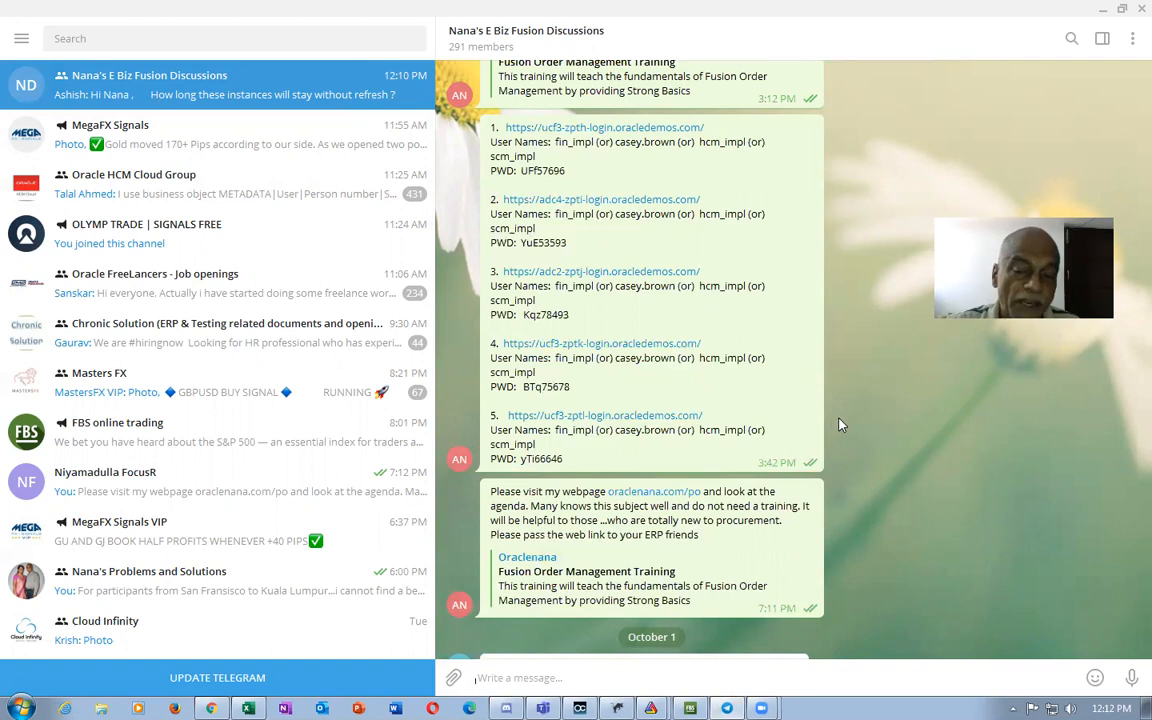
scroll(down, 3)
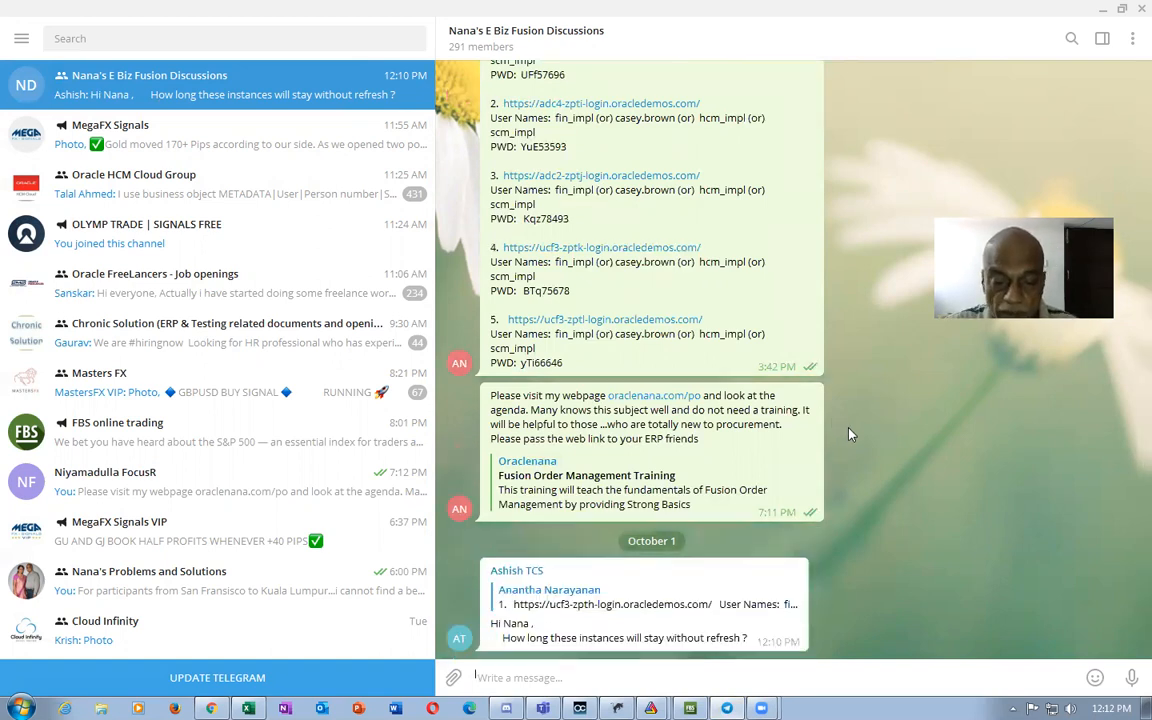
mouse_move(540, 616)
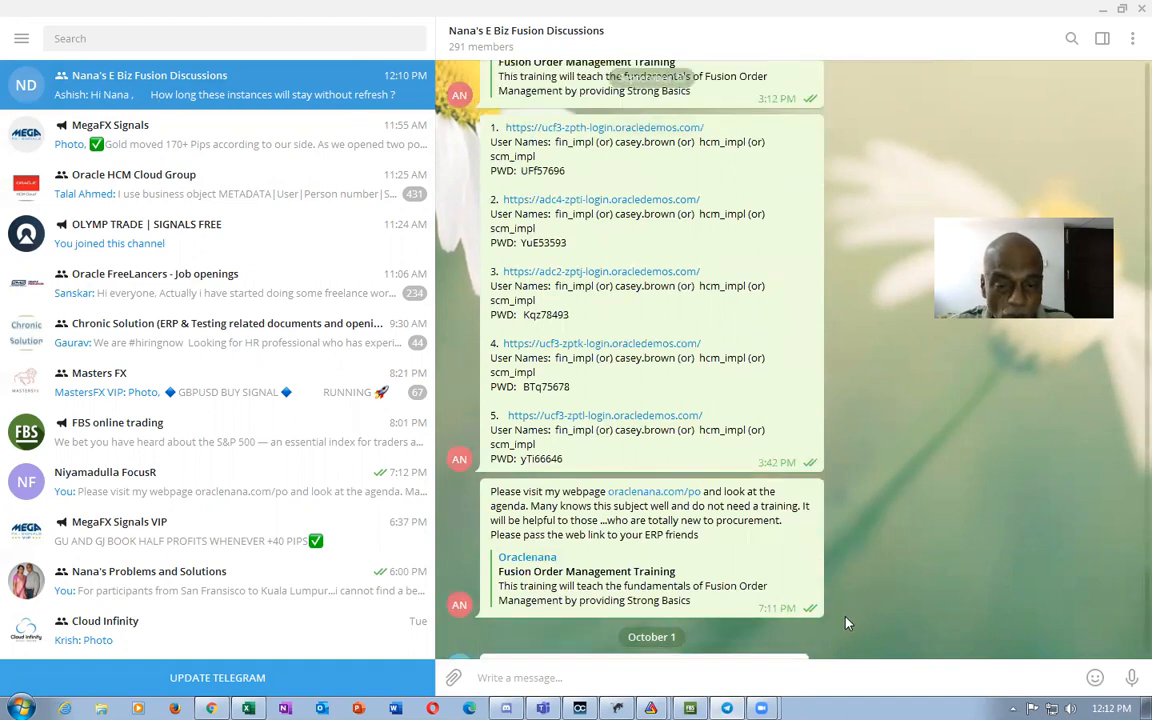
scroll(down, 3)
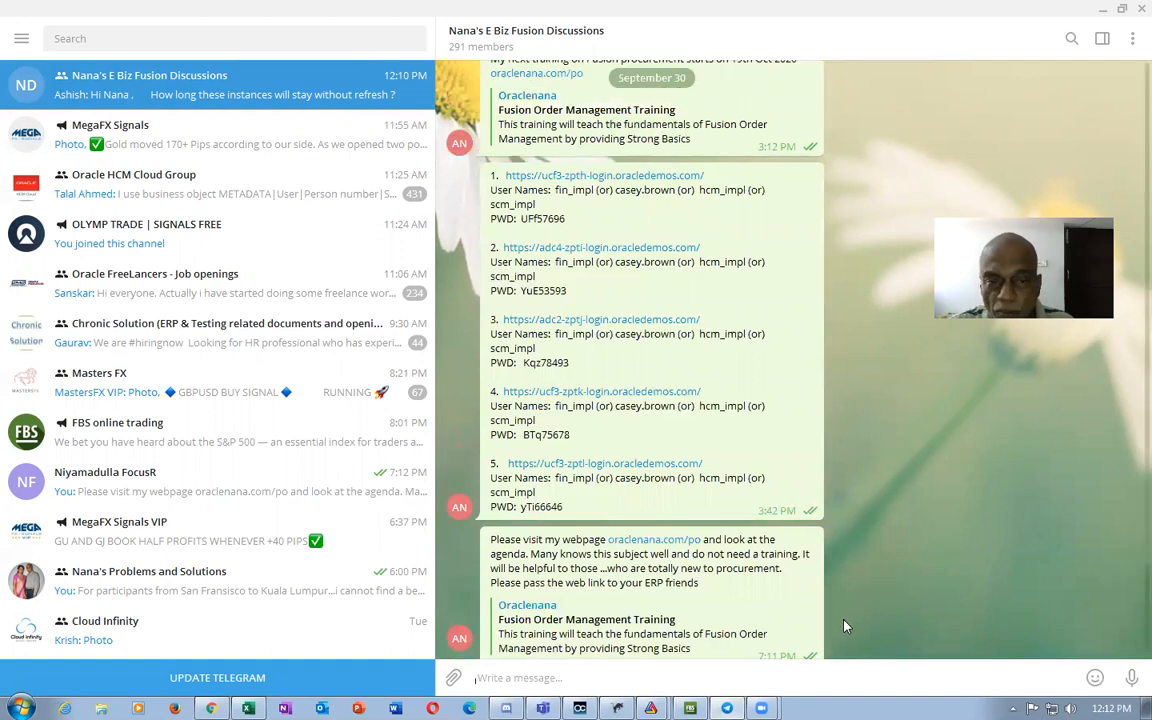